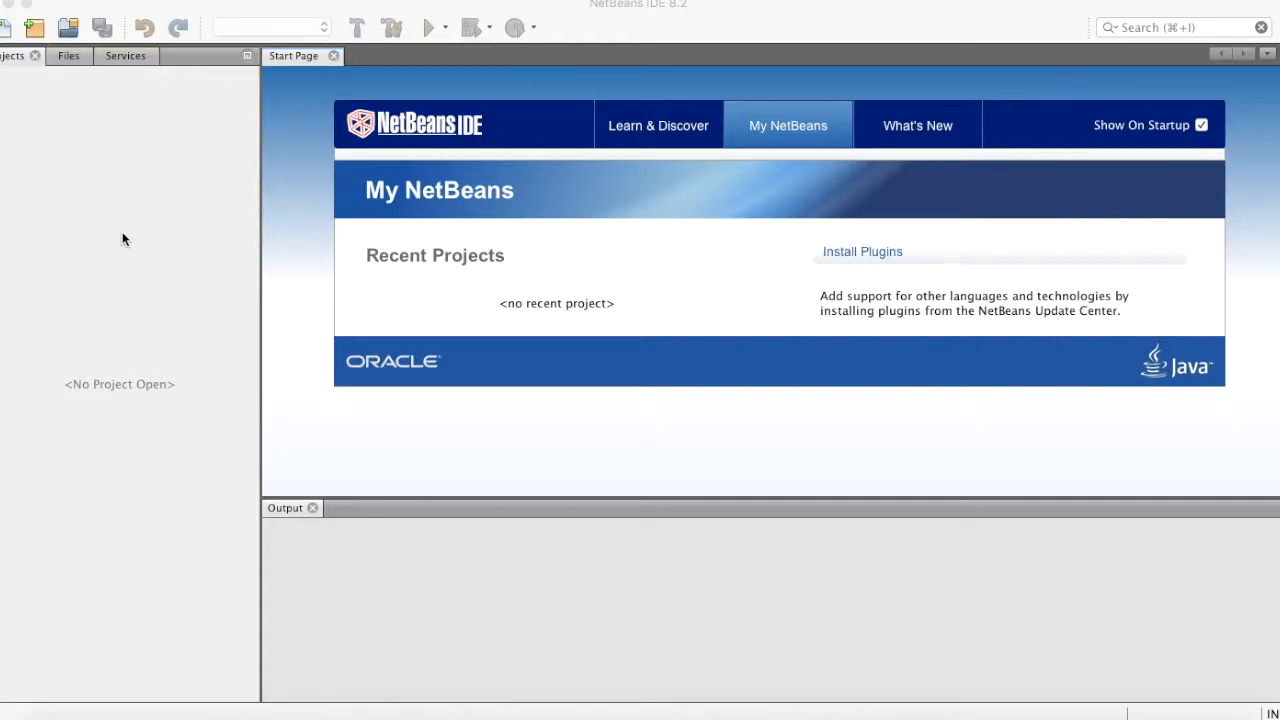
pyautogui.moveTo(350, 343)
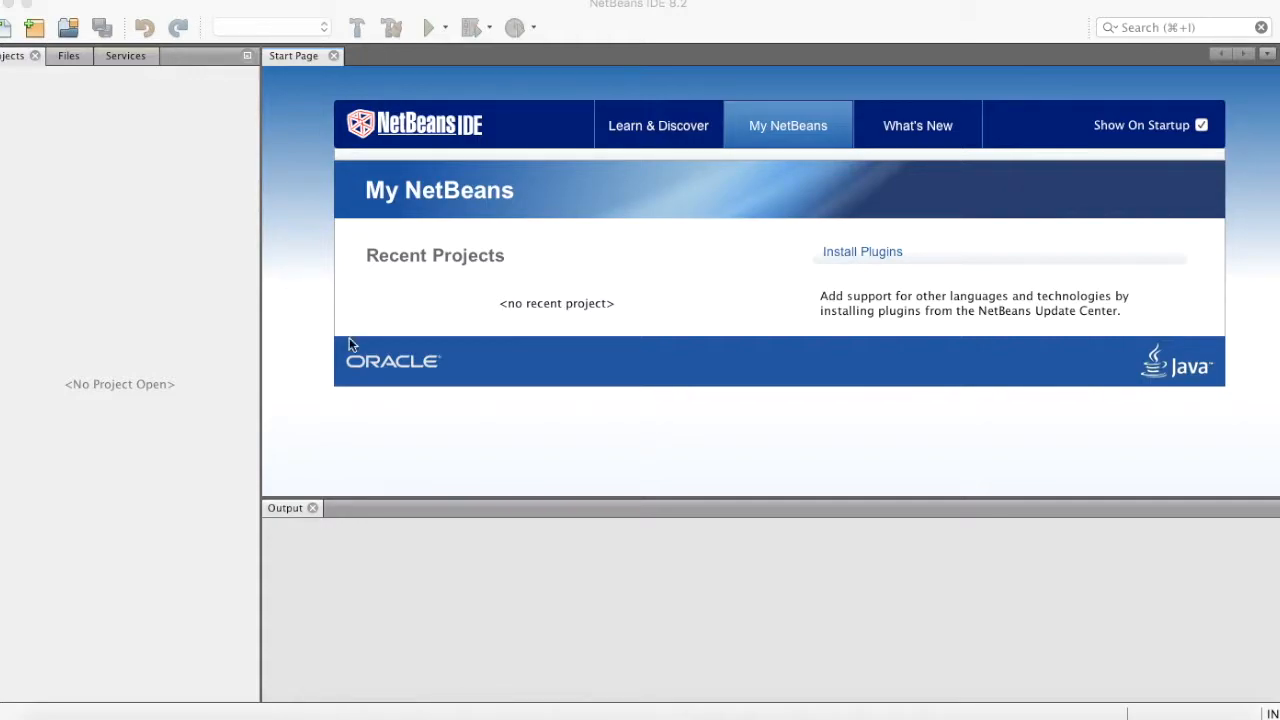
pyautogui.moveTo(33, 27)
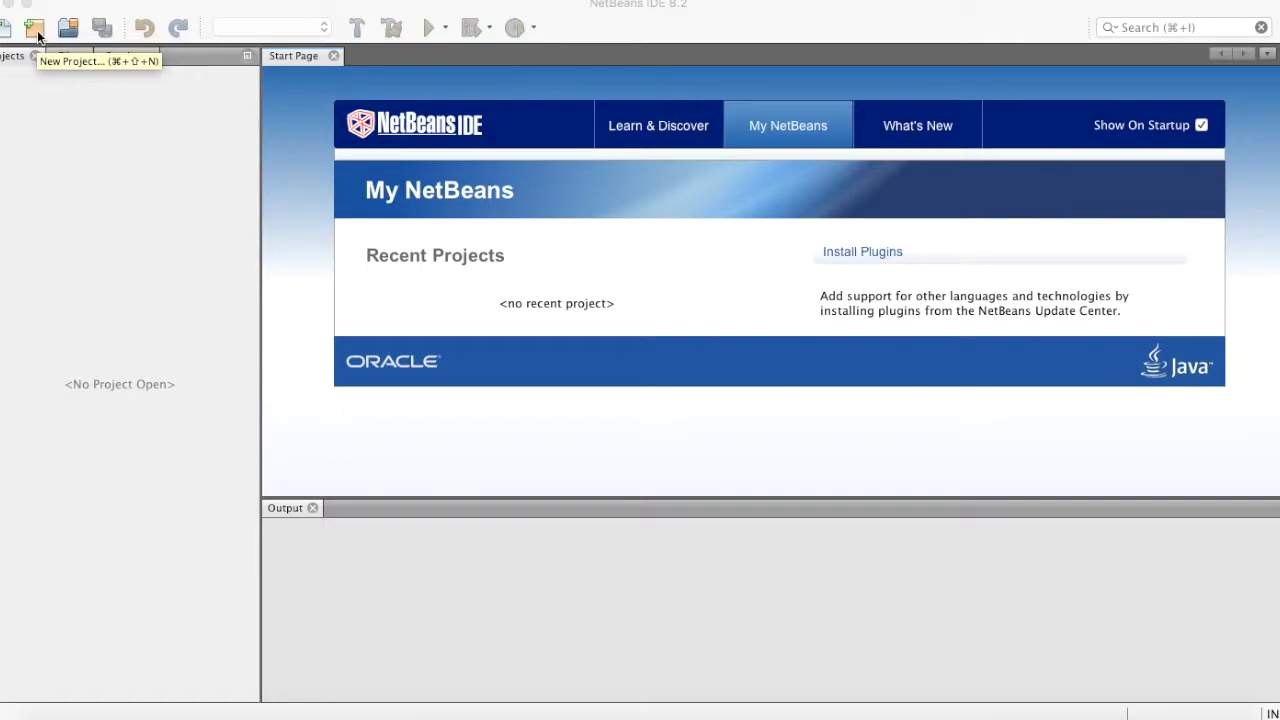
# - Start a new Java Application project and advance to its Name and Location step
pyautogui.click(33, 27)
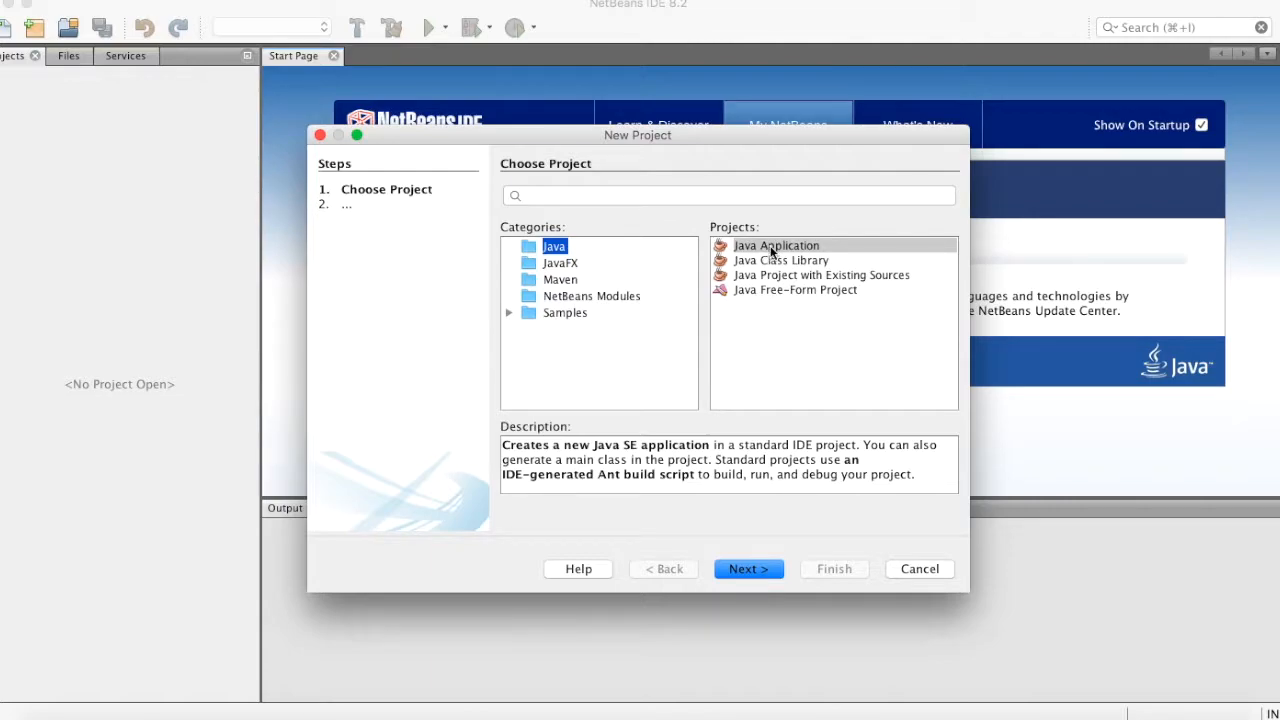
pyautogui.click(776, 245)
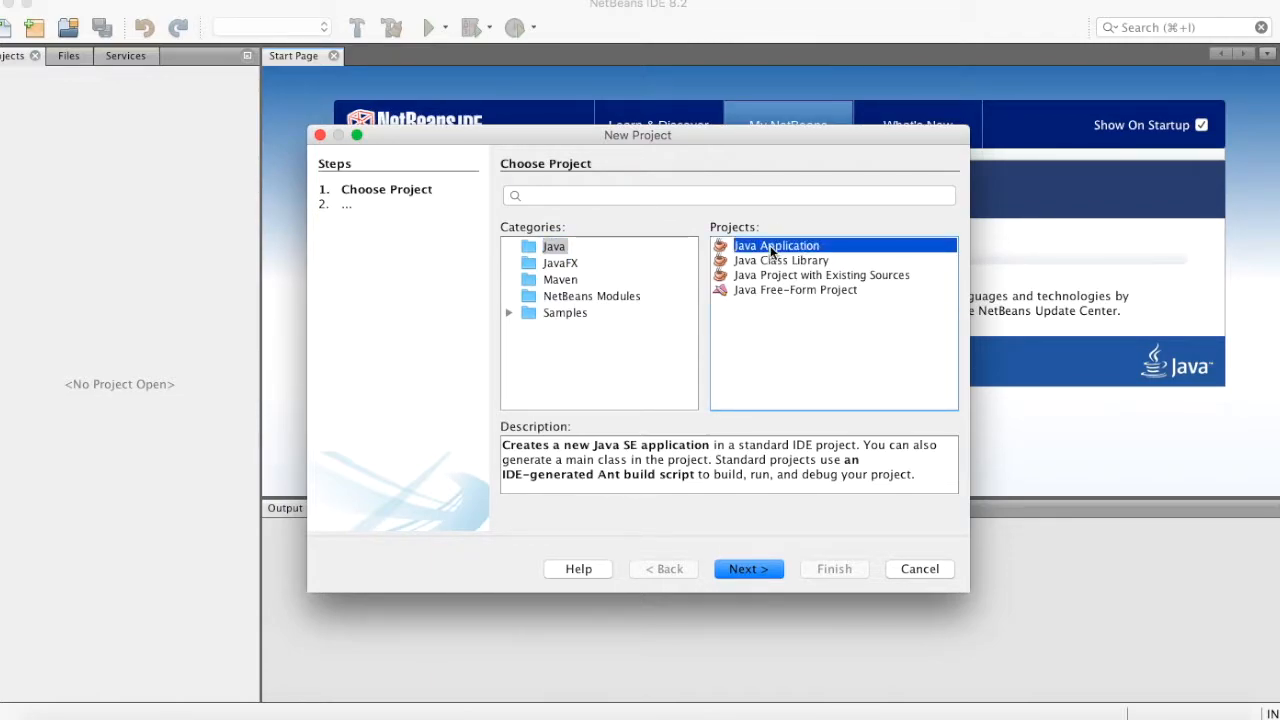
pyautogui.click(748, 568)
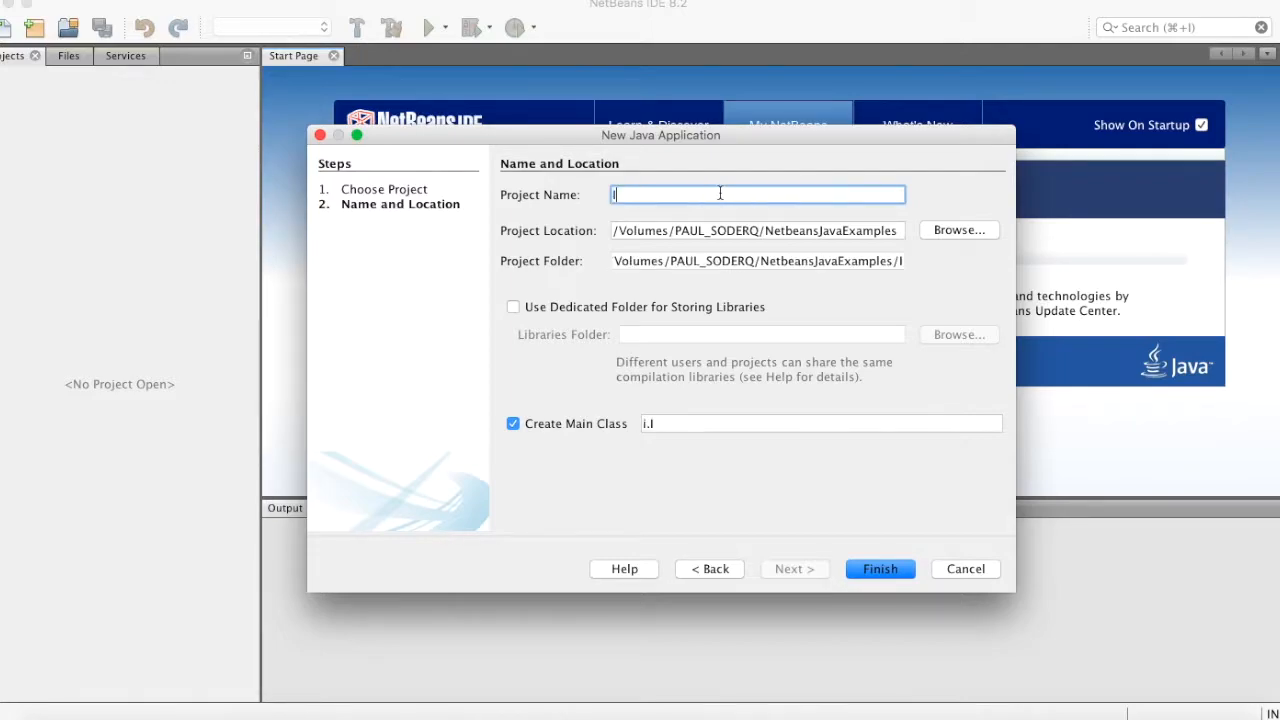
# - Name the project InchesToCentimeters and check the location folder without changing it
pyautogui.write('InchesToCentimeters')
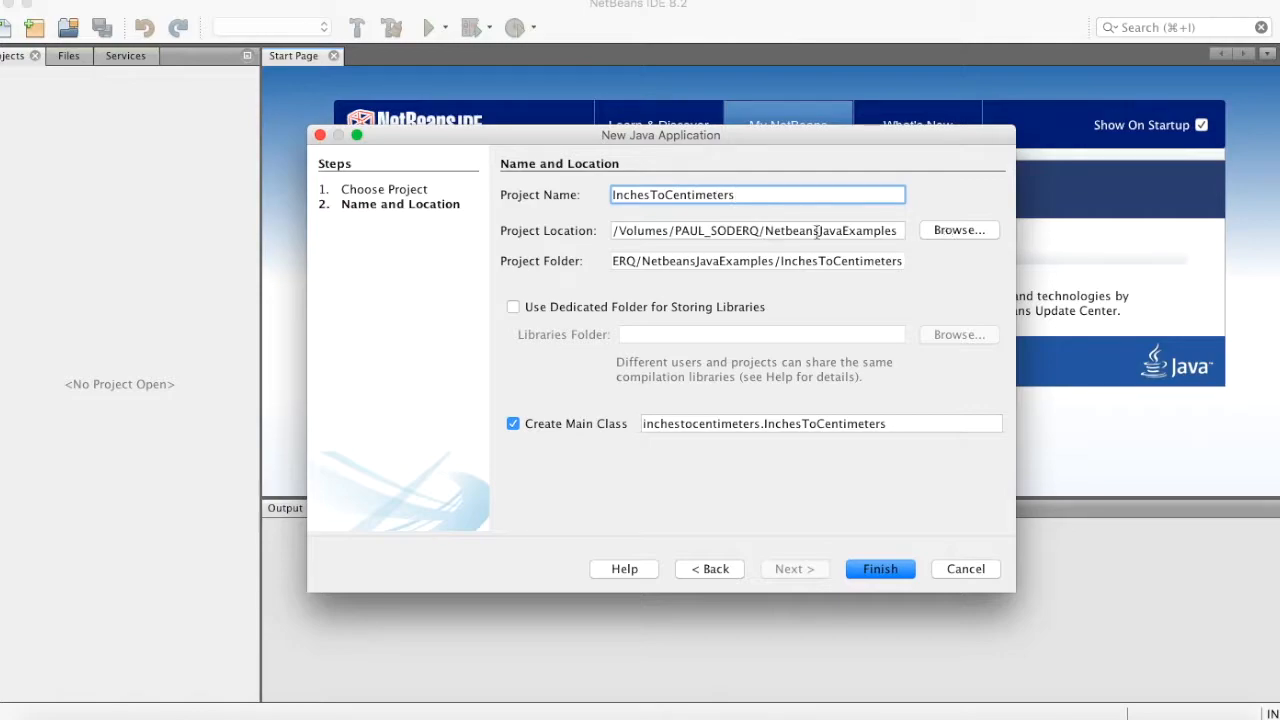
pyautogui.moveTo(545, 247)
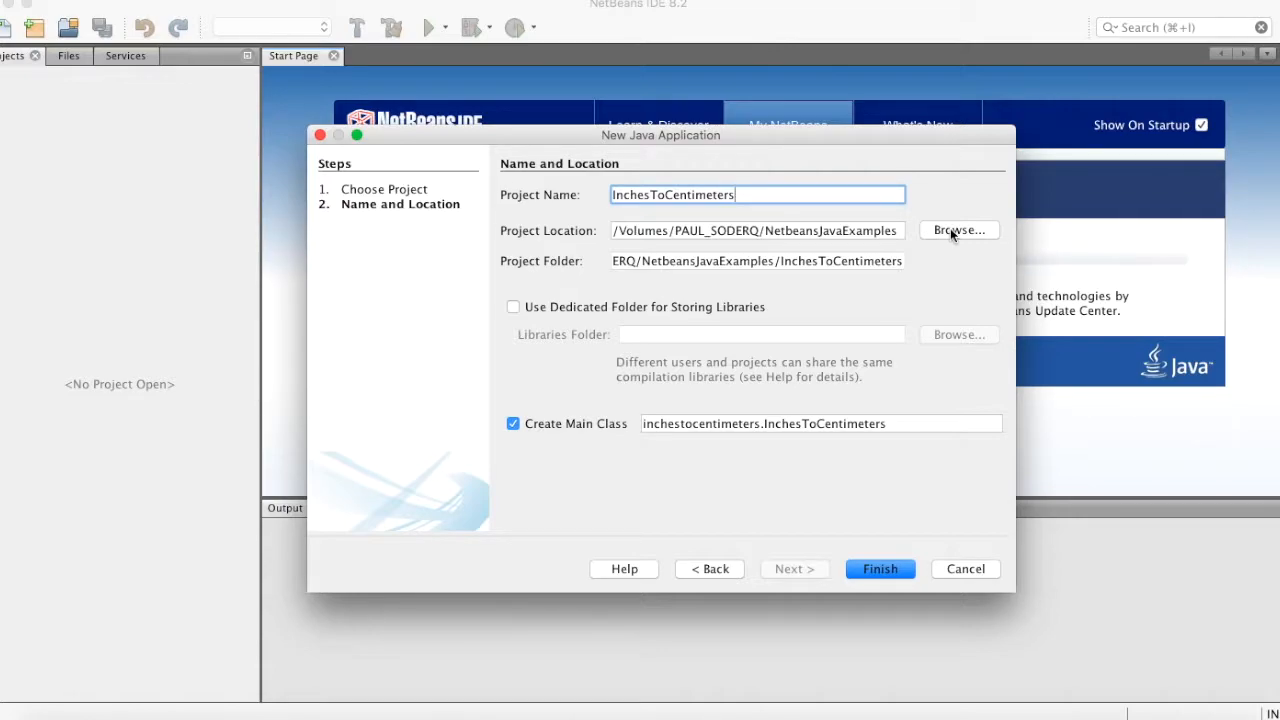
pyautogui.click(957, 230)
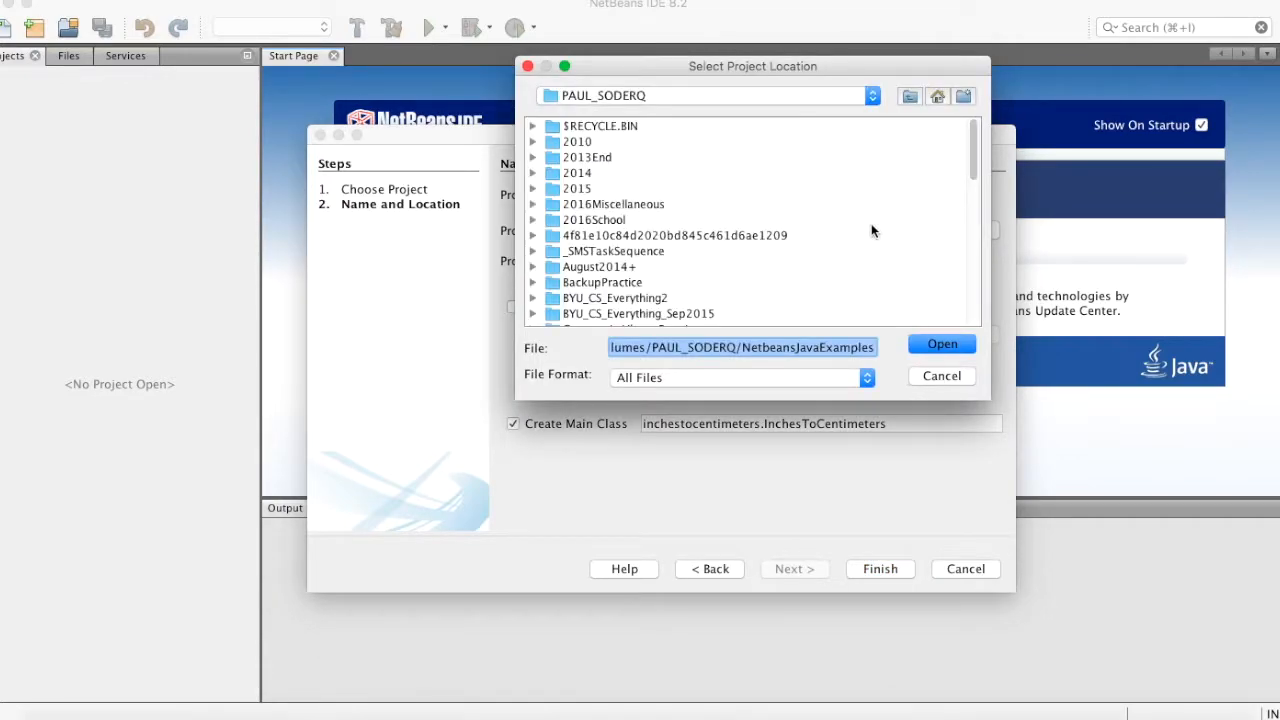
pyautogui.moveTo(780, 167)
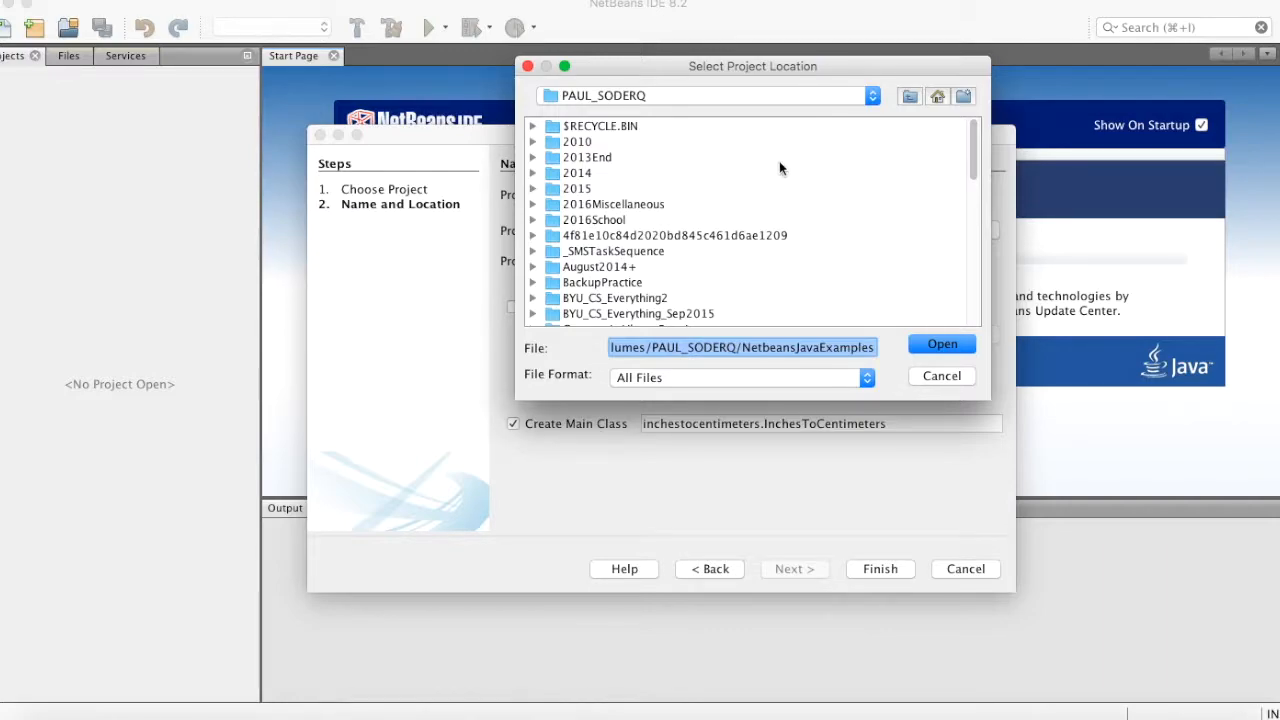
pyautogui.click(940, 343)
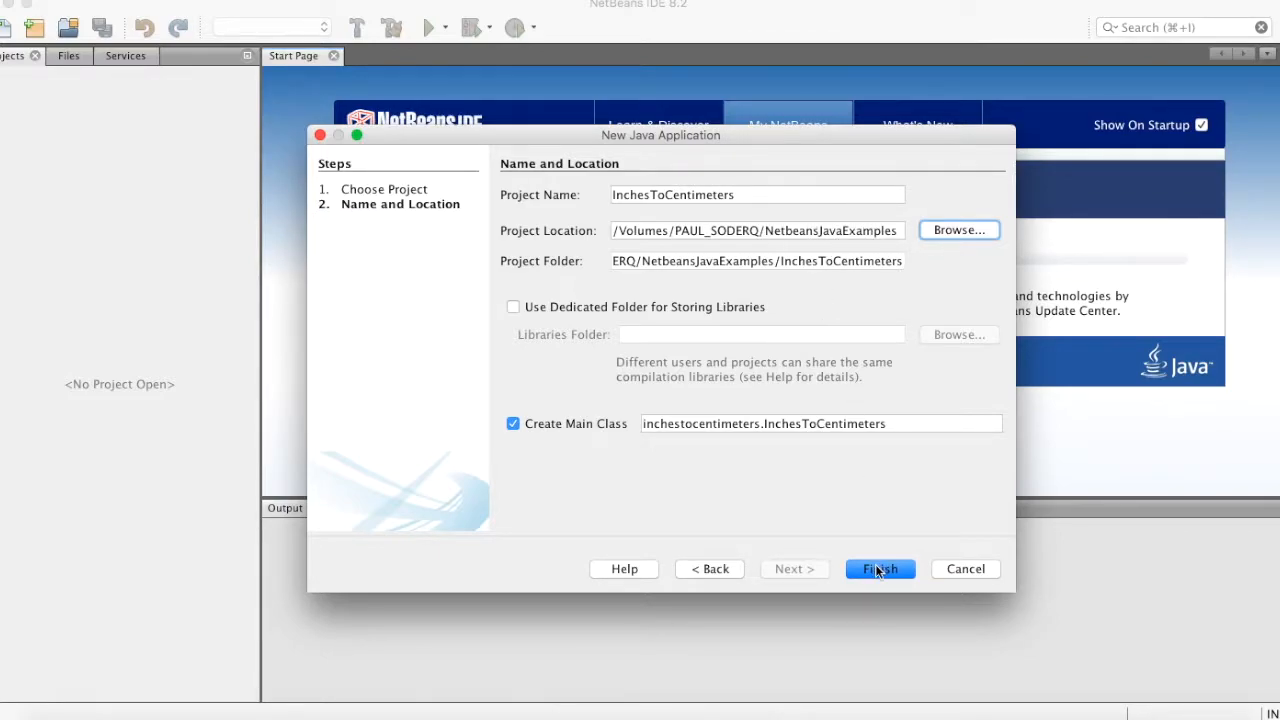
# - Finish the wizard so InchesToCentimeters is created and InchesToCentimeters.java opens
pyautogui.click(879, 568)
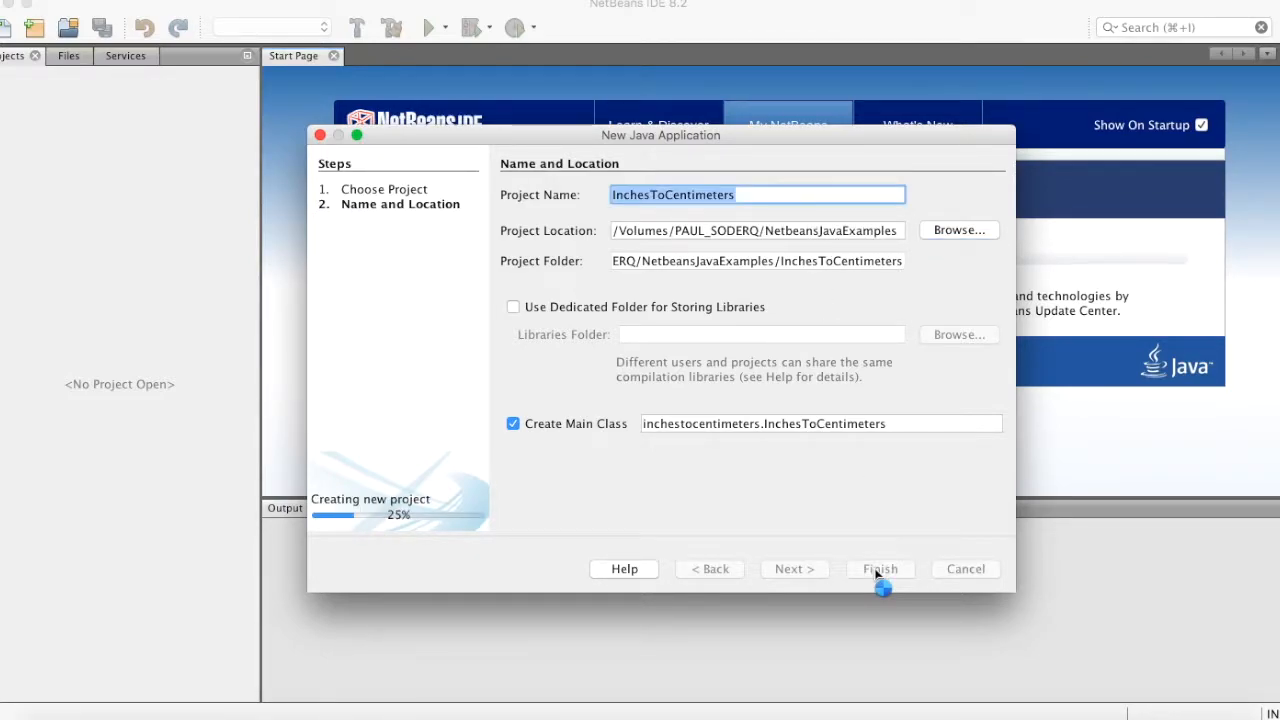
pyautogui.click(879, 568)
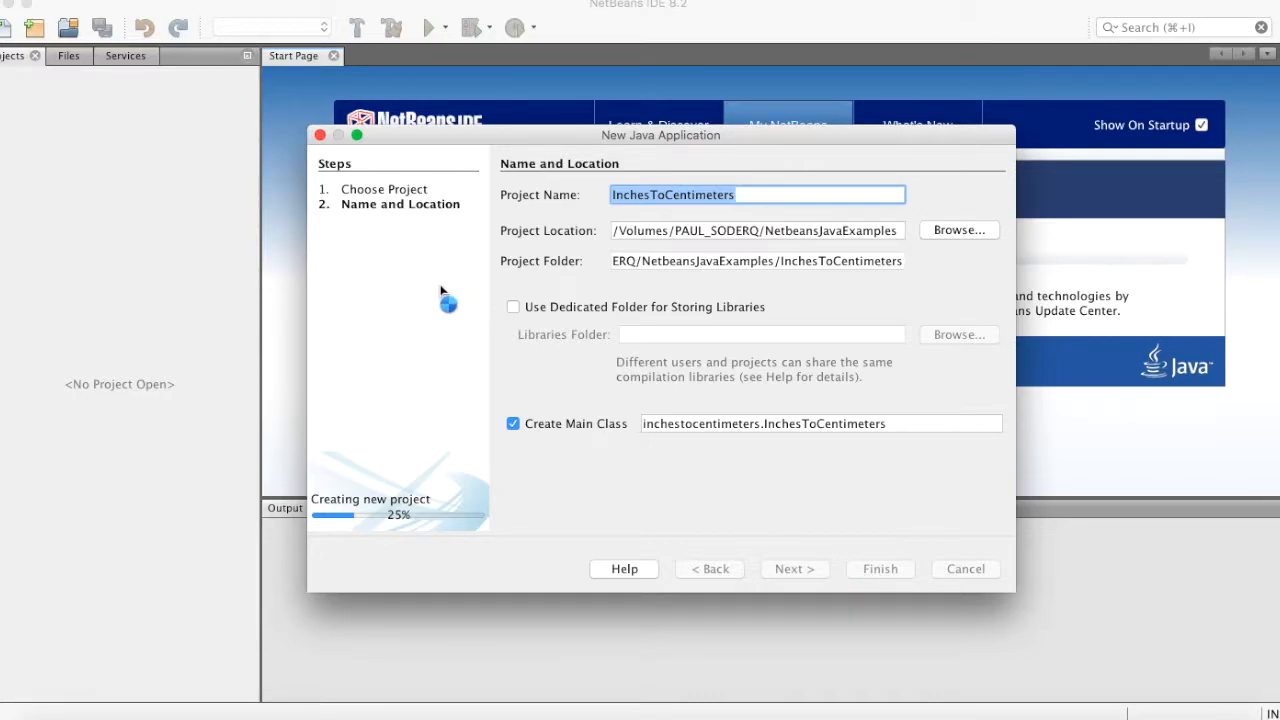
pyautogui.moveTo(480, 340)
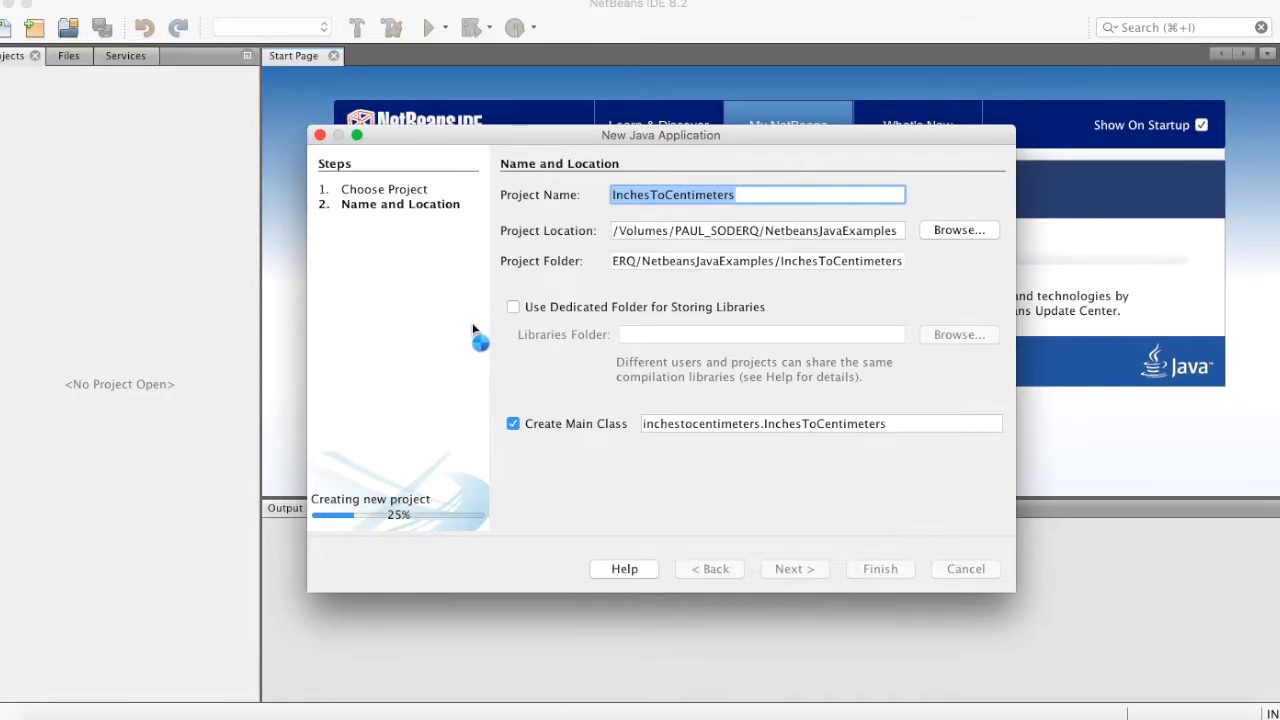
pyautogui.click(879, 568)
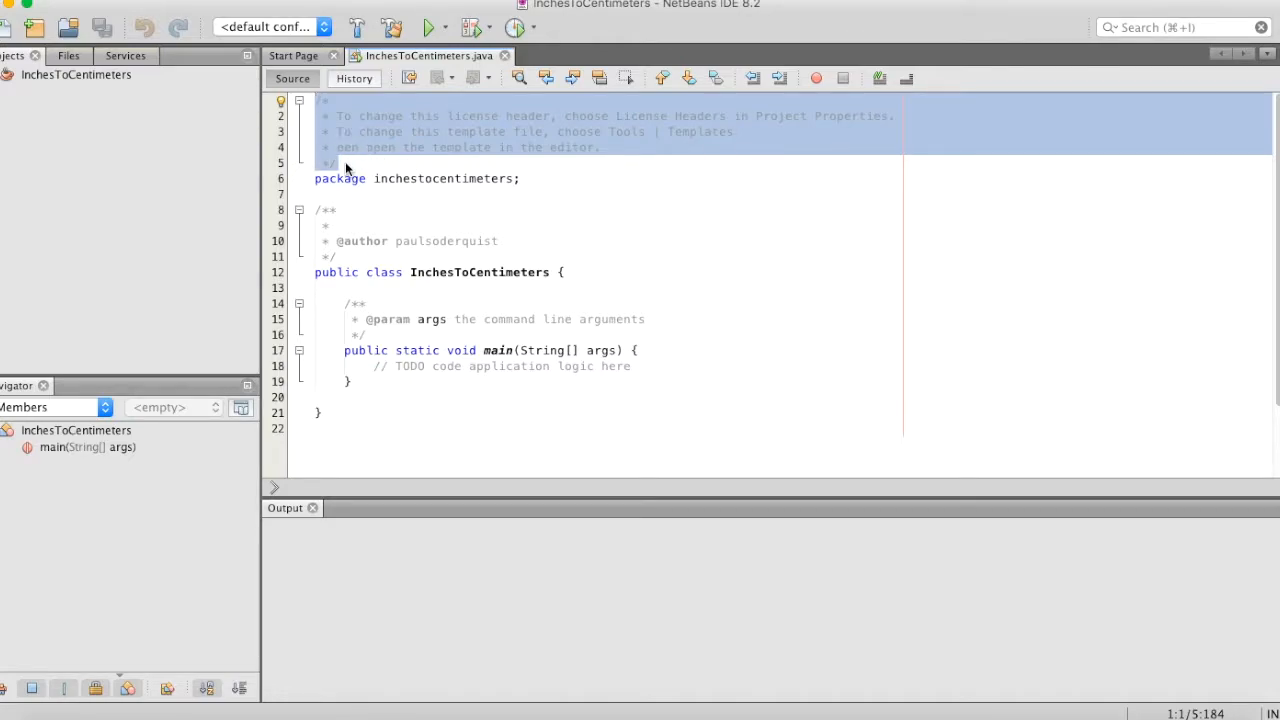
# - Delete the template license and Javadoc comments, leaving an empty line inside main
pyautogui.click(350, 161)
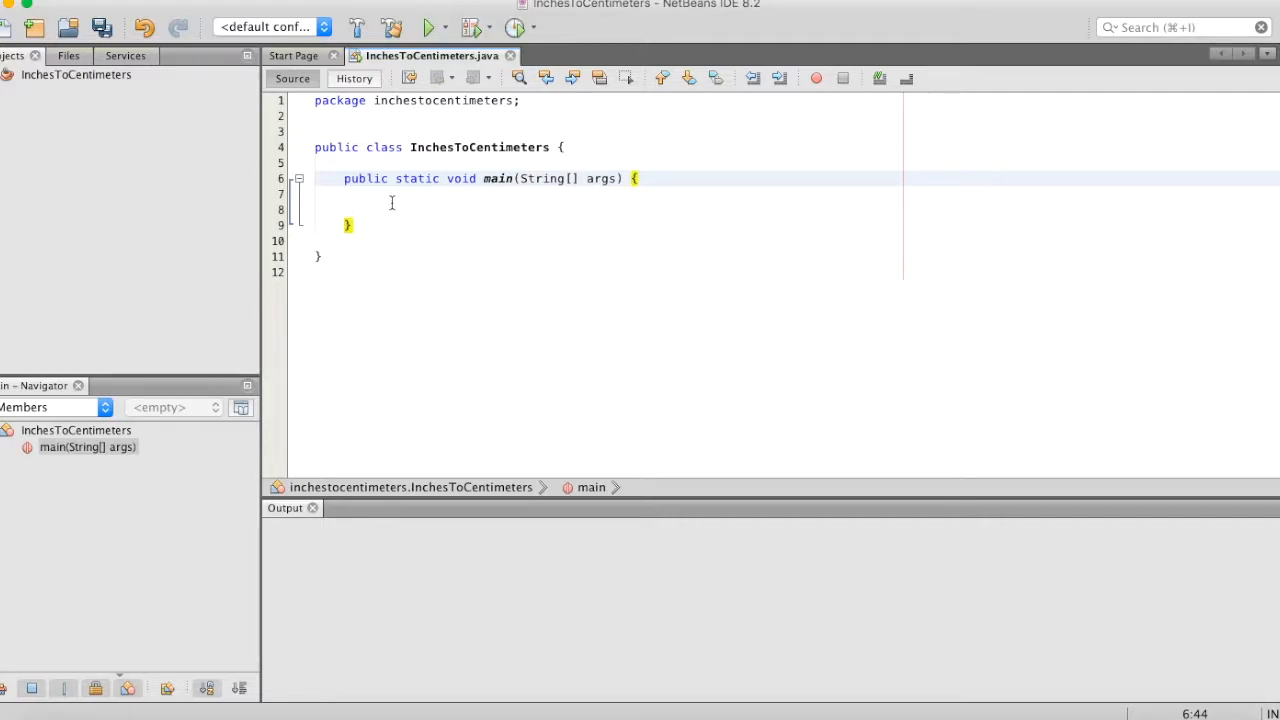
pyautogui.press('enter')
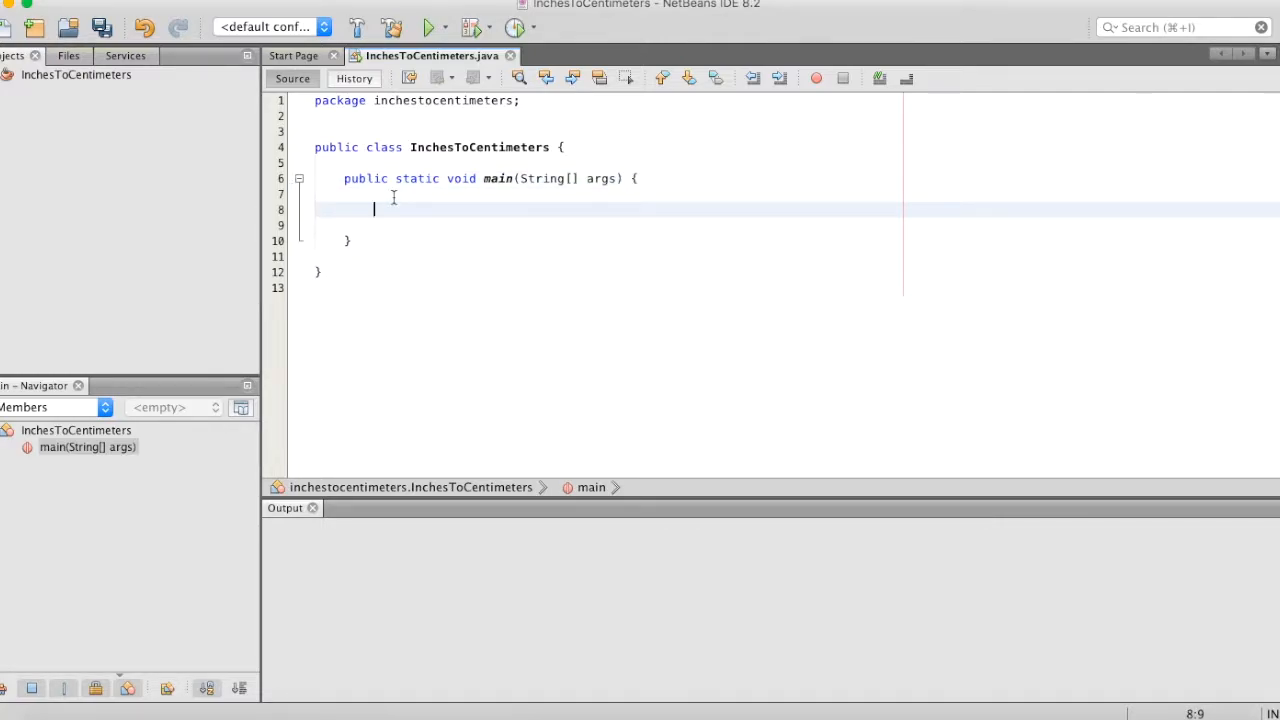
pyautogui.moveTo(744, 178)
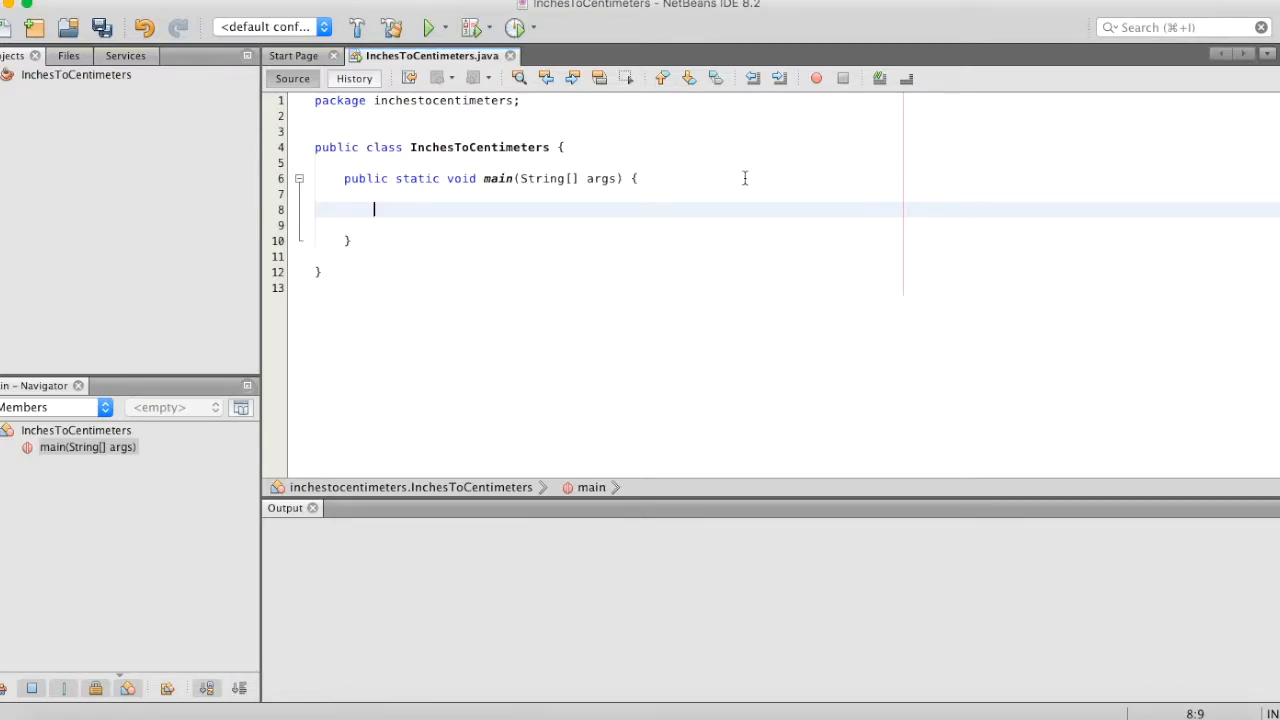
# - Add the comment '// This program converts inches into centimeters' inside main
pyautogui.write('//')
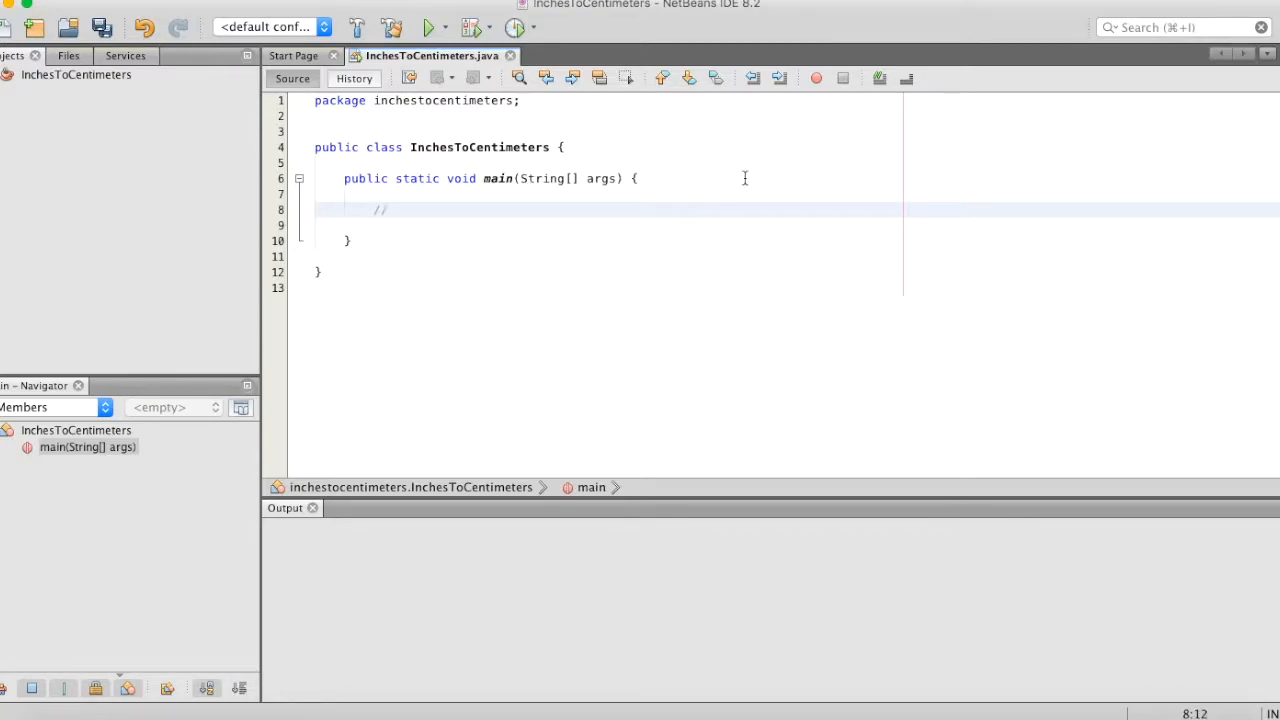
pyautogui.write('This program')
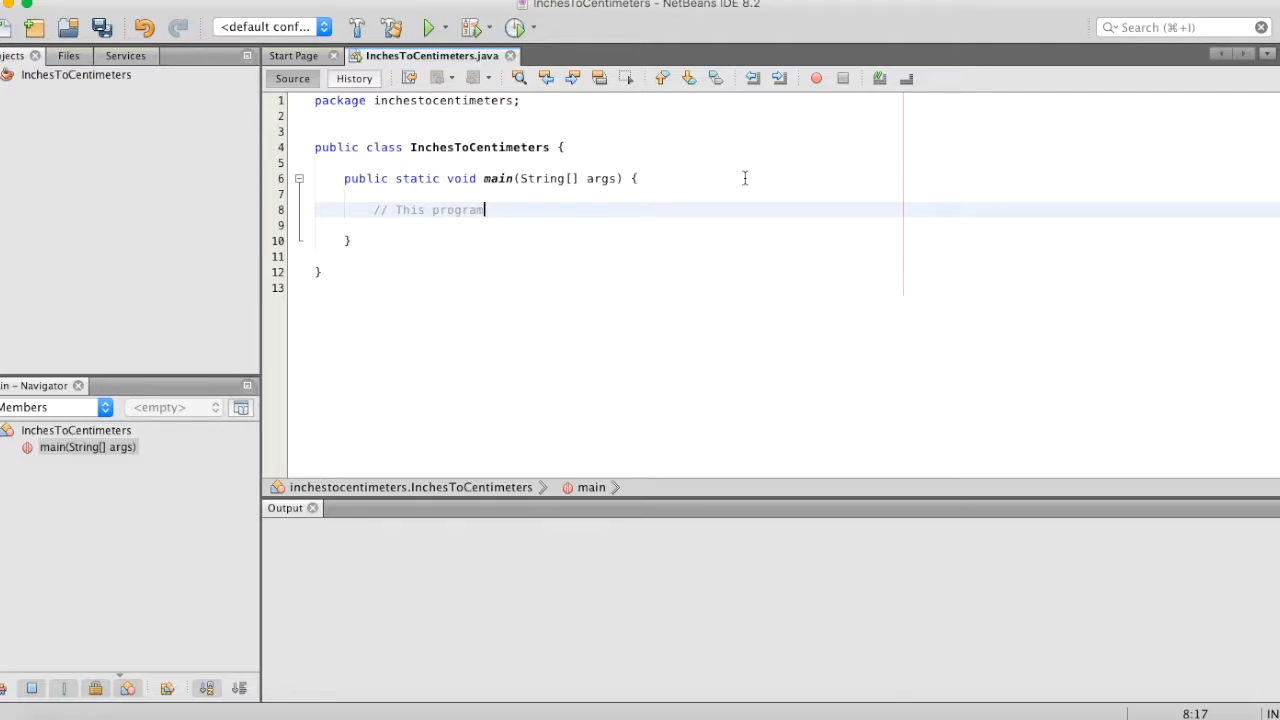
pyautogui.write('converts')
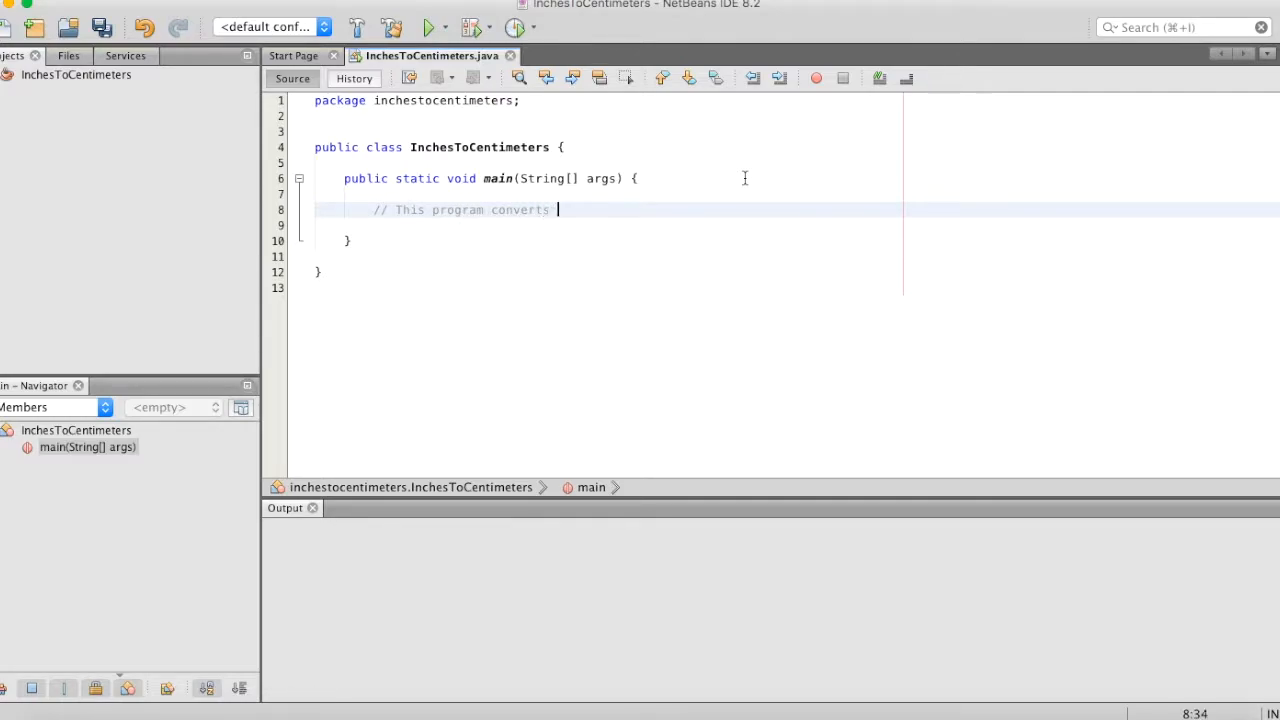
pyautogui.write('inches into c')
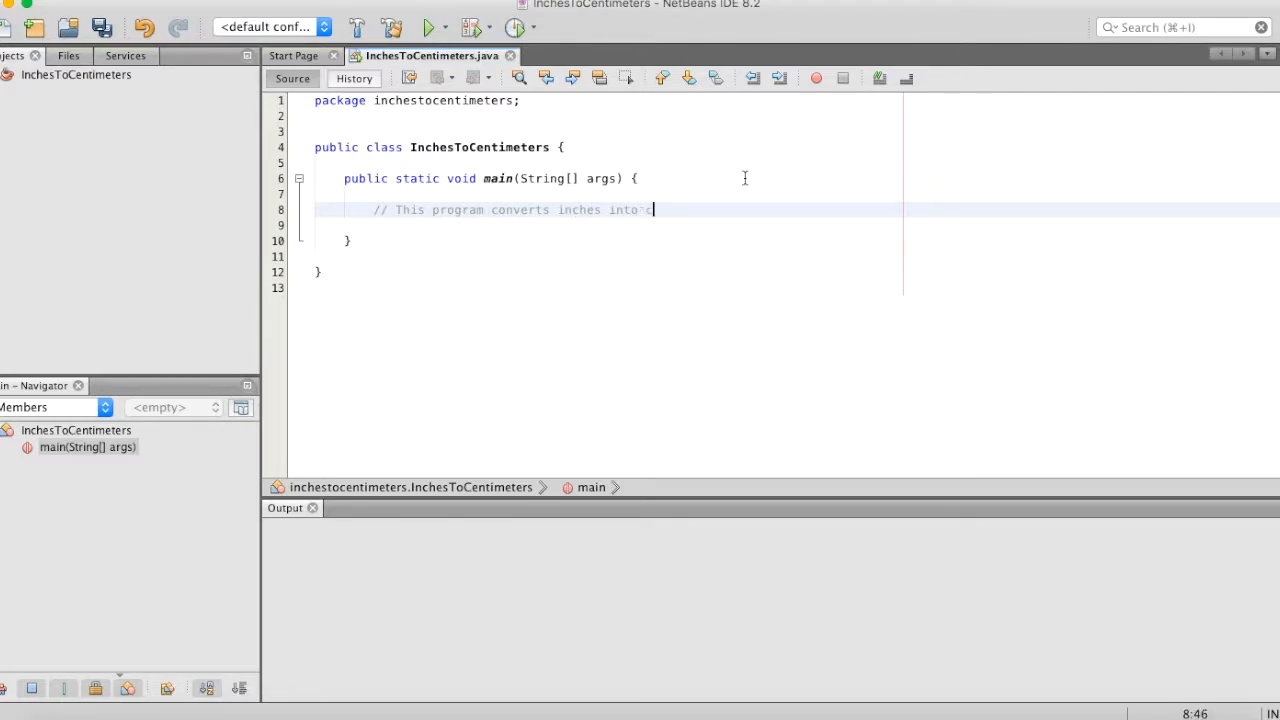
pyautogui.write('centimeters')
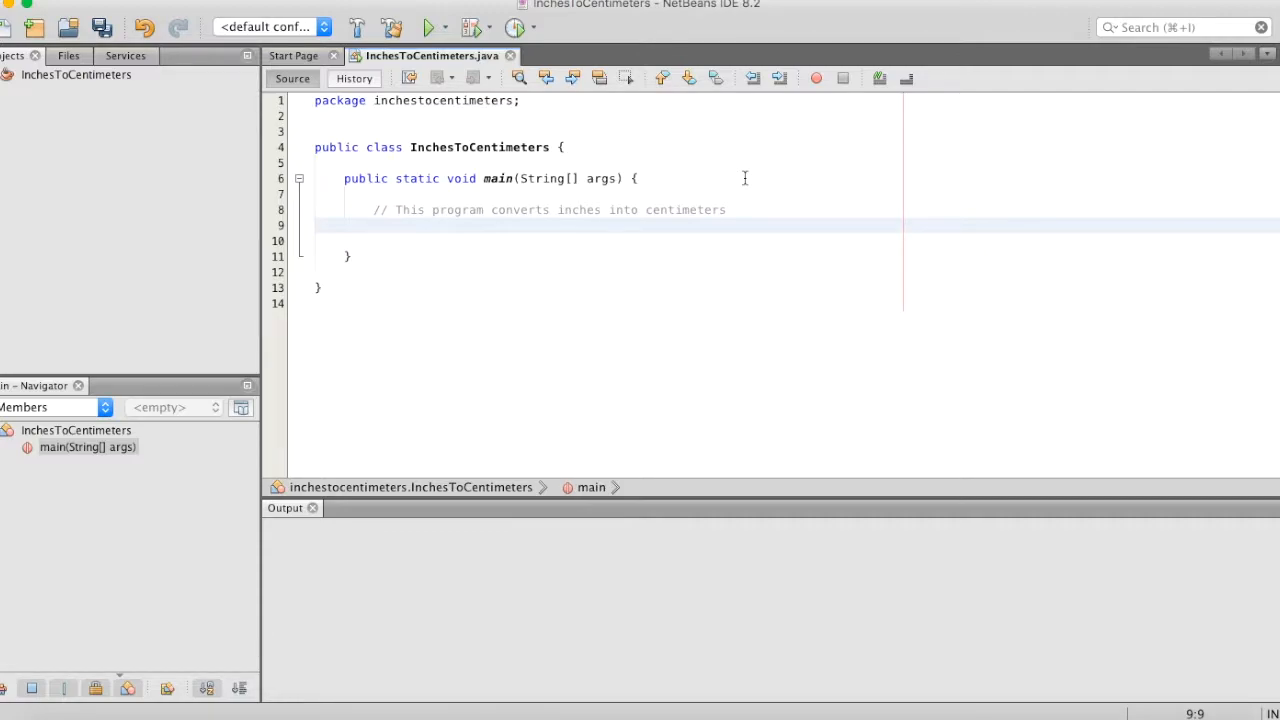
# - Add a System.out.println welcoming the user to the inches-to-centimeters converter
pyautogui.write('Syste')
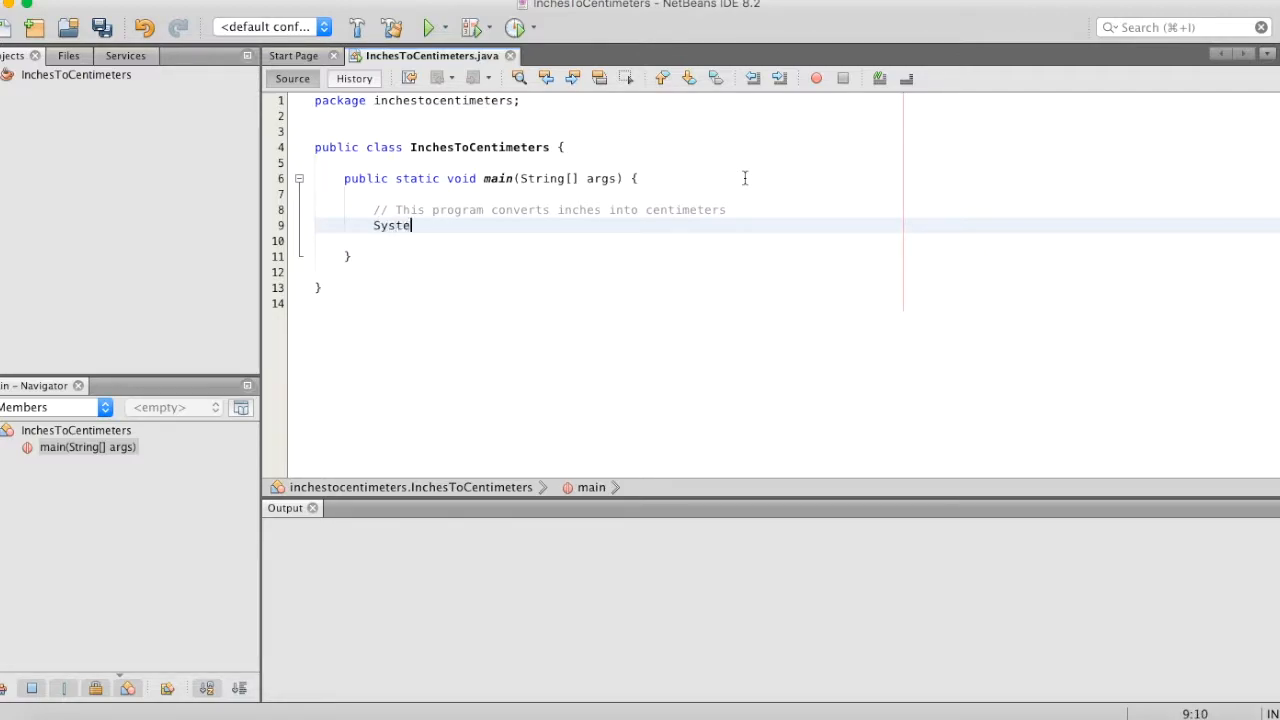
pyautogui.write('m.out.')
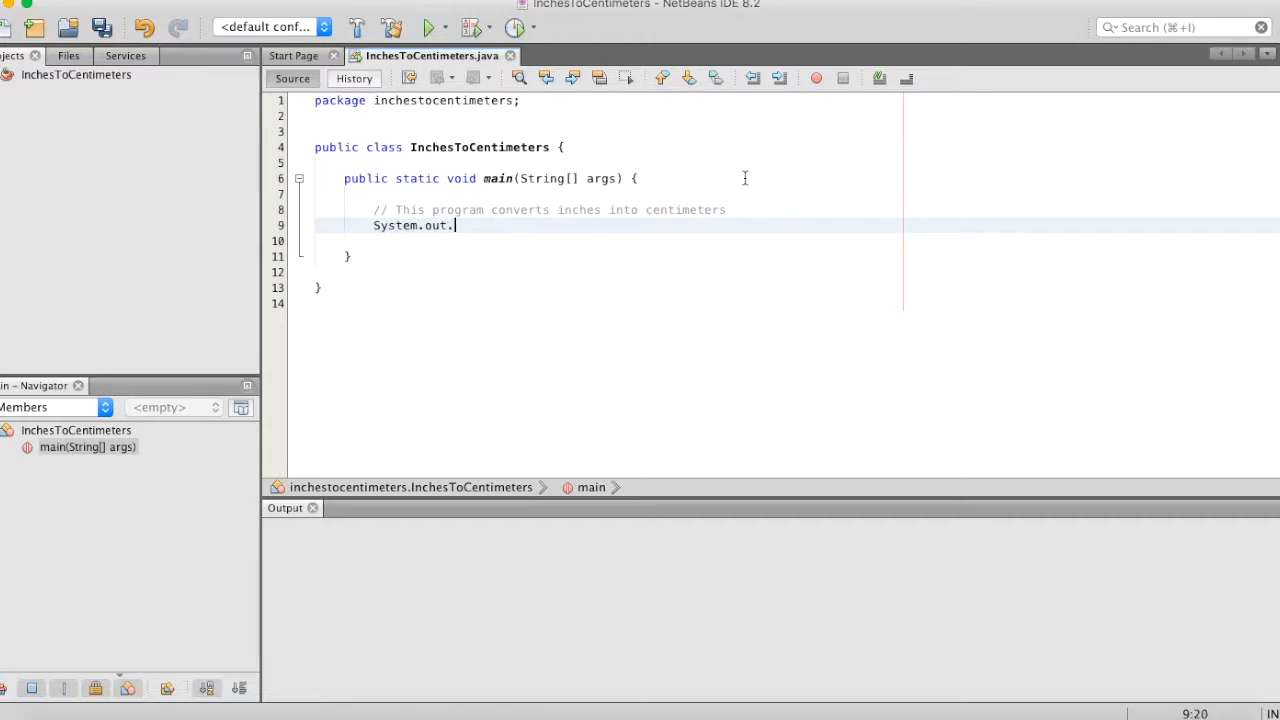
pyautogui.write('println()')
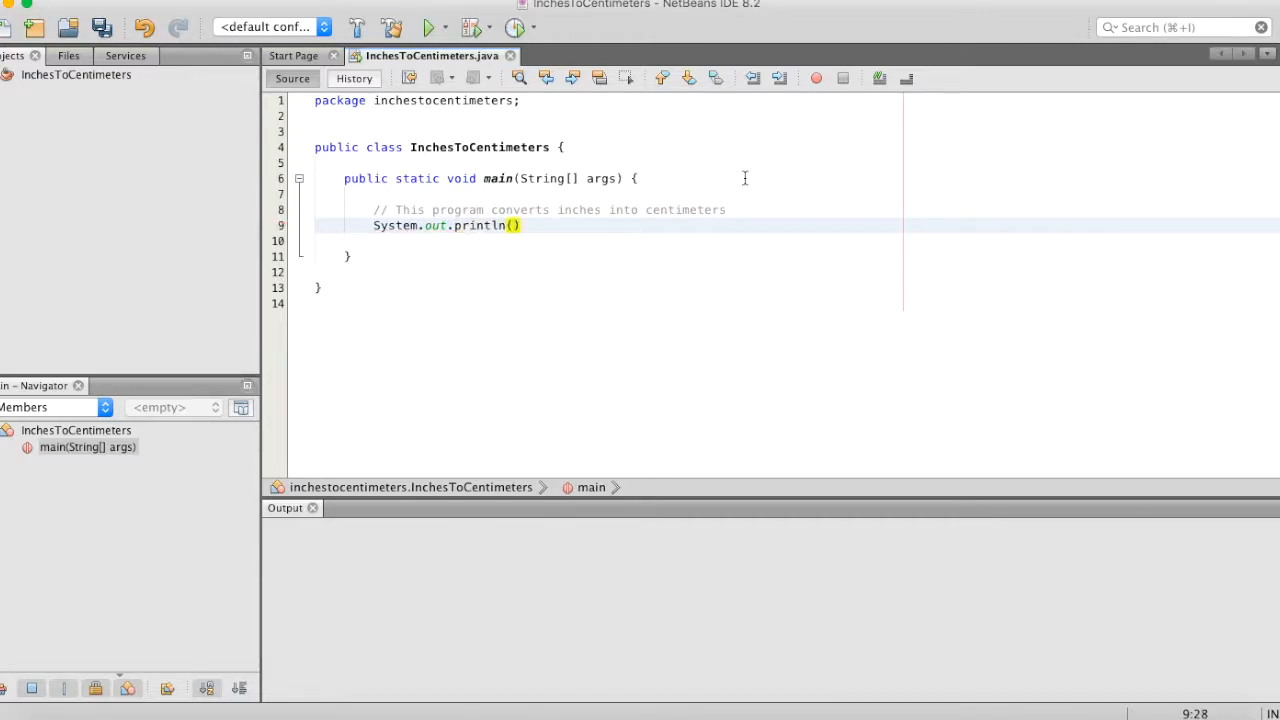
pyautogui.write('""')
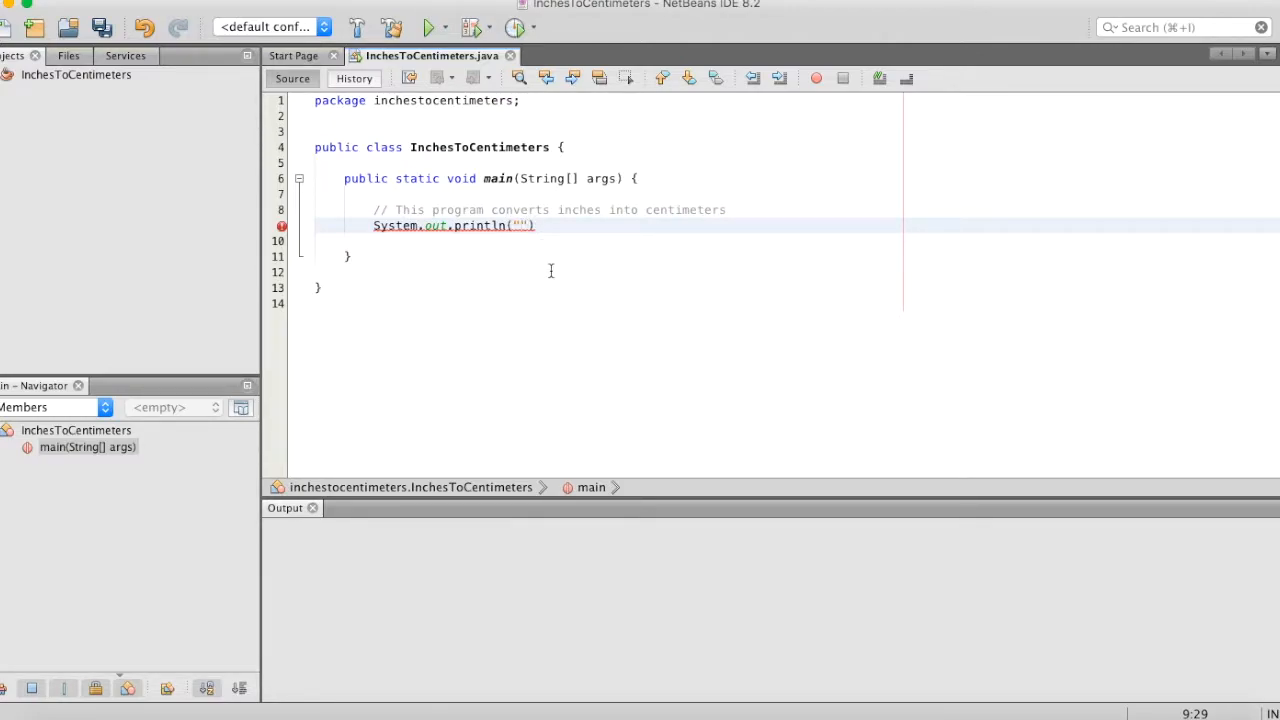
pyautogui.write('Hi welcome to the inches to')
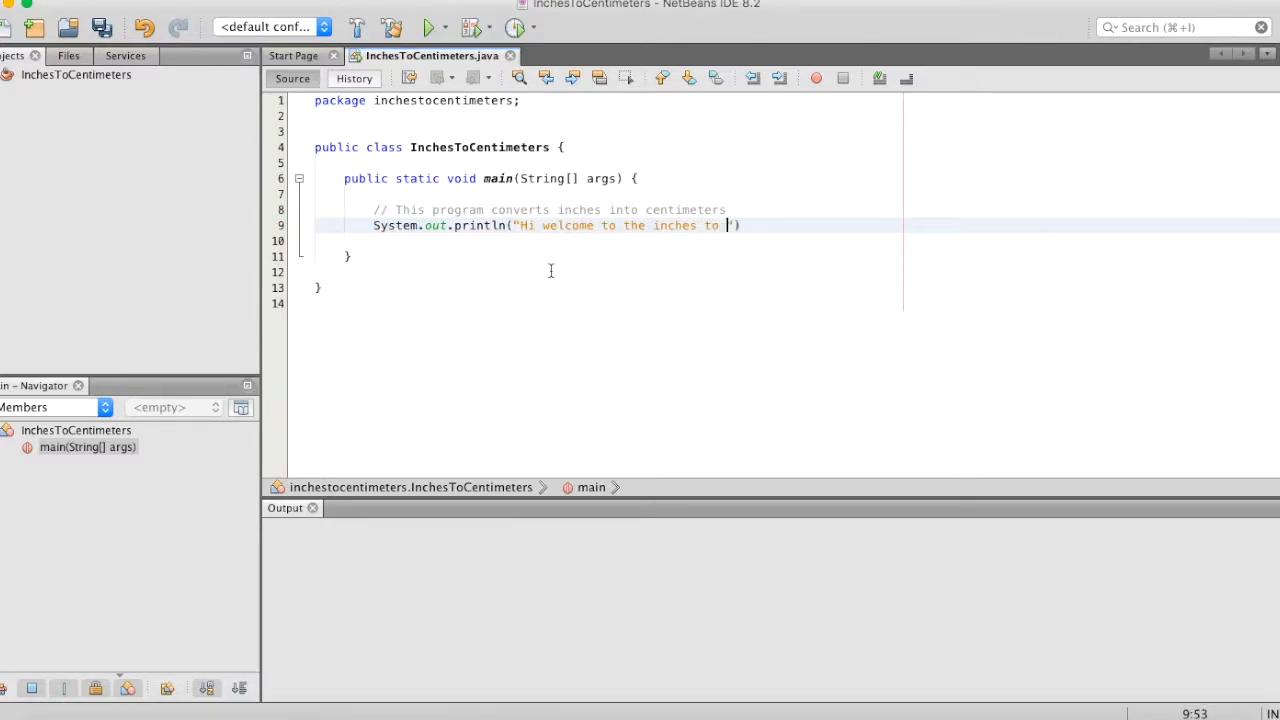
pyautogui.write('c')
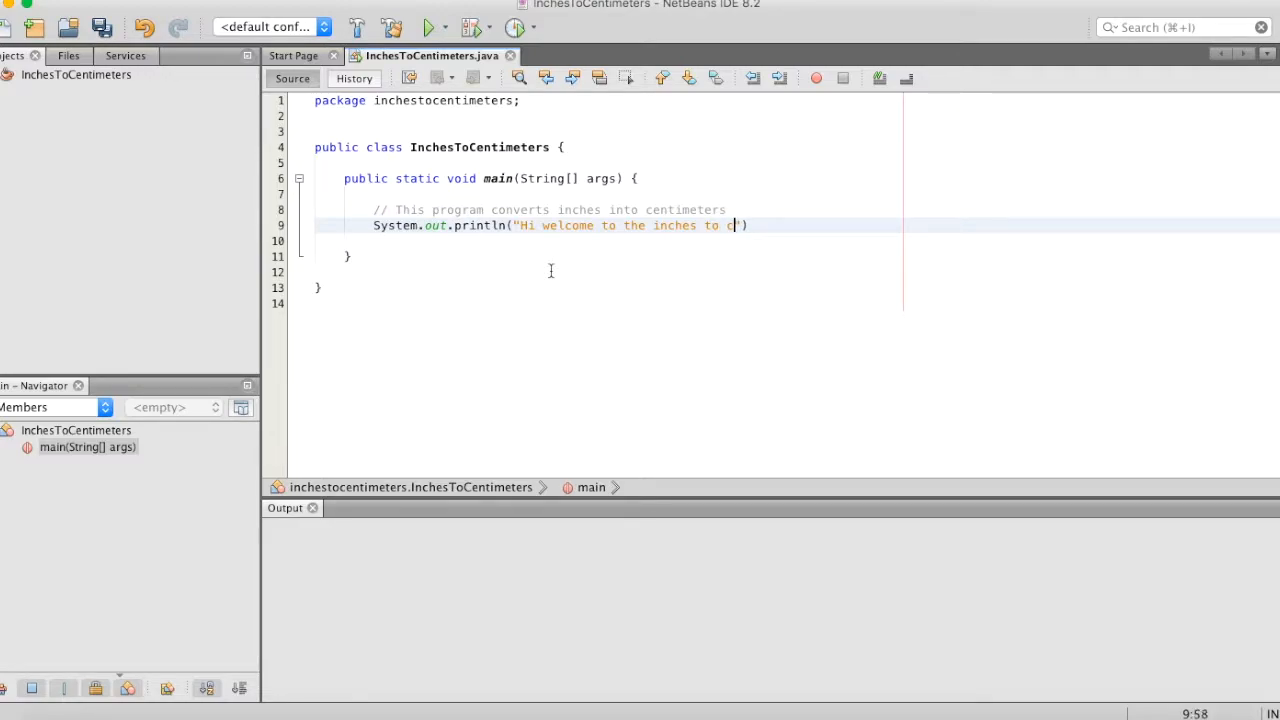
pyautogui.write('entimeters converter')
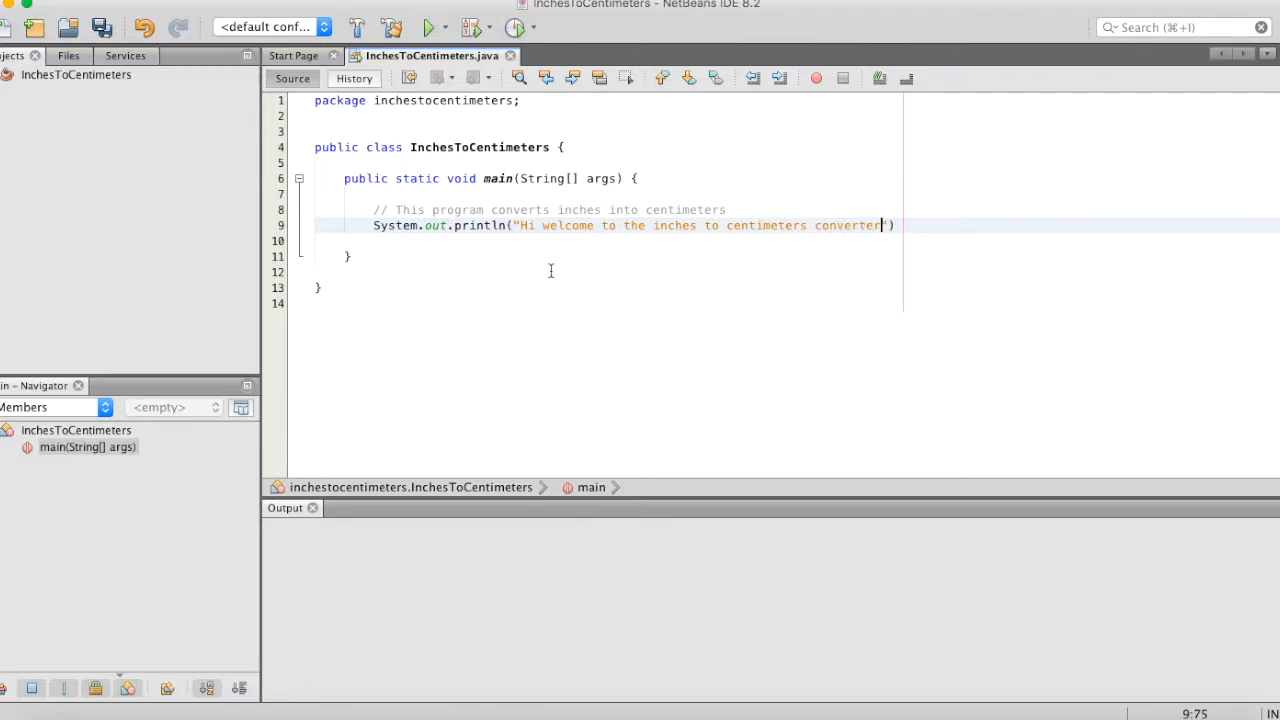
pyautogui.write('.')
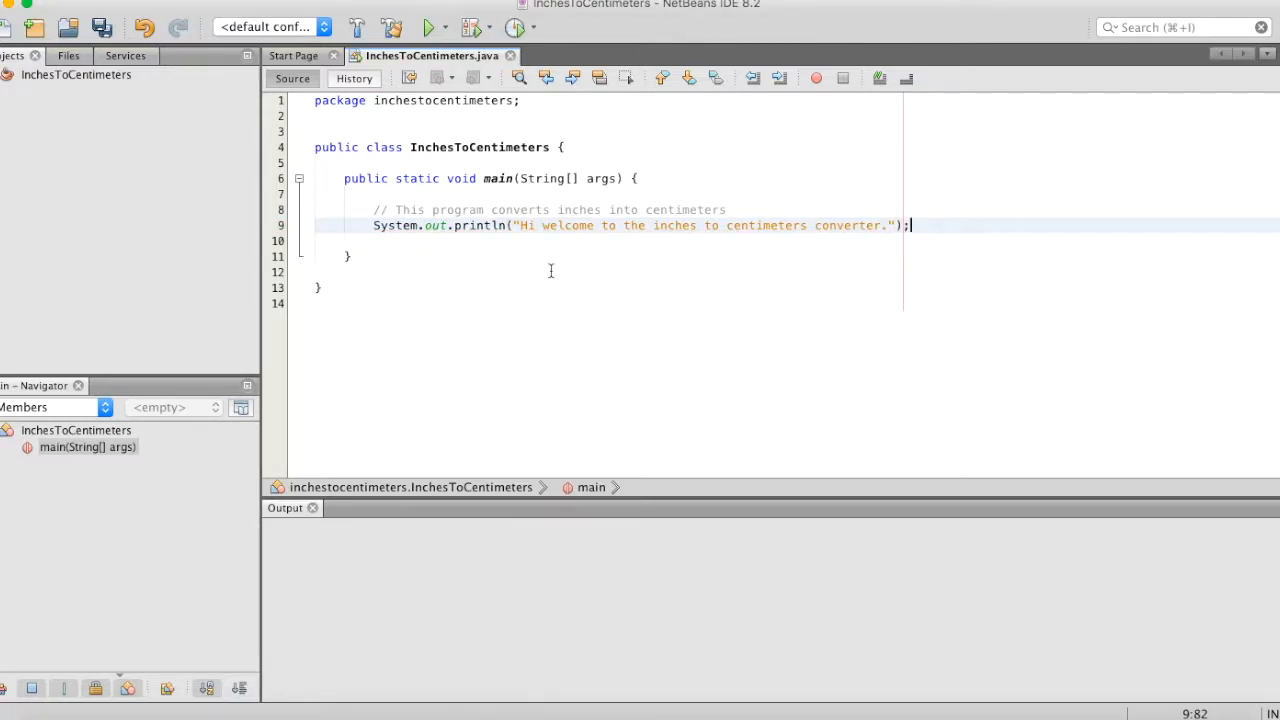
# - Add System.out.println("Please enter a number of inches: "); below the welcome line
pyautogui.write('System.out.println(')
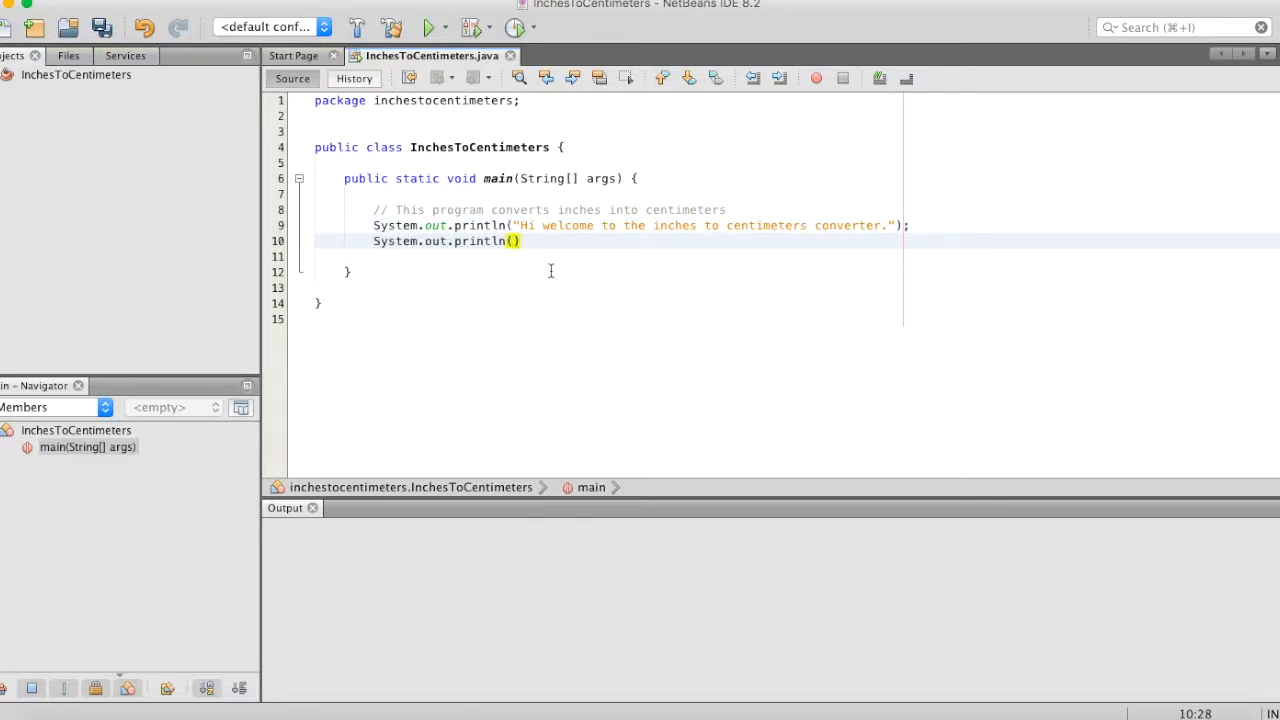
pyautogui.write('""')
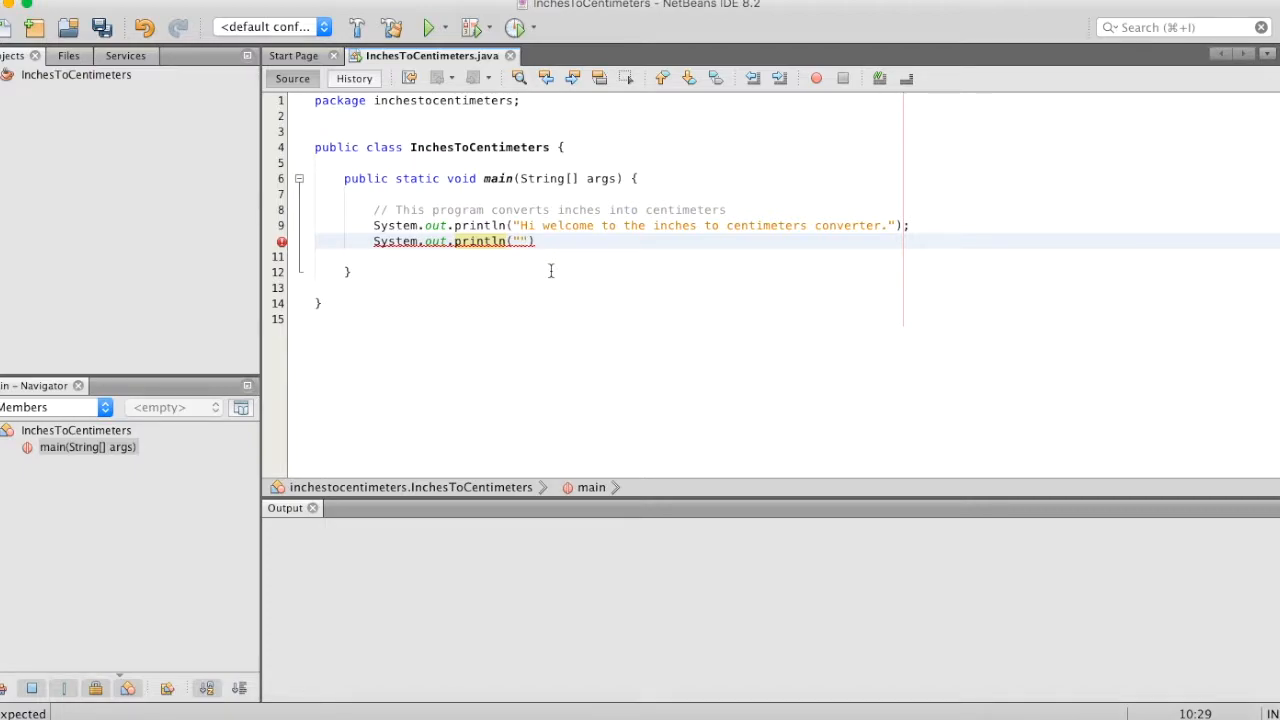
pyautogui.moveTo(1065, 234)
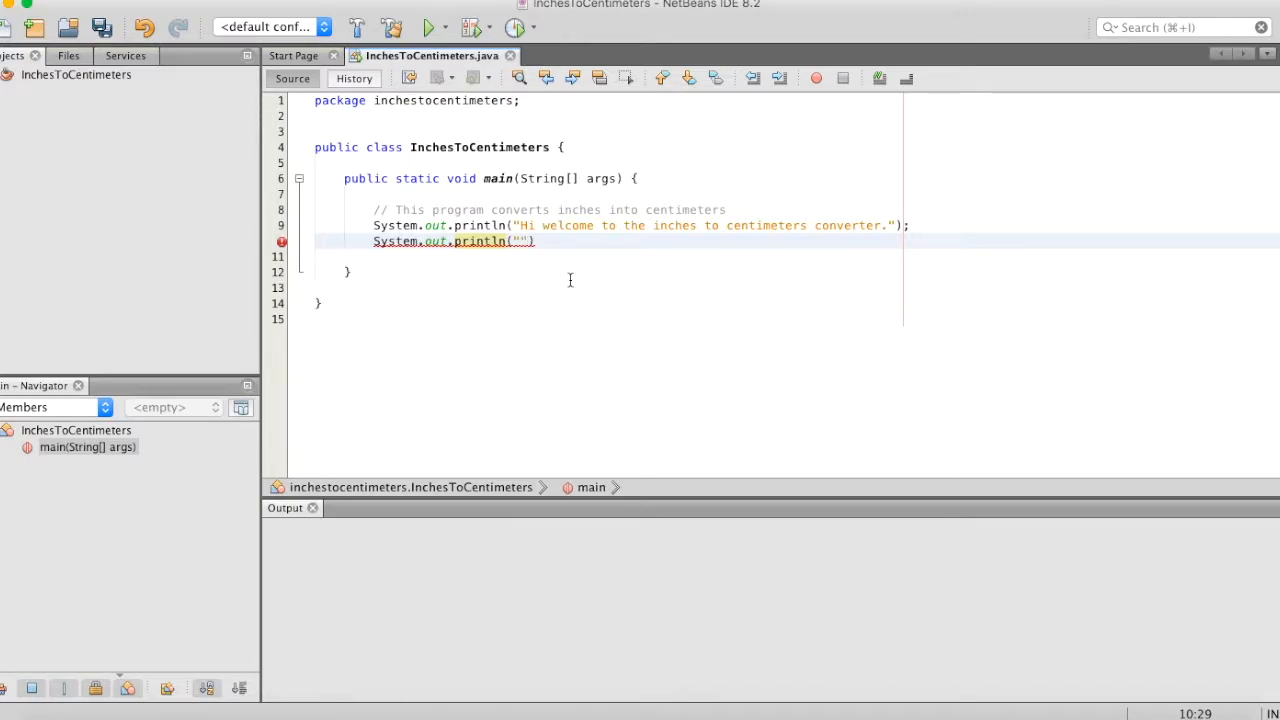
pyautogui.write('Please')
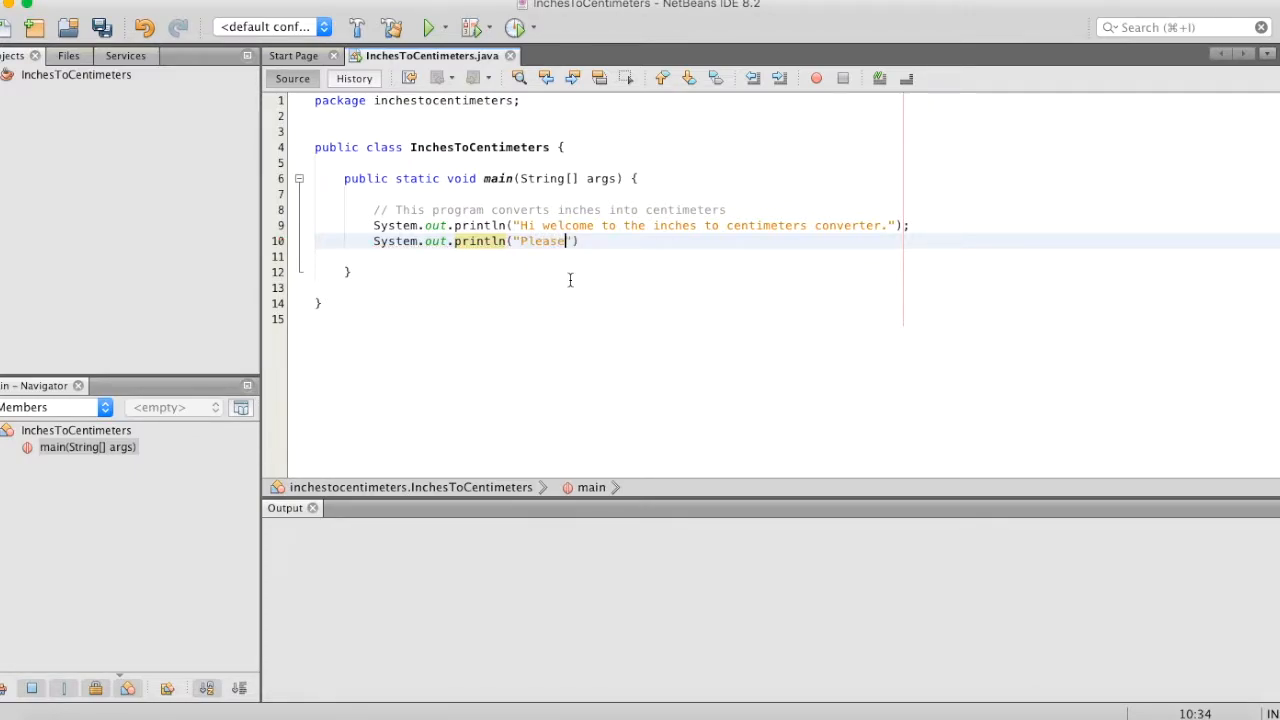
pyautogui.write('enter a number of inches:')
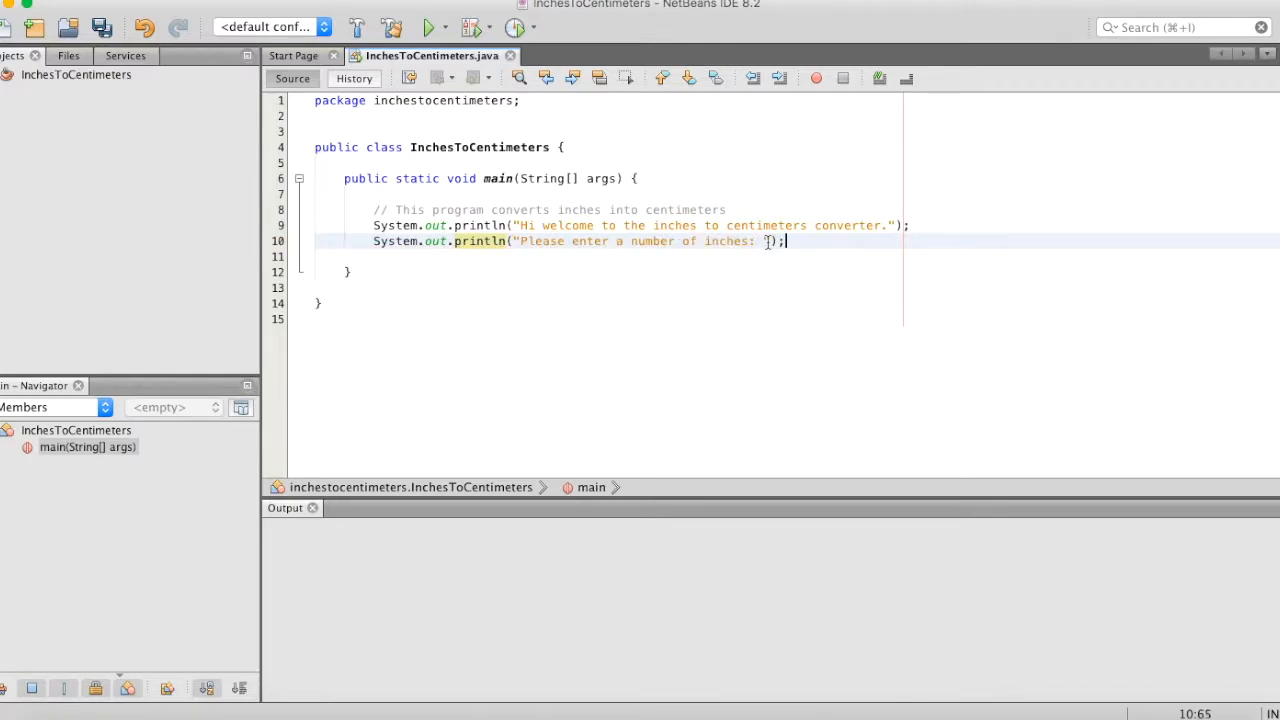
pyautogui.moveTo(428, 27)
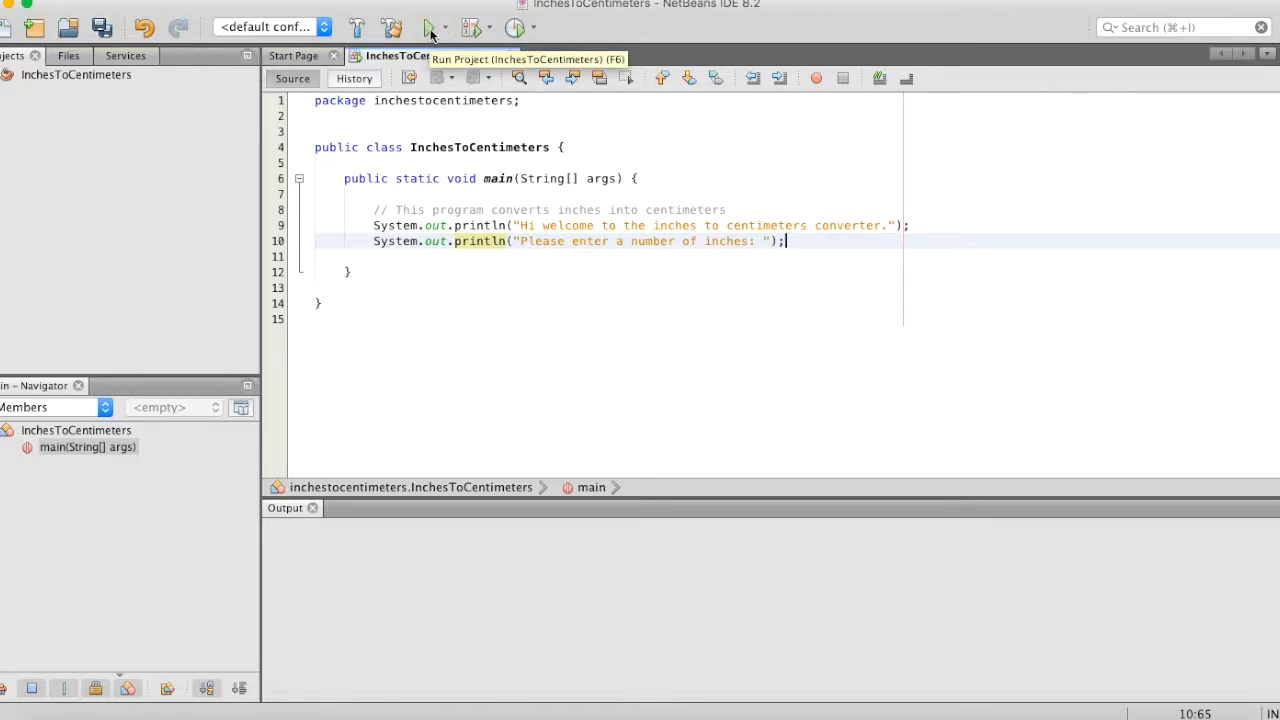
# - Run the project and confirm both messages appear in the Output window
pyautogui.click(428, 27)
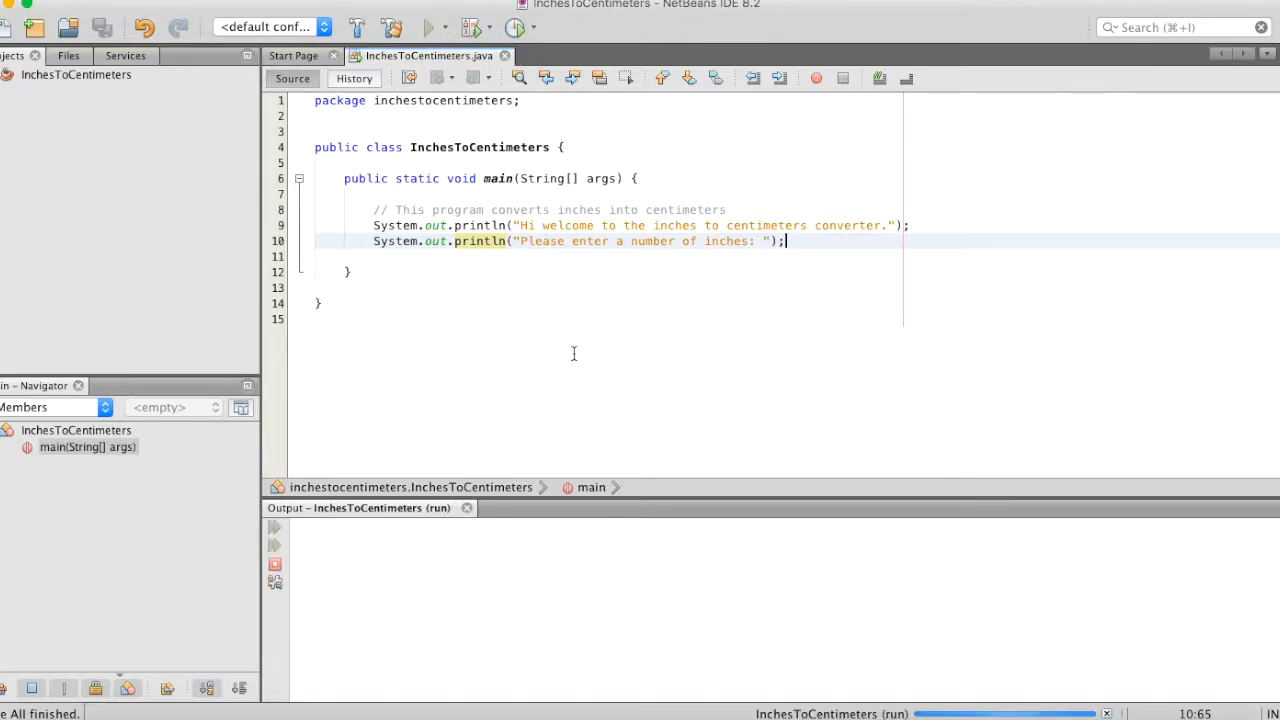
pyautogui.click(429, 27)
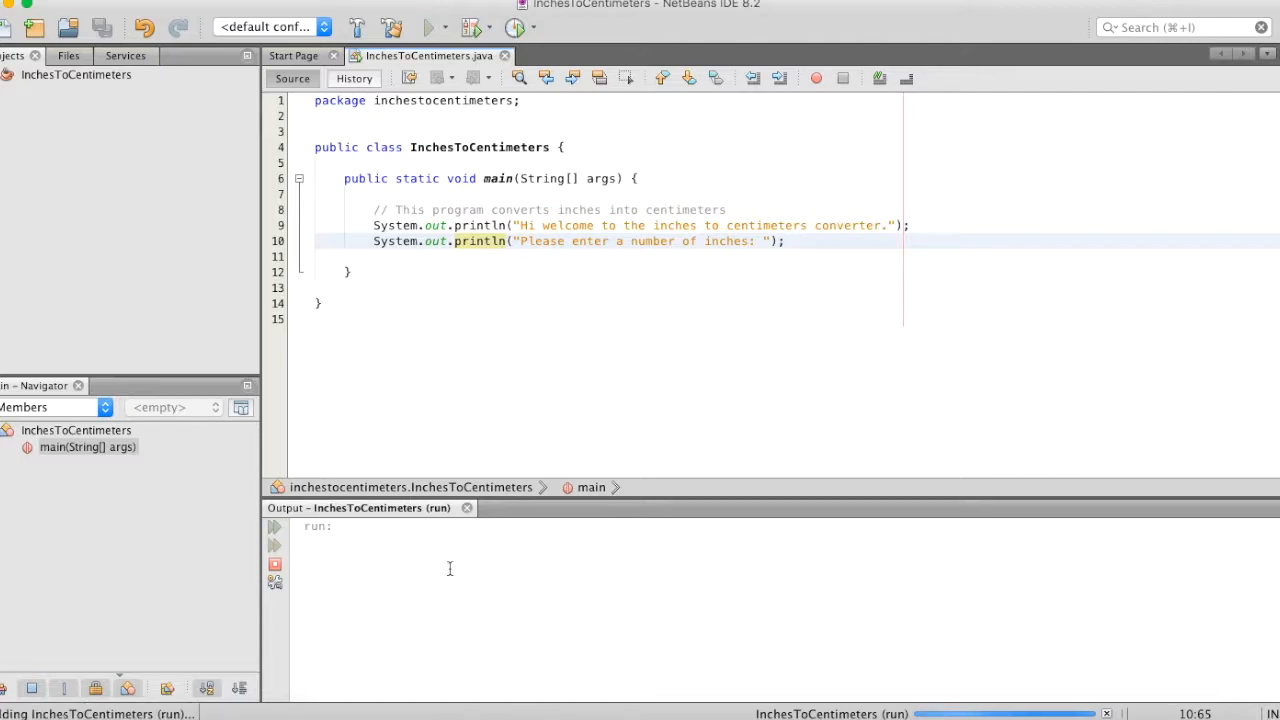
pyautogui.click(428, 27)
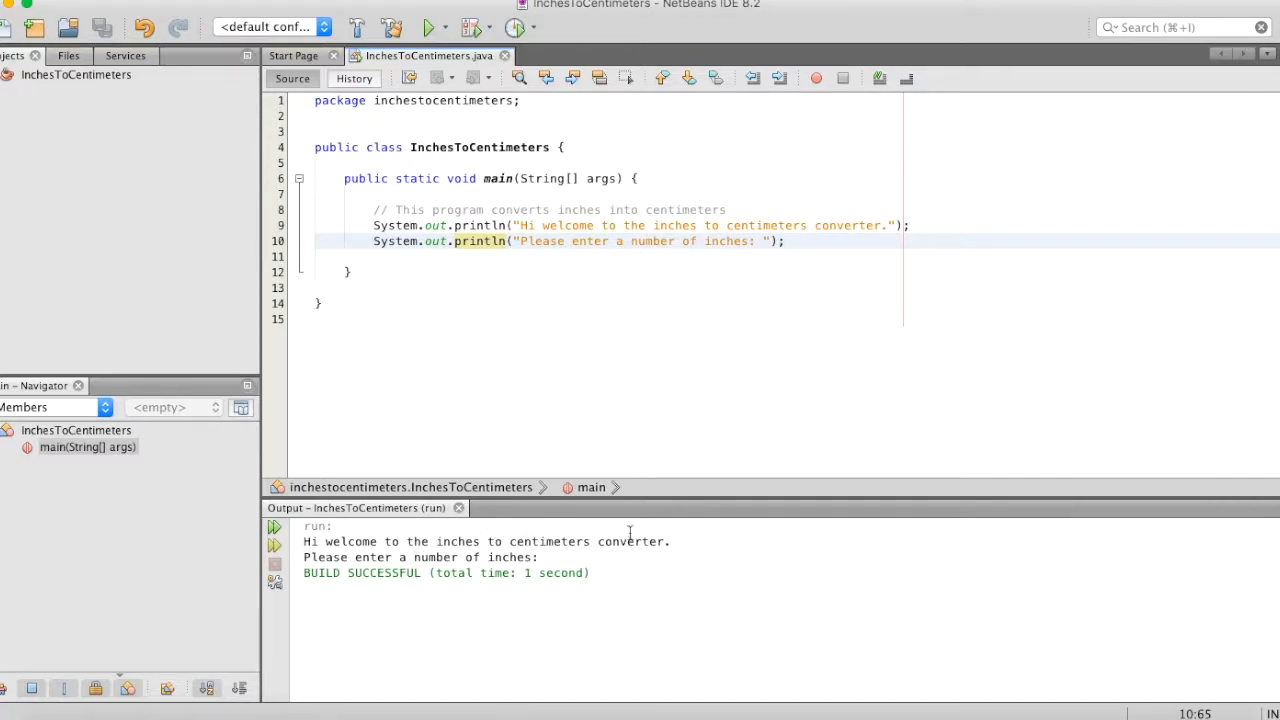
pyautogui.click(785, 241)
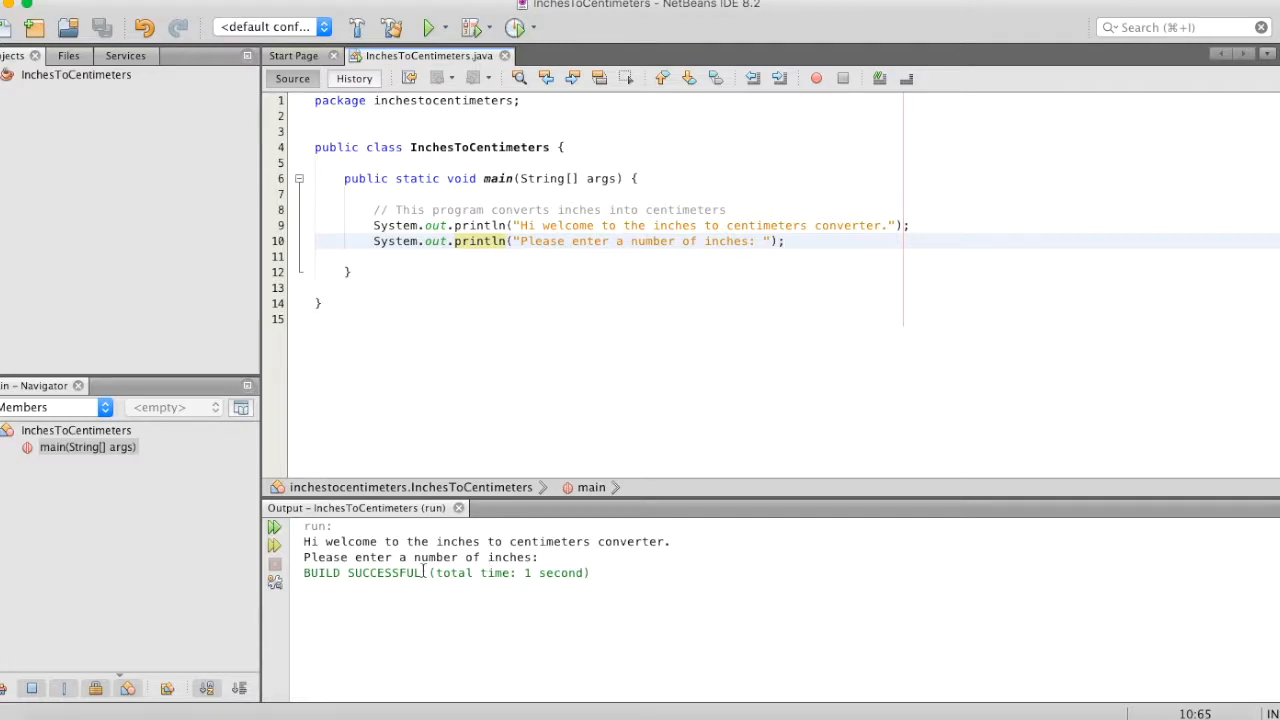
pyautogui.tripleClick(446, 572)
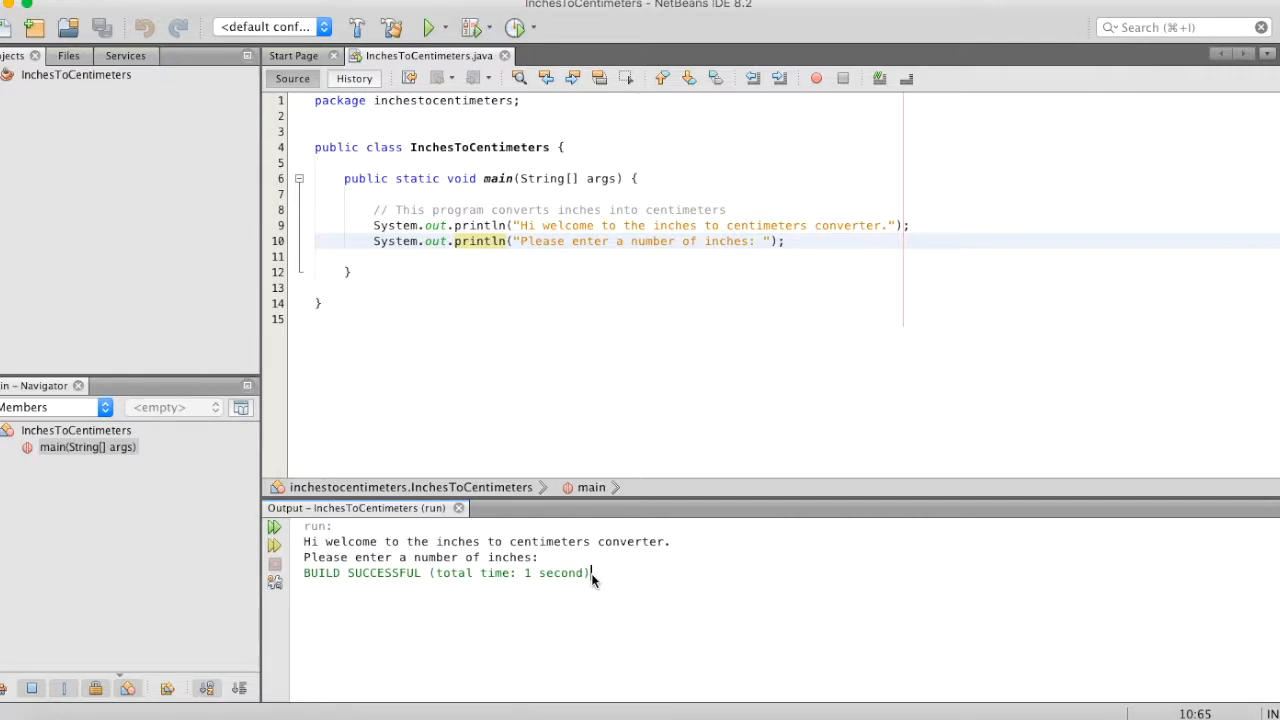
pyautogui.moveTo(563, 560)
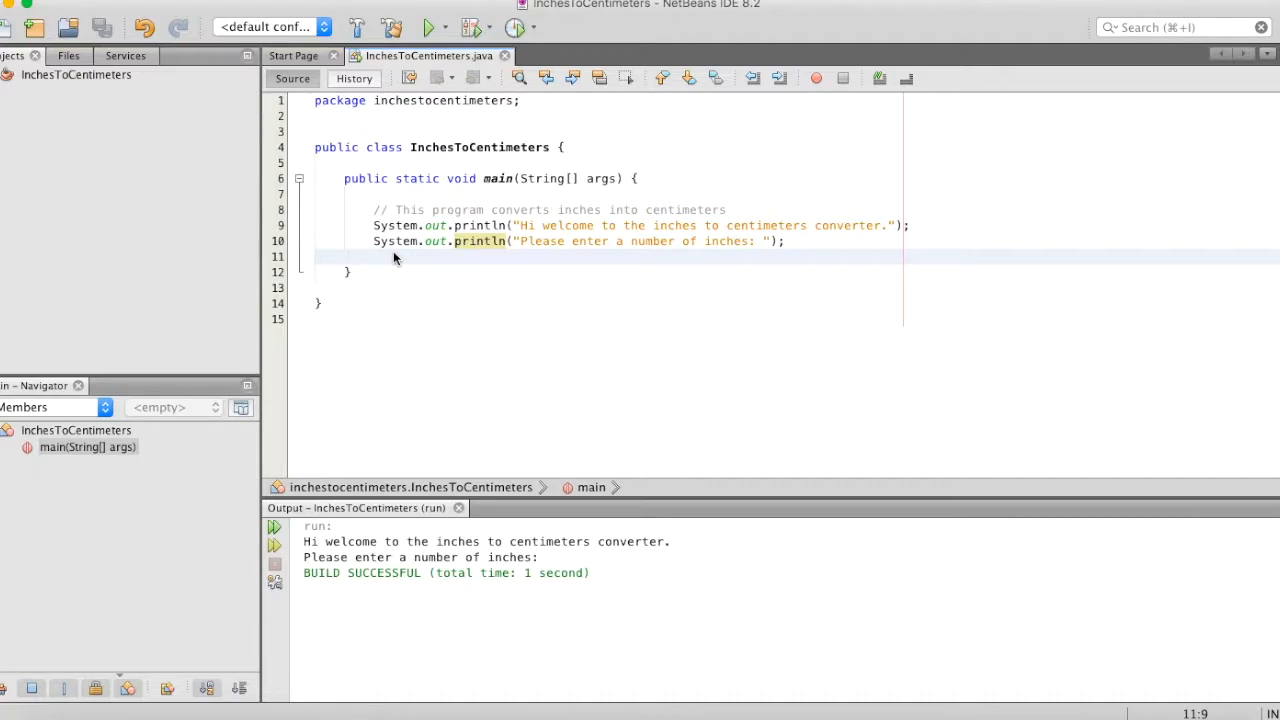
pyautogui.moveTo(545, 276)
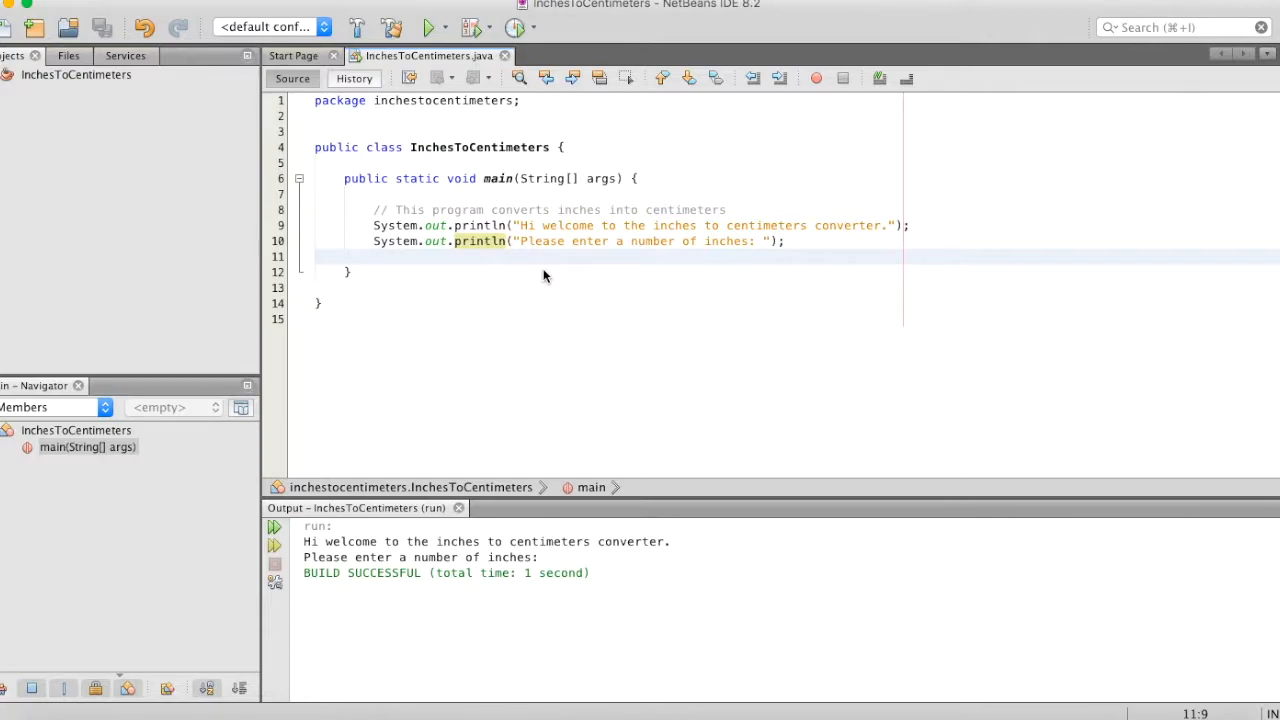
# - Insert blank lines between the comment and the print statements
pyautogui.click(760, 241)
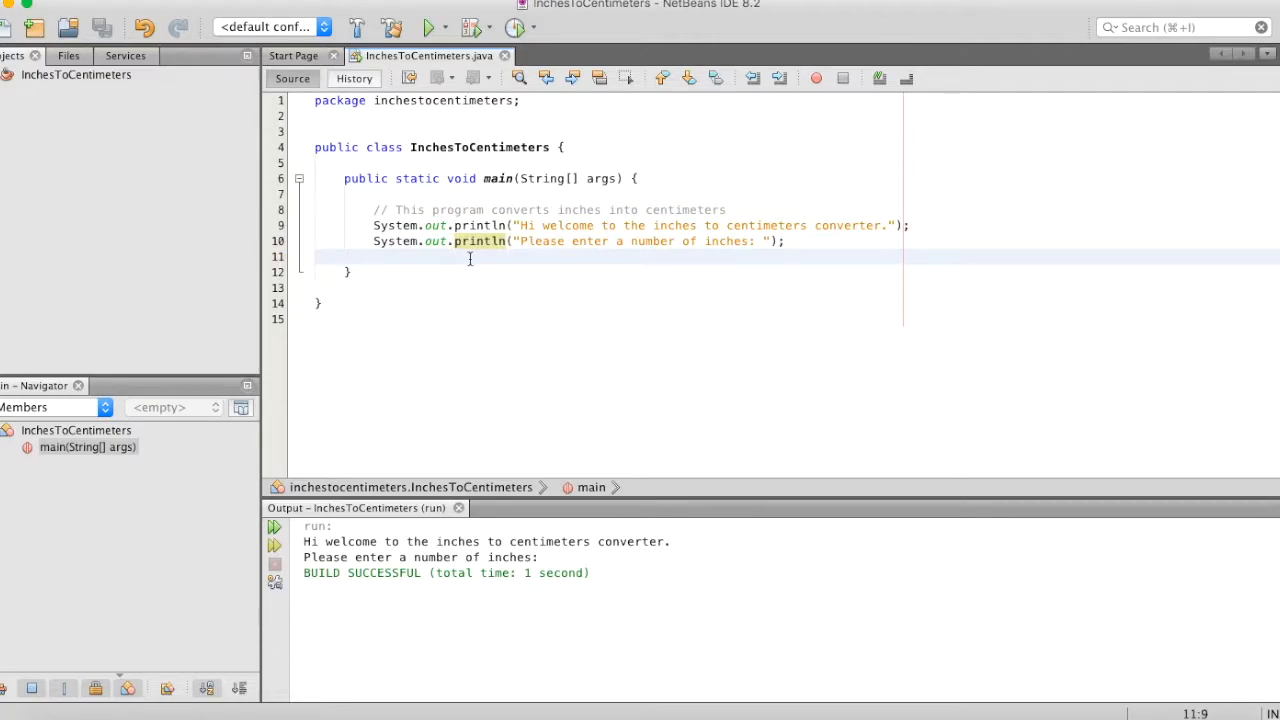
pyautogui.moveTo(444, 209)
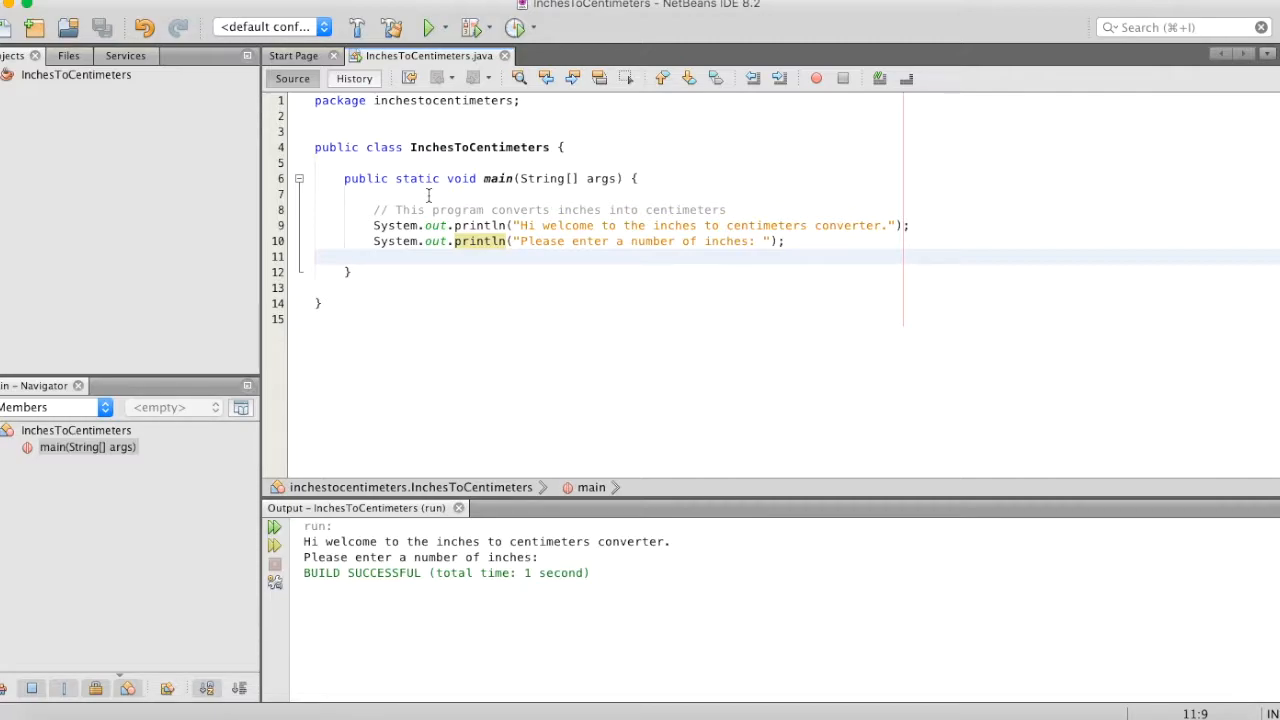
pyautogui.click(374, 256)
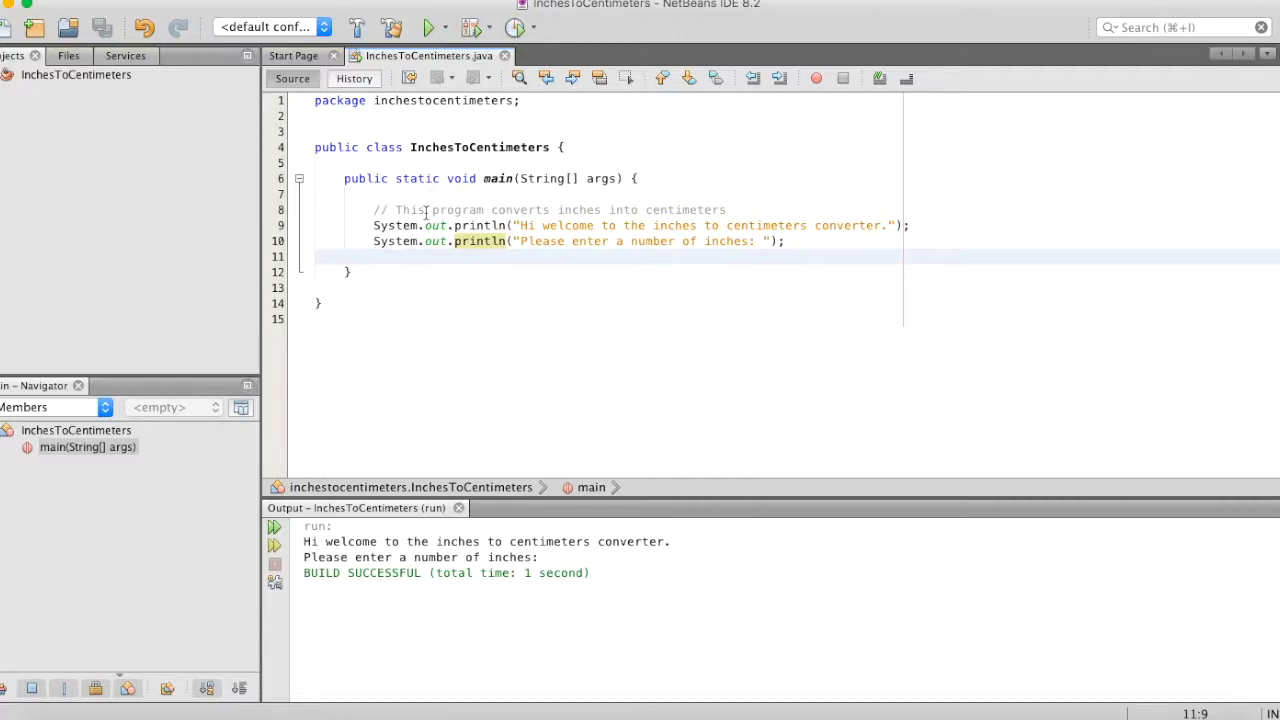
pyautogui.doubleClick(487, 541)
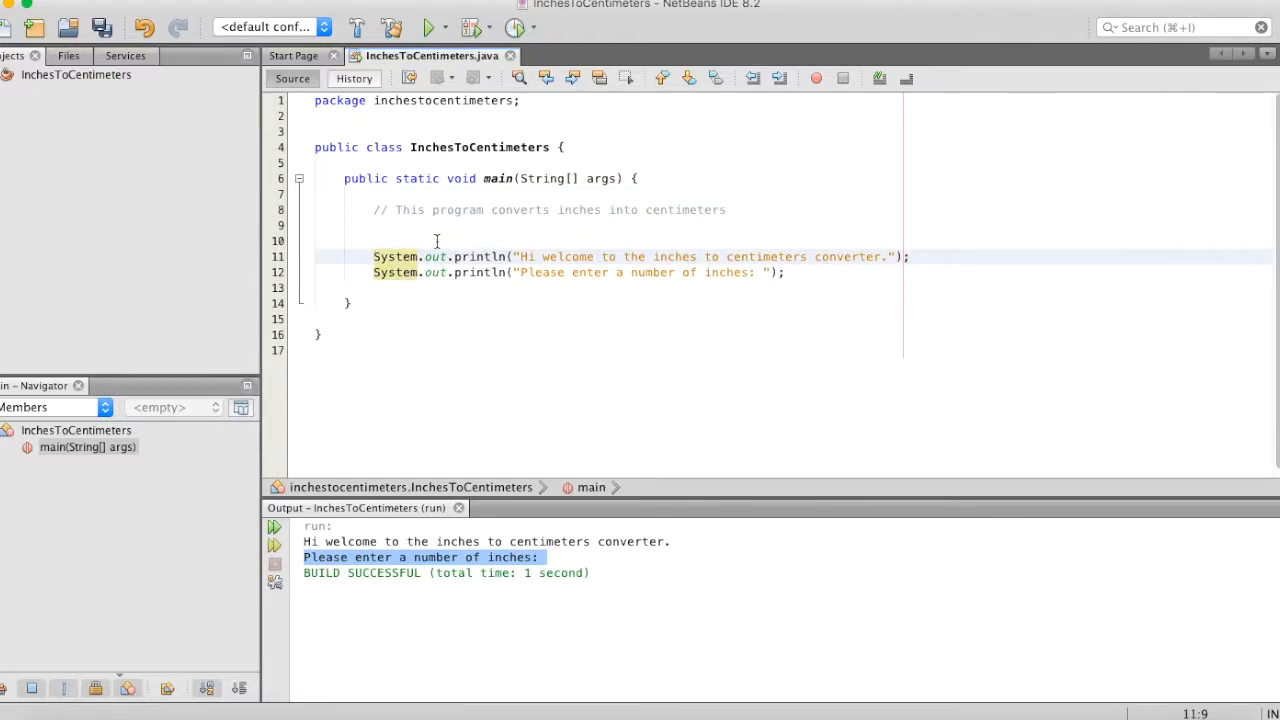
# - Type Scanner s = new Scanner(System.in); on line 9 below the comment
pyautogui.write('Scanner')
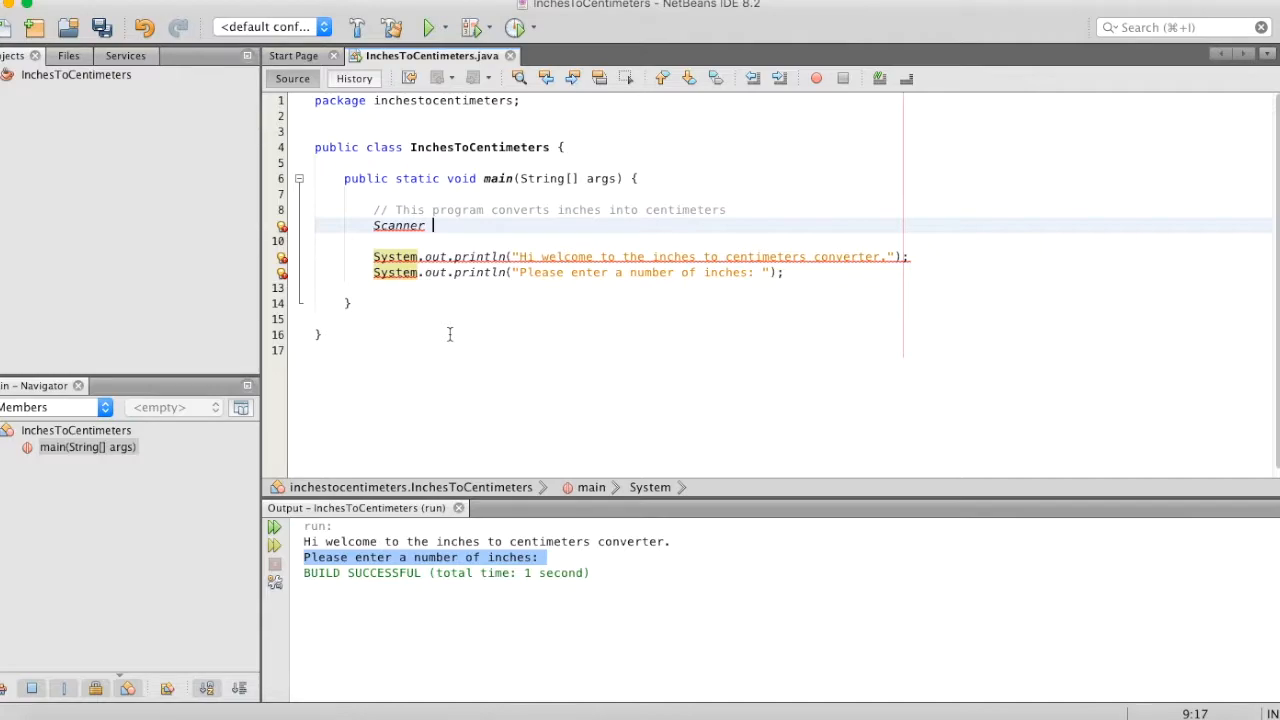
pyautogui.write('s')
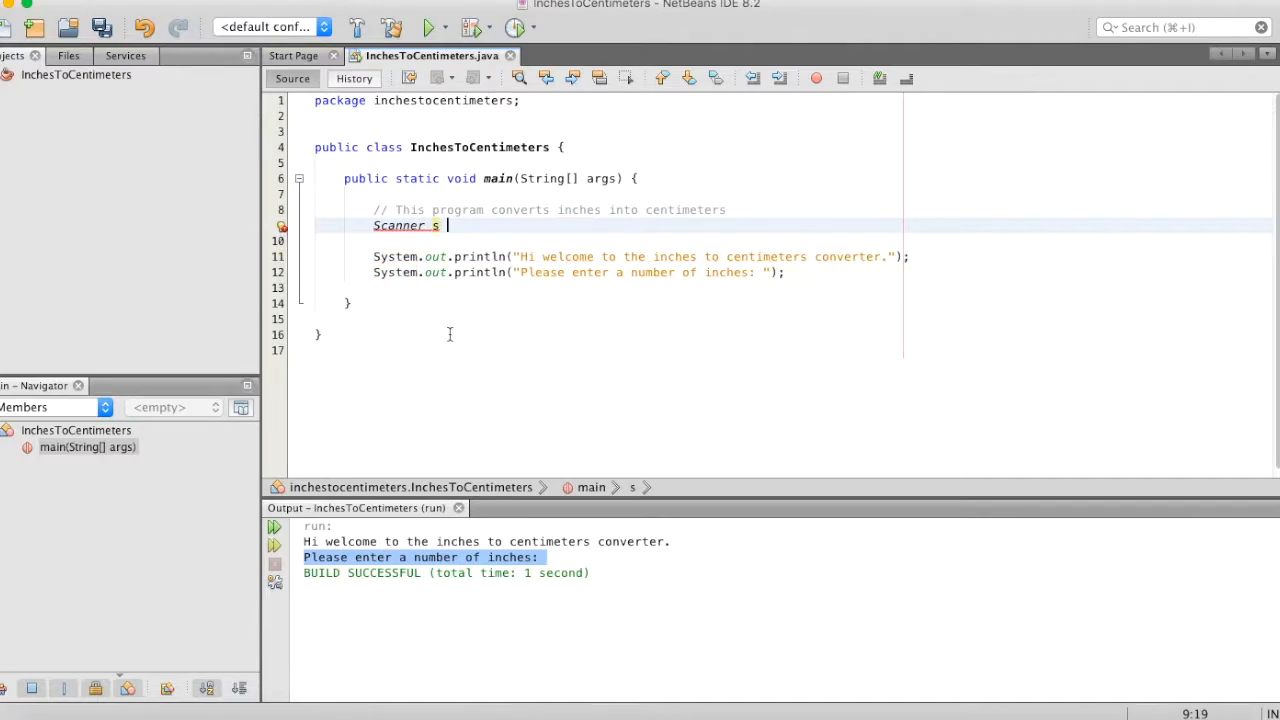
pyautogui.write('=')
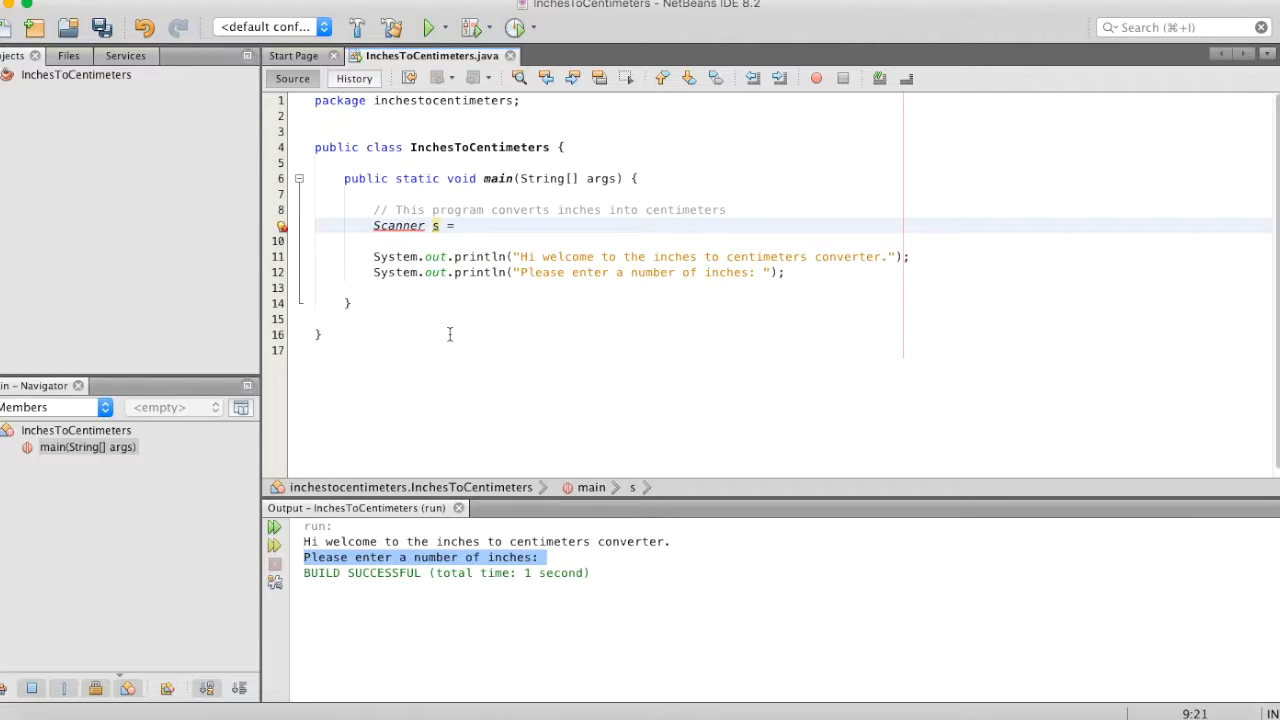
pyautogui.write('new Sca')
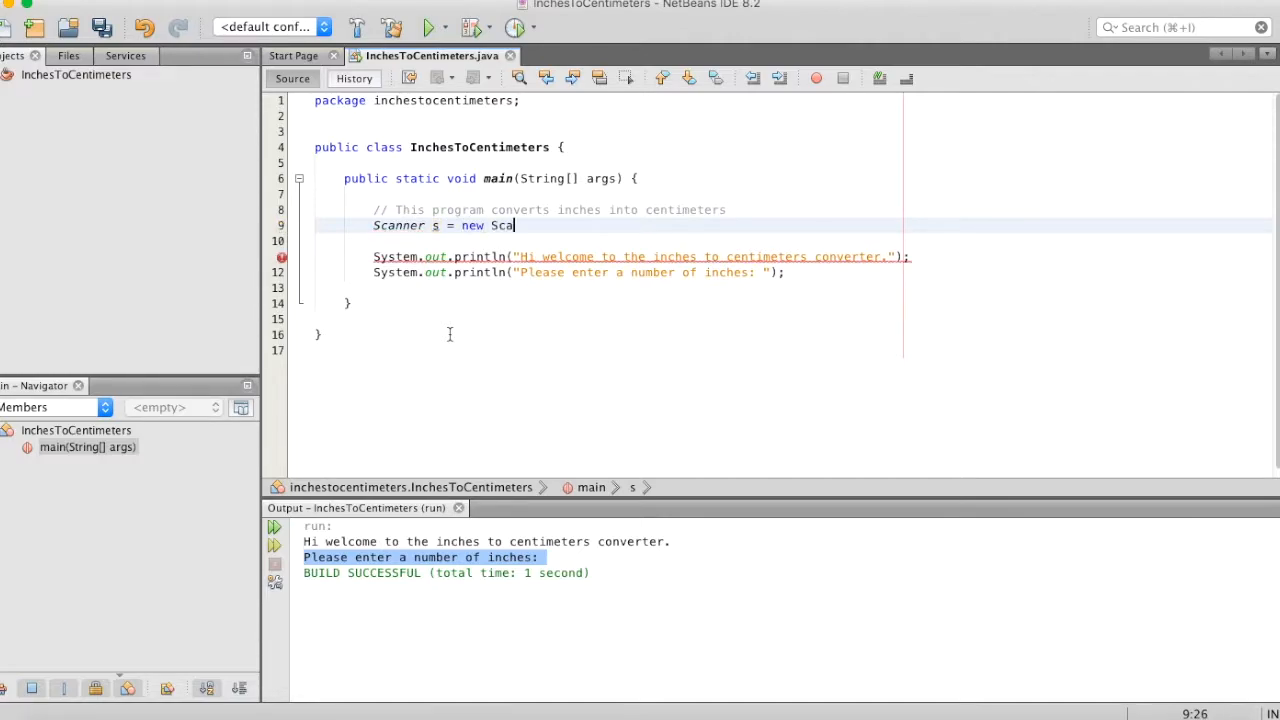
pyautogui.write('nner()')
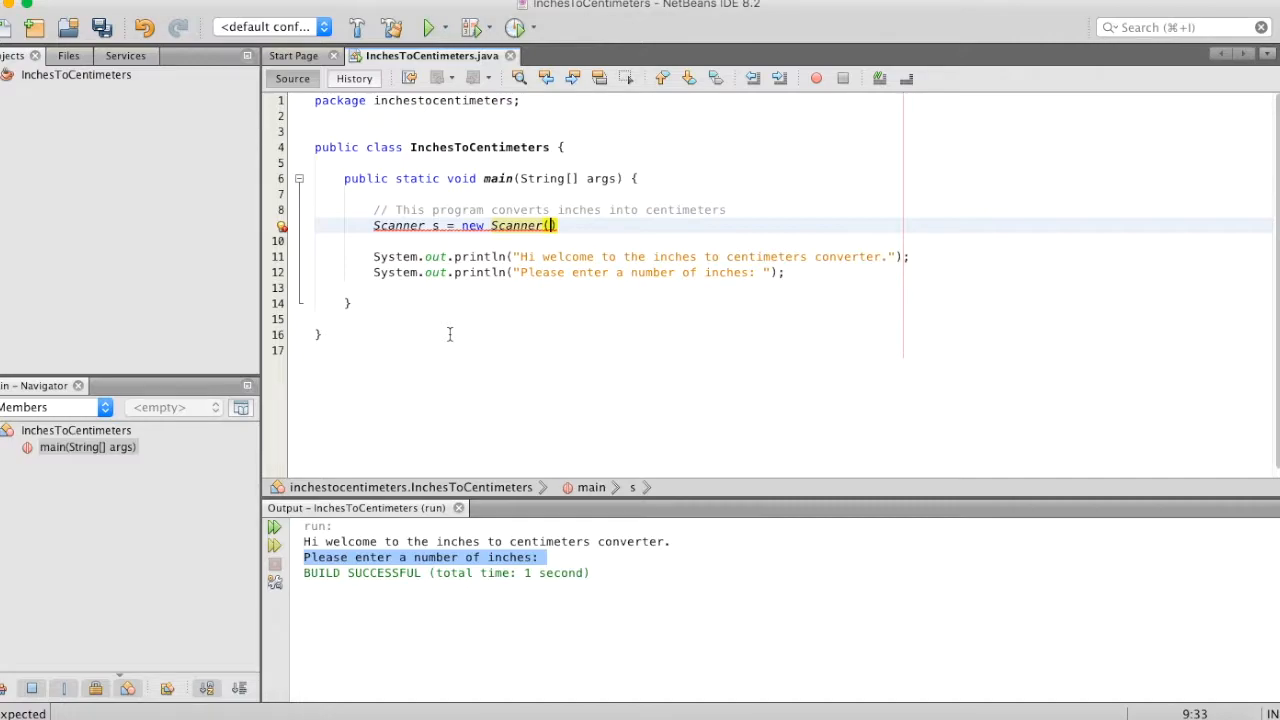
pyautogui.write('S')
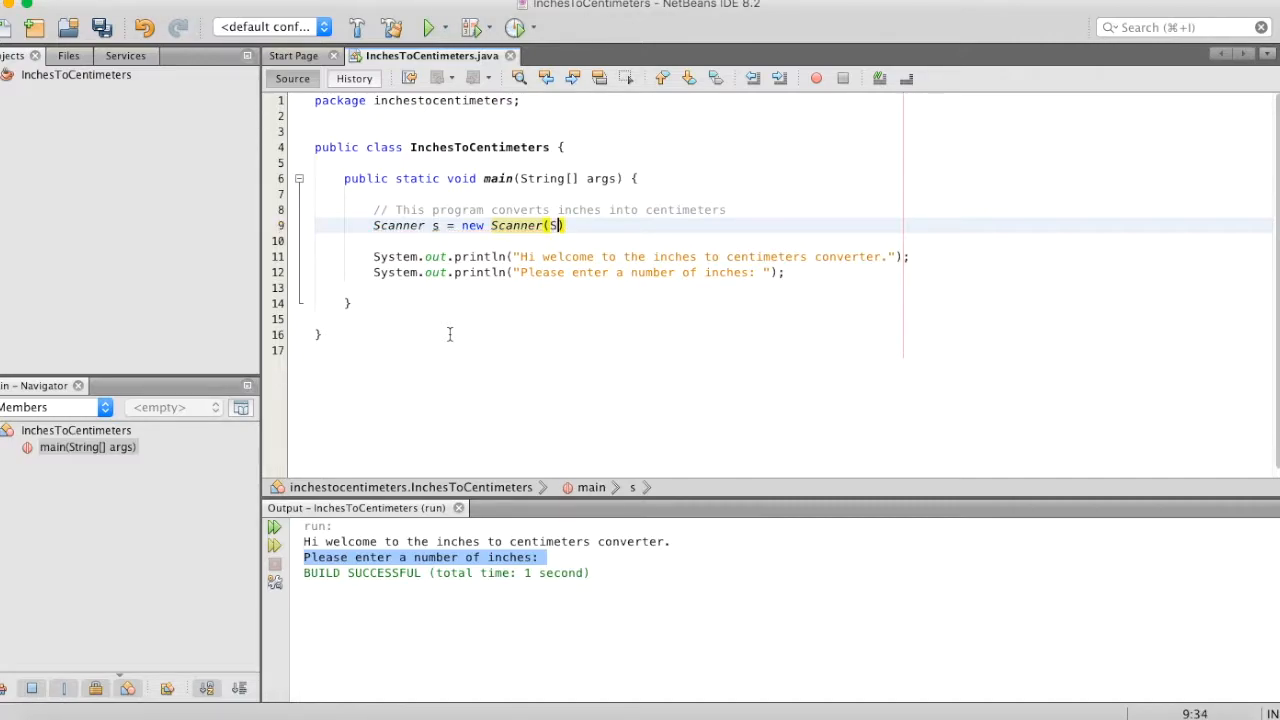
pyautogui.write('ystem.in')
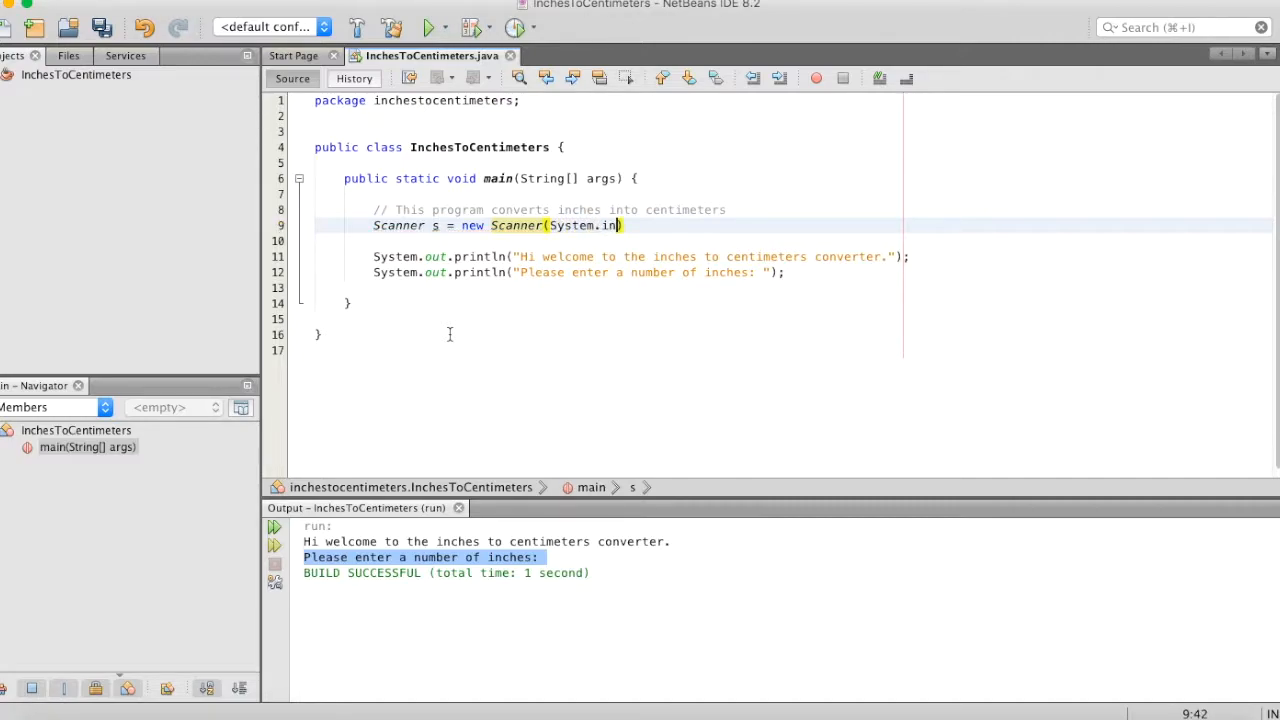
pyautogui.write(');')
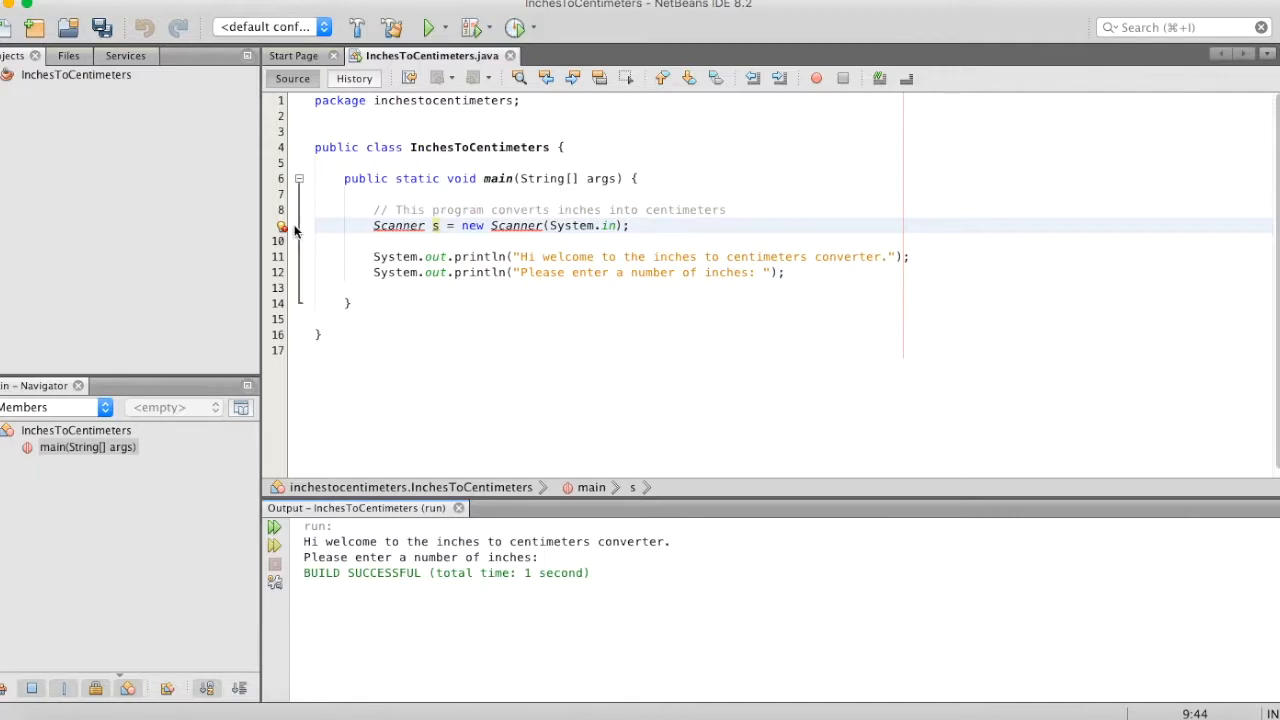
pyautogui.moveTo(283, 225)
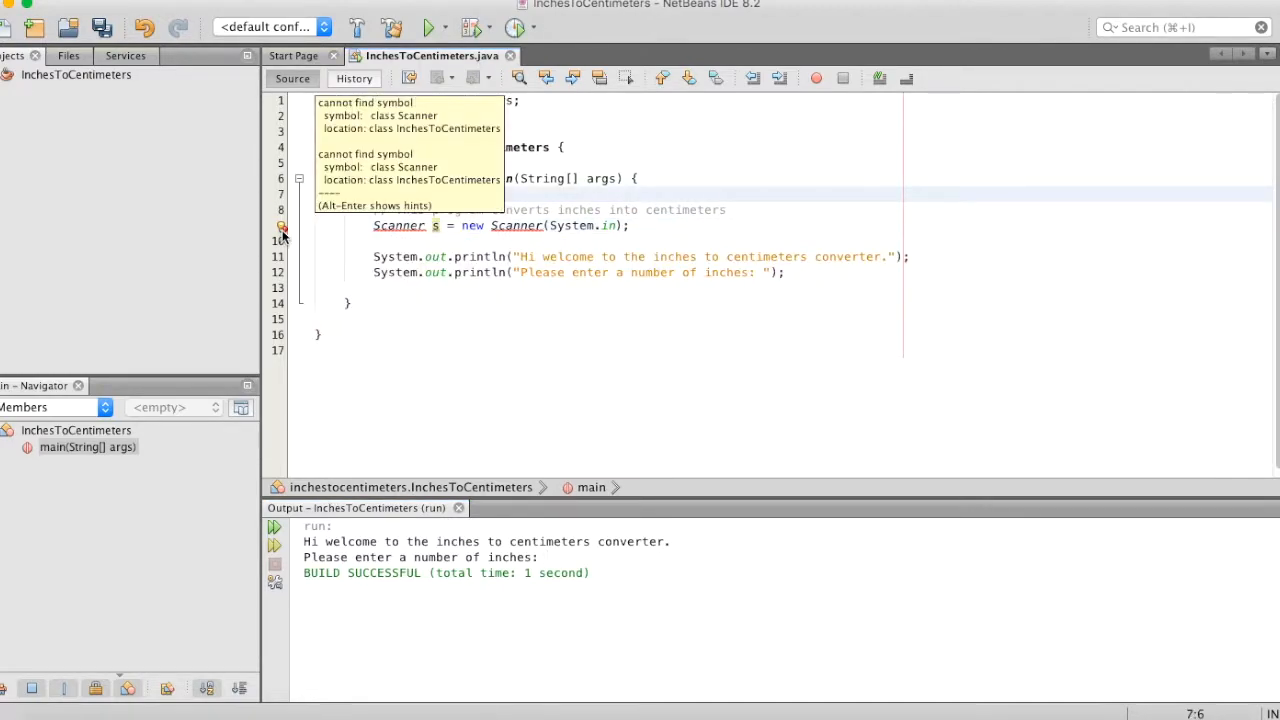
# - Add the java.util.Scanner import from the error hint, then place the caret below
pyautogui.click(282, 227)
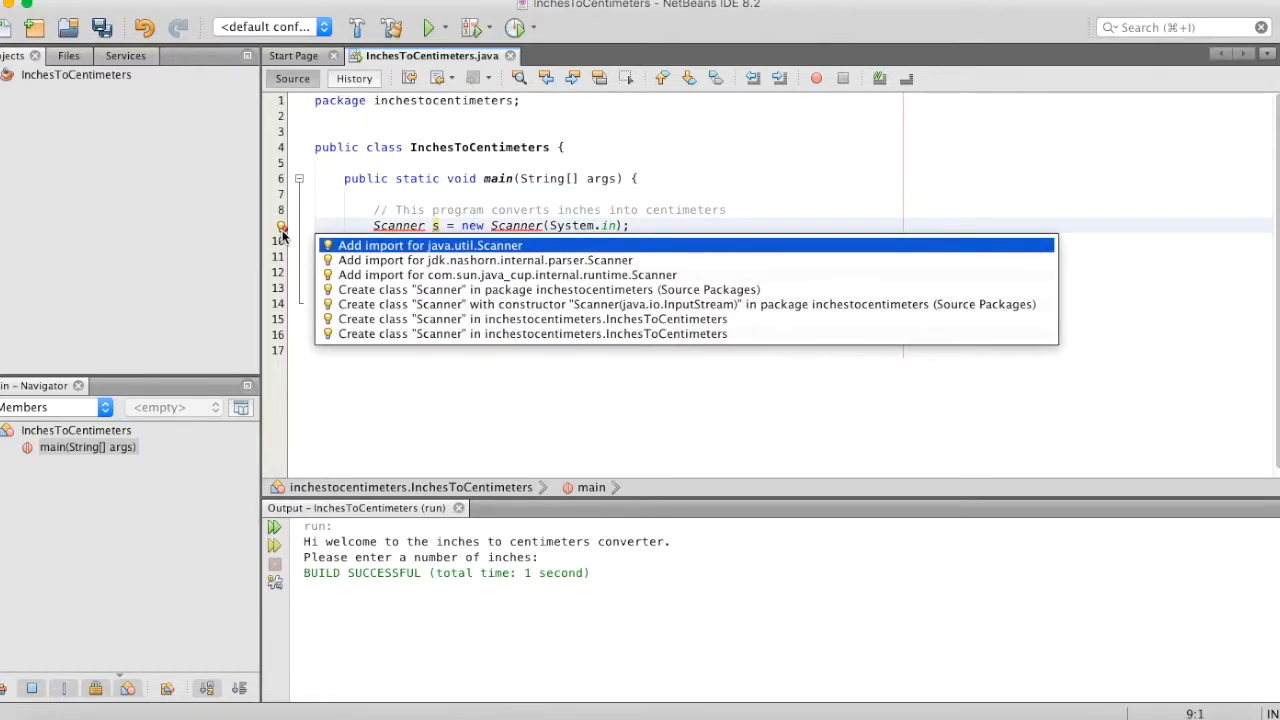
pyautogui.moveTo(400, 248)
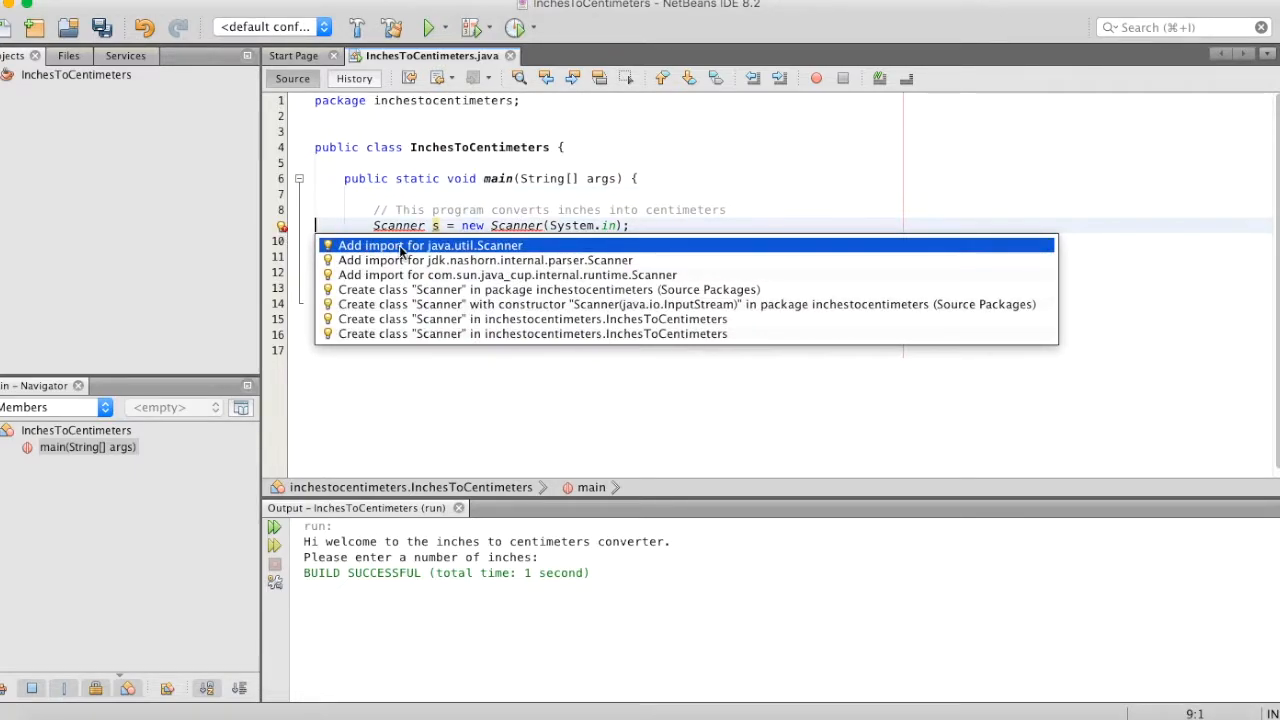
pyautogui.moveTo(447, 252)
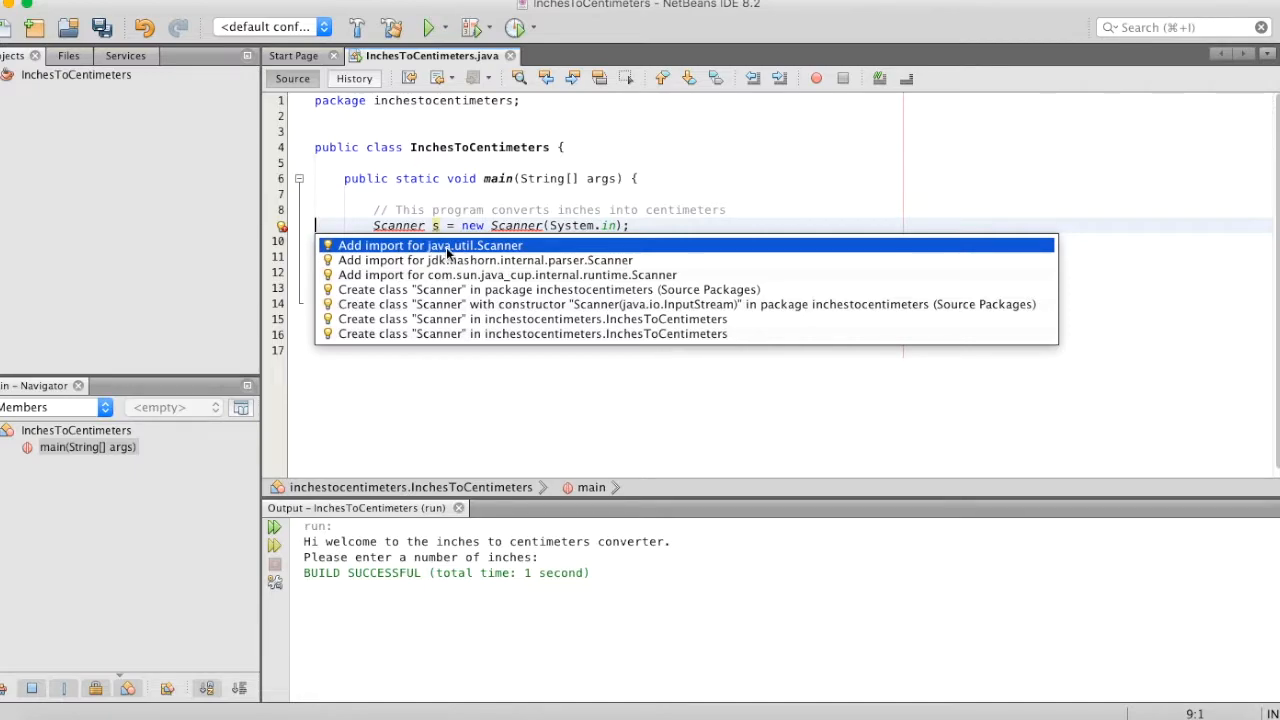
pyautogui.moveTo(400, 246)
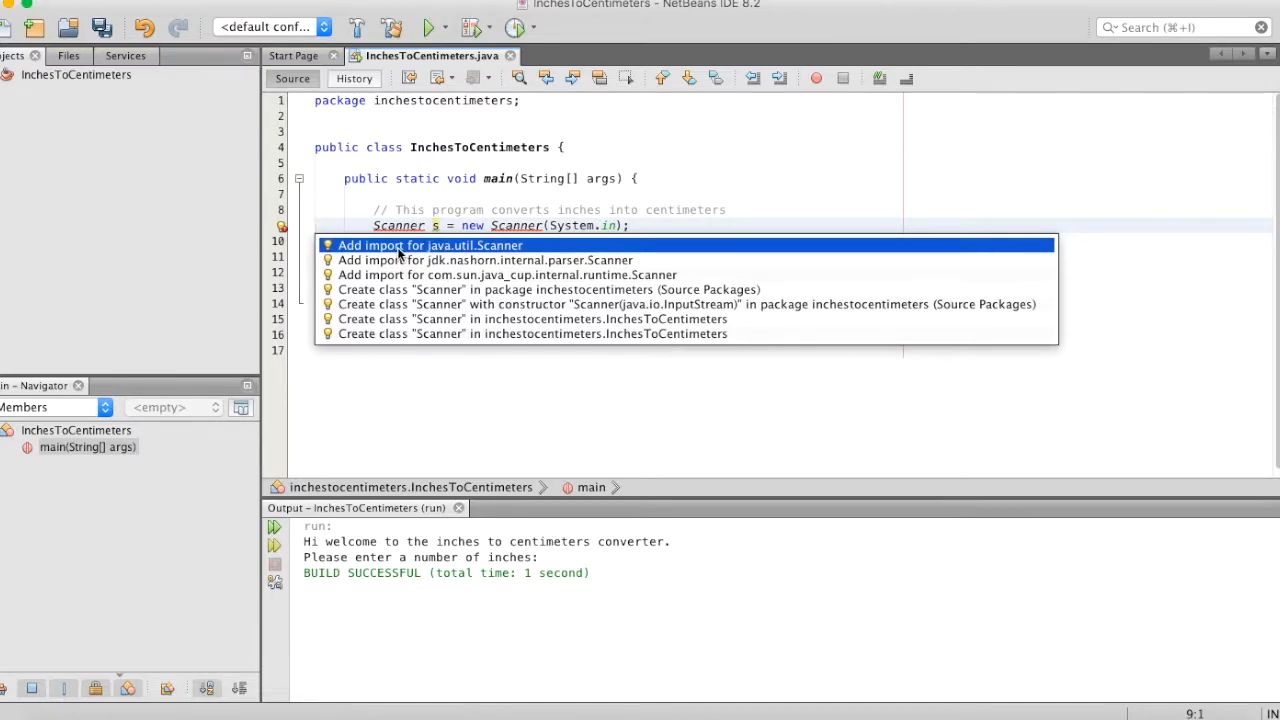
pyautogui.click(430, 245)
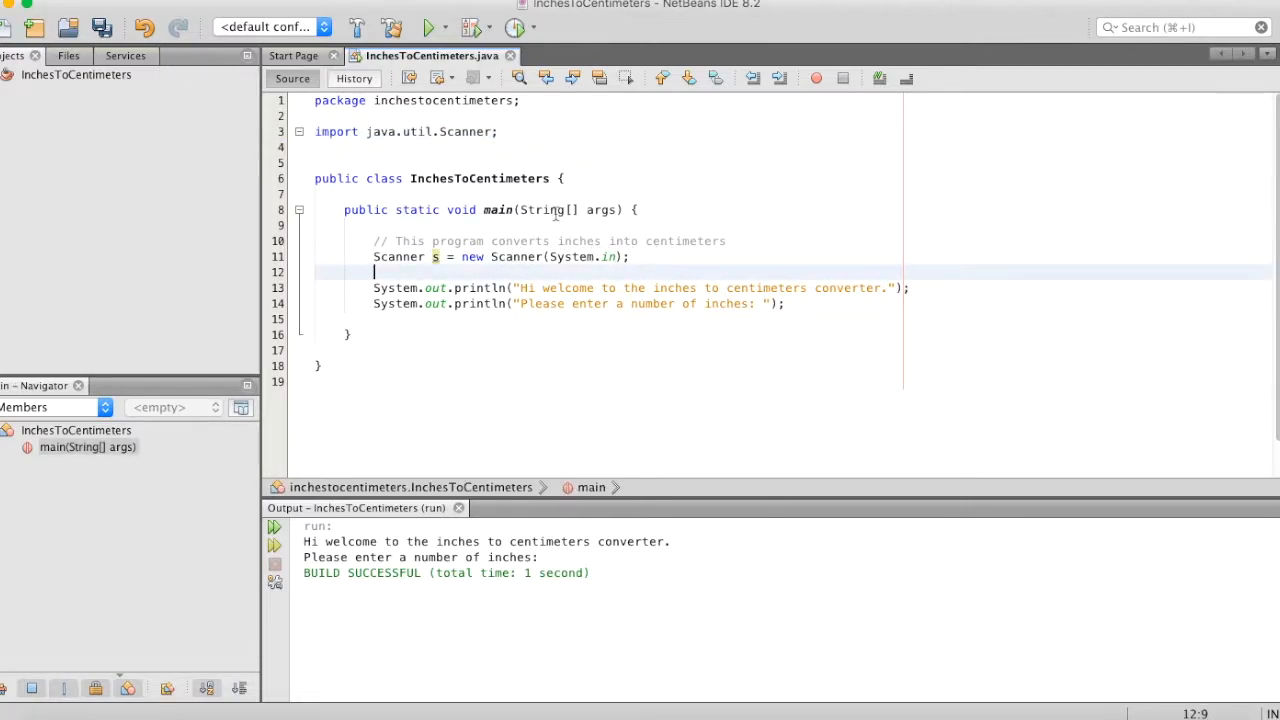
pyautogui.click(395, 257)
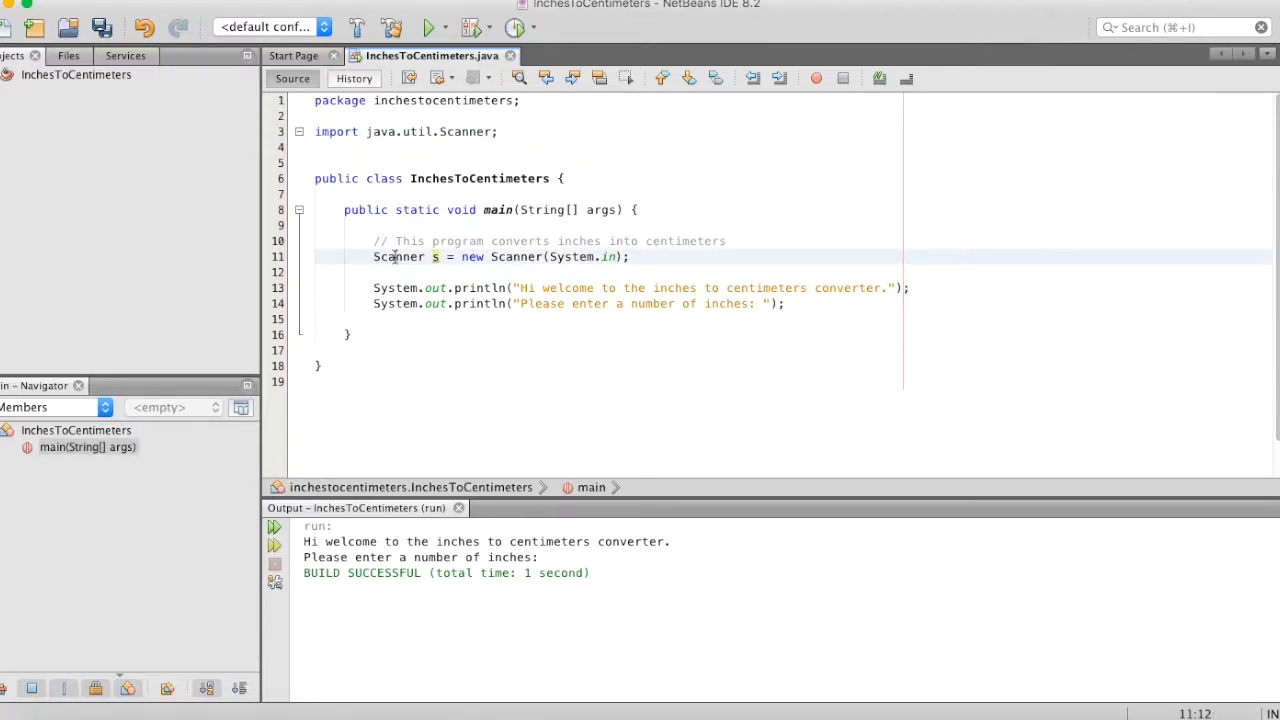
pyautogui.click(435, 257)
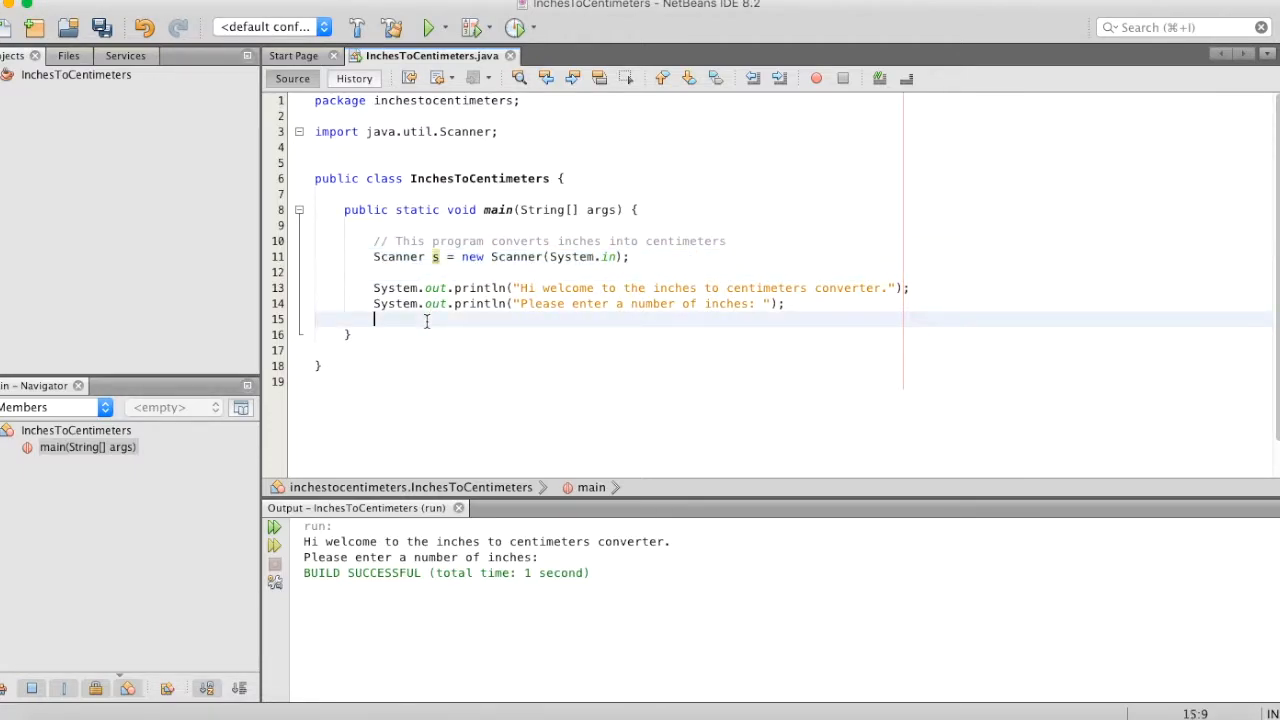
# - Add an s.next() call below the prompts and run the program
pyautogui.press('enter')
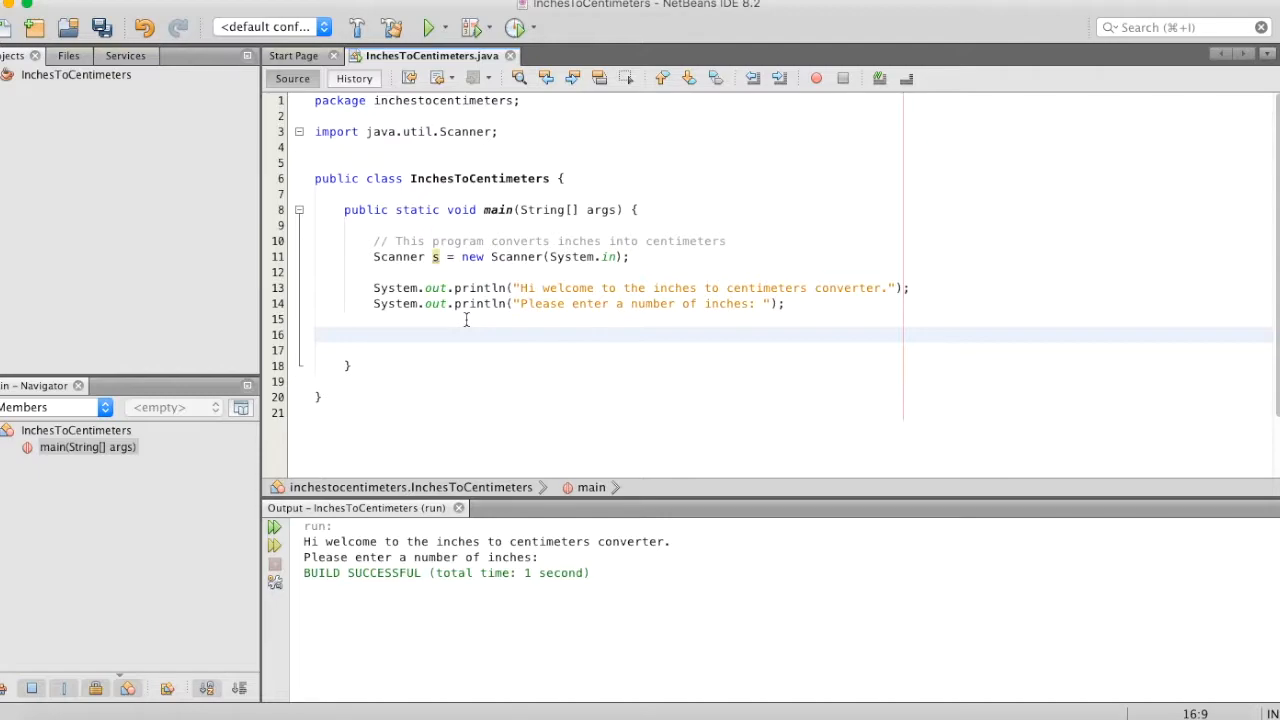
pyautogui.write('s.')
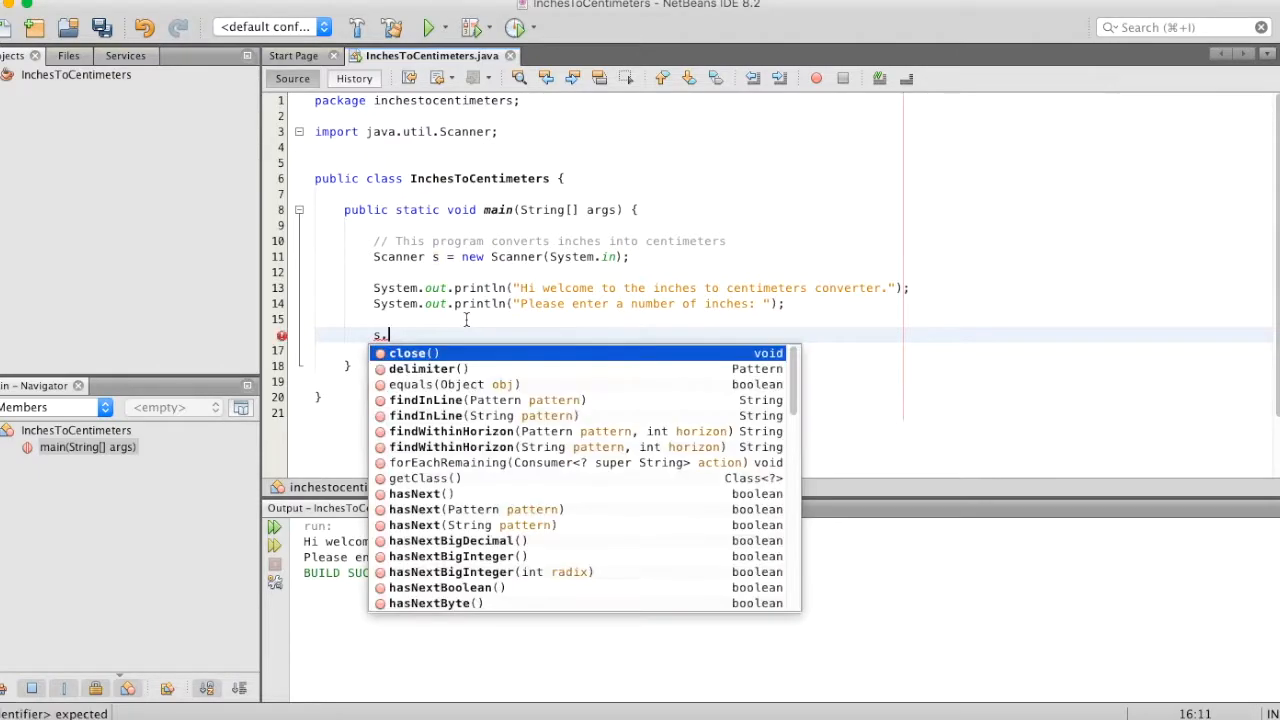
pyautogui.write('next')
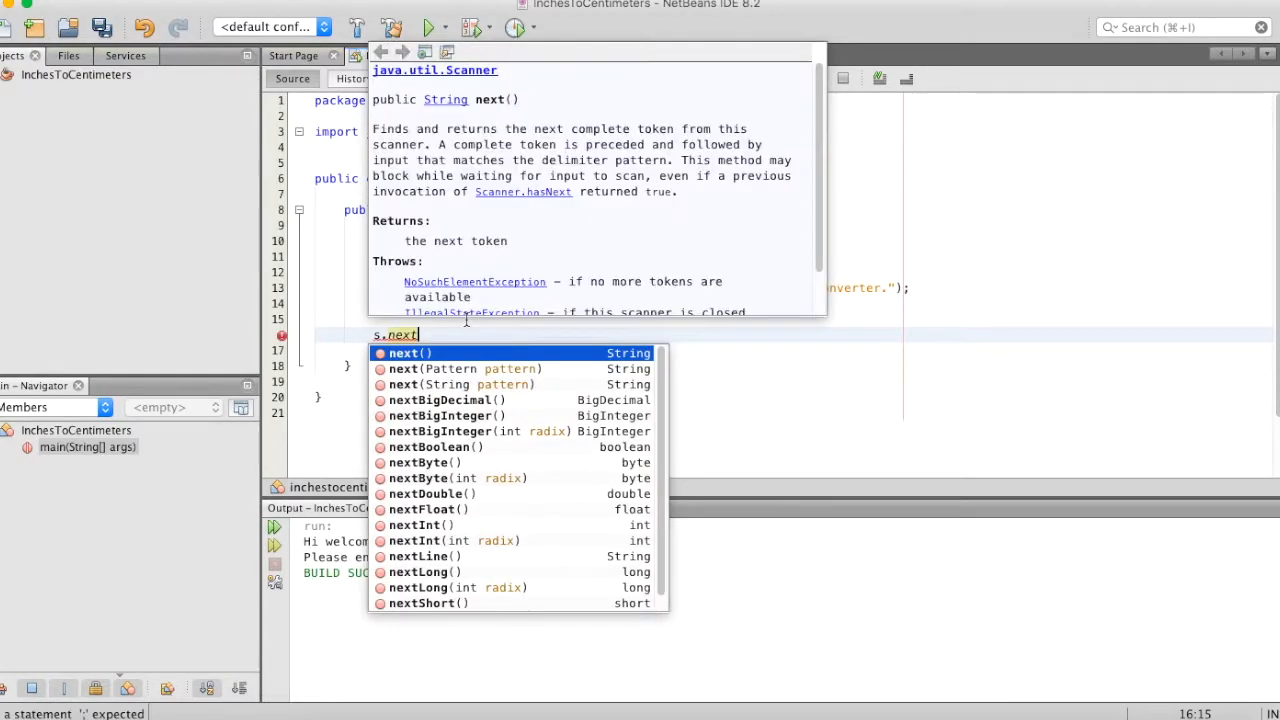
pyautogui.click(403, 353)
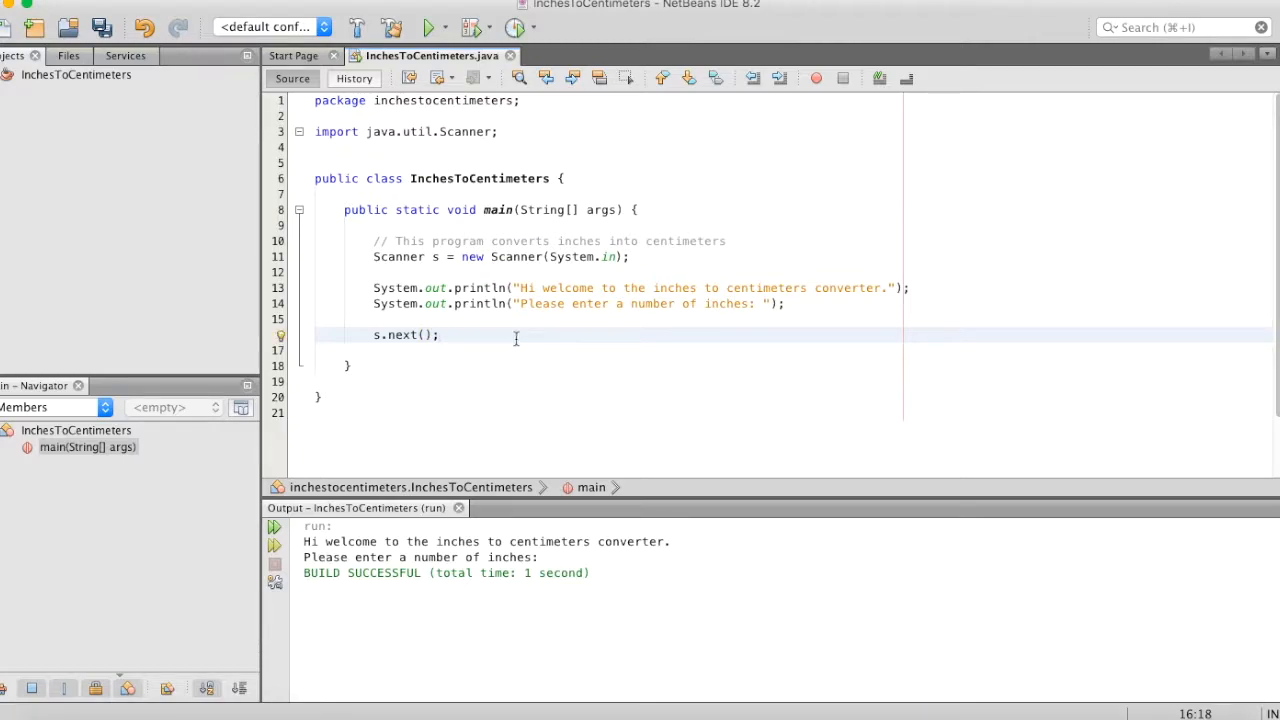
pyautogui.moveTo(462, 337)
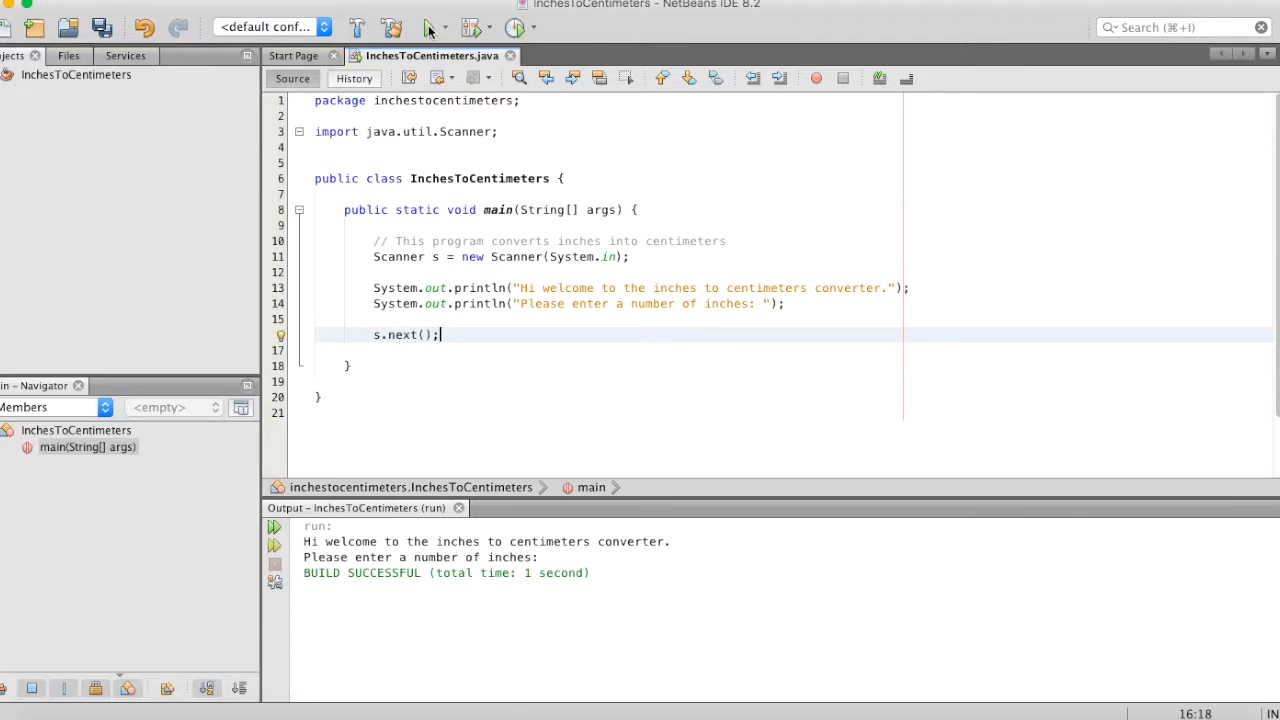
pyautogui.click(430, 27)
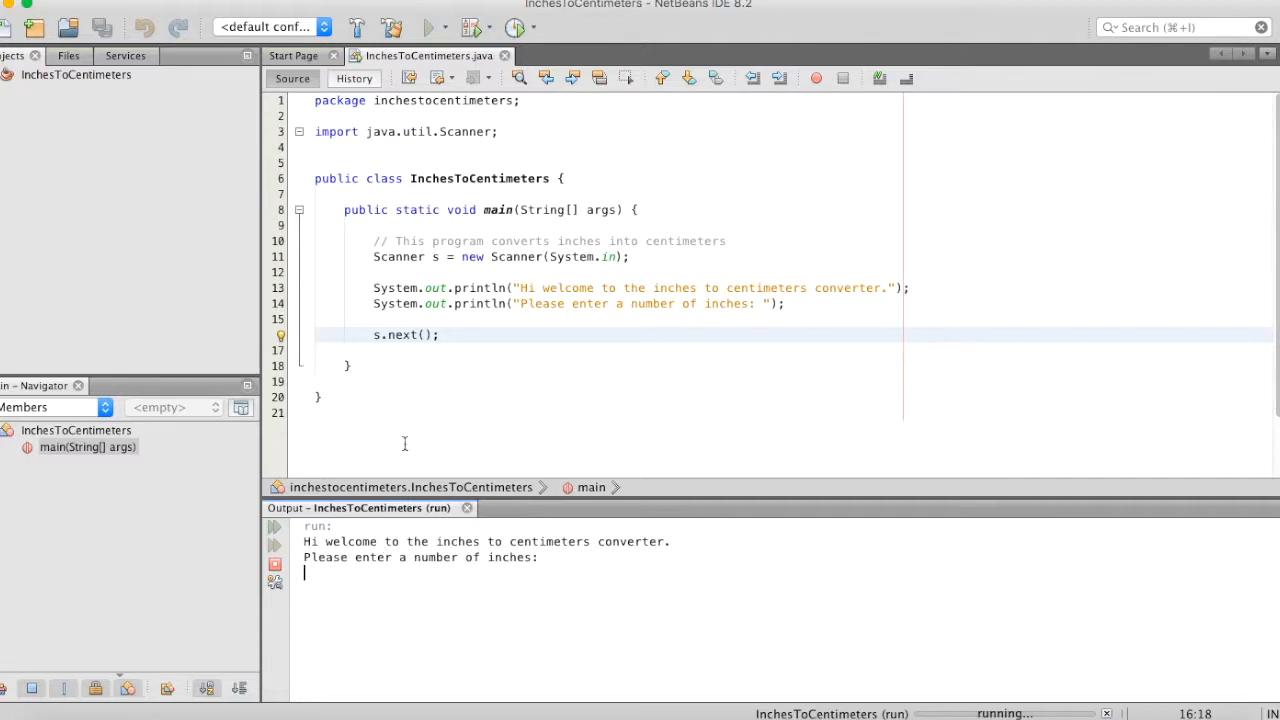
# - Enter the nonsense text 'asdfsdaf' as program input and select it
pyautogui.write('asdfsdaf')
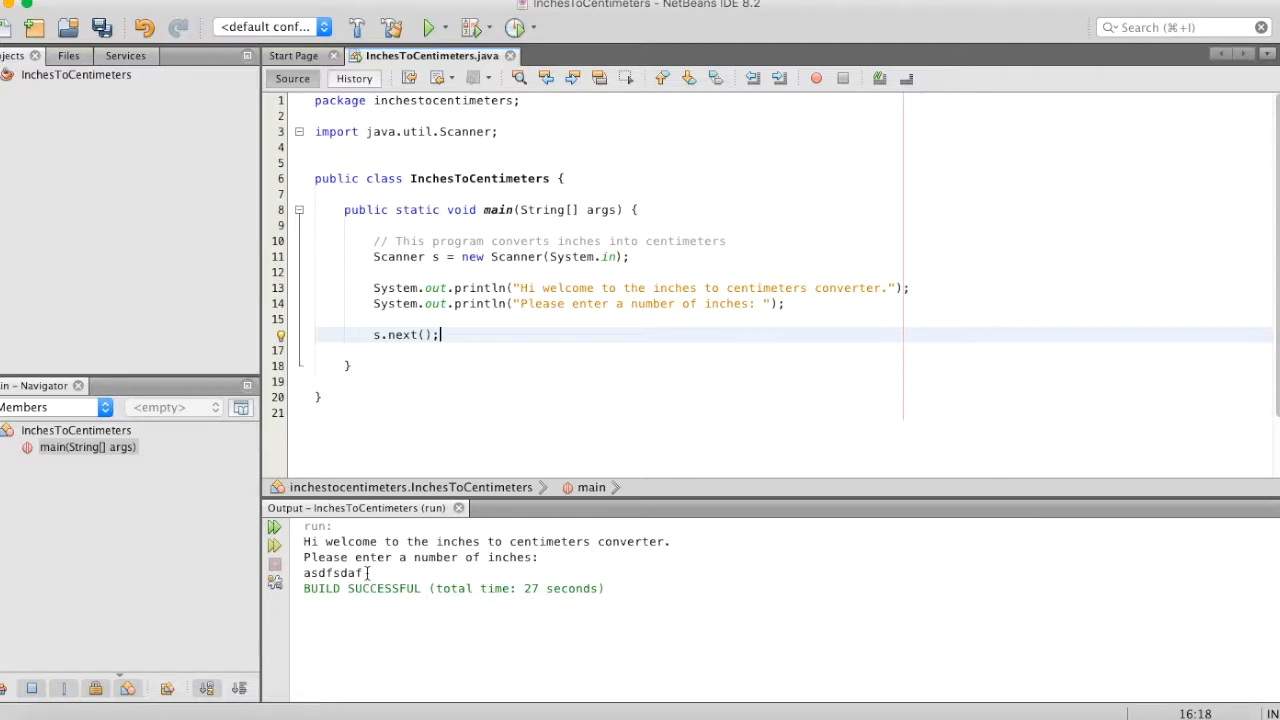
pyautogui.doubleClick(332, 572)
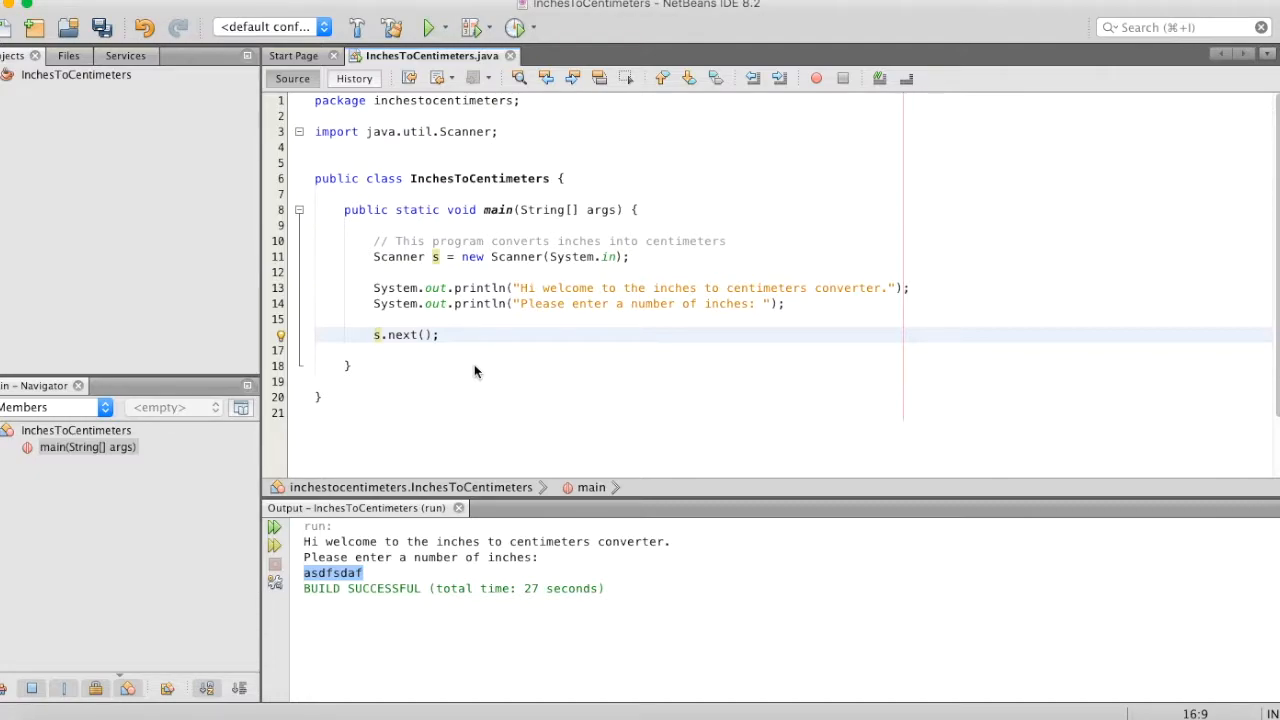
# - Rewrite line 16 as 'double inches = s.nextDouble();'
pyautogui.write('int')
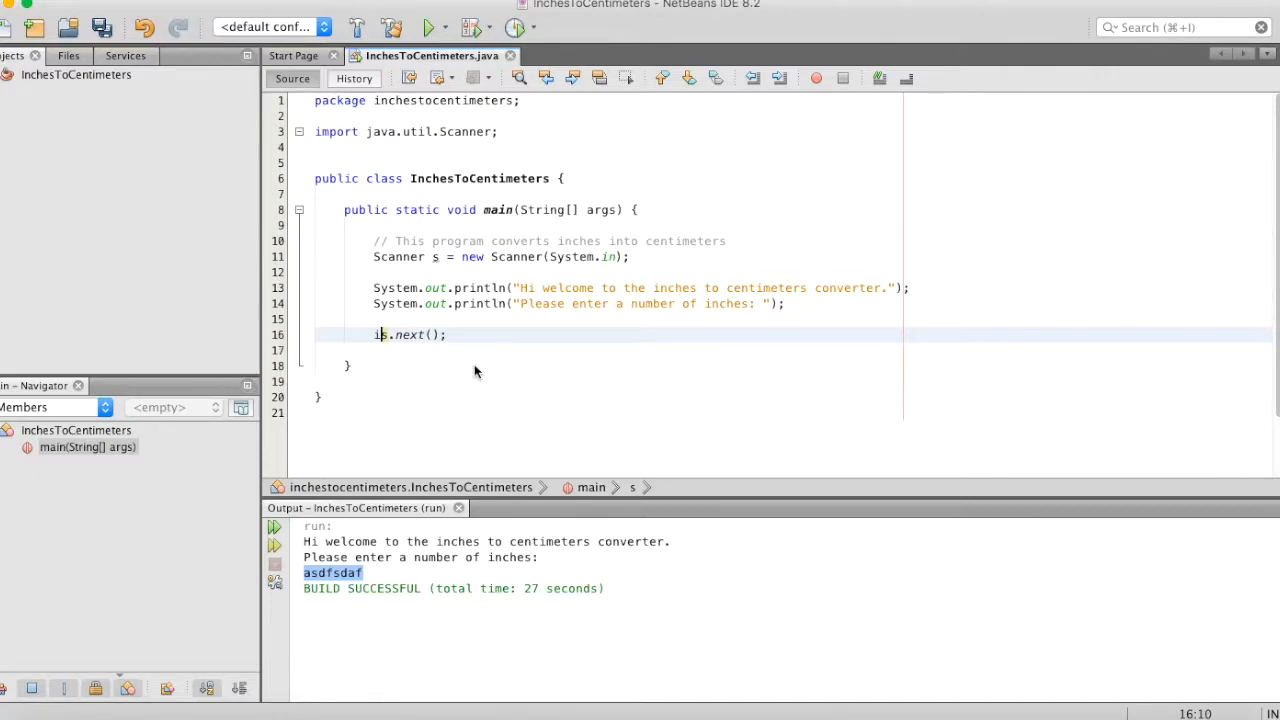
pyautogui.write('doubles')
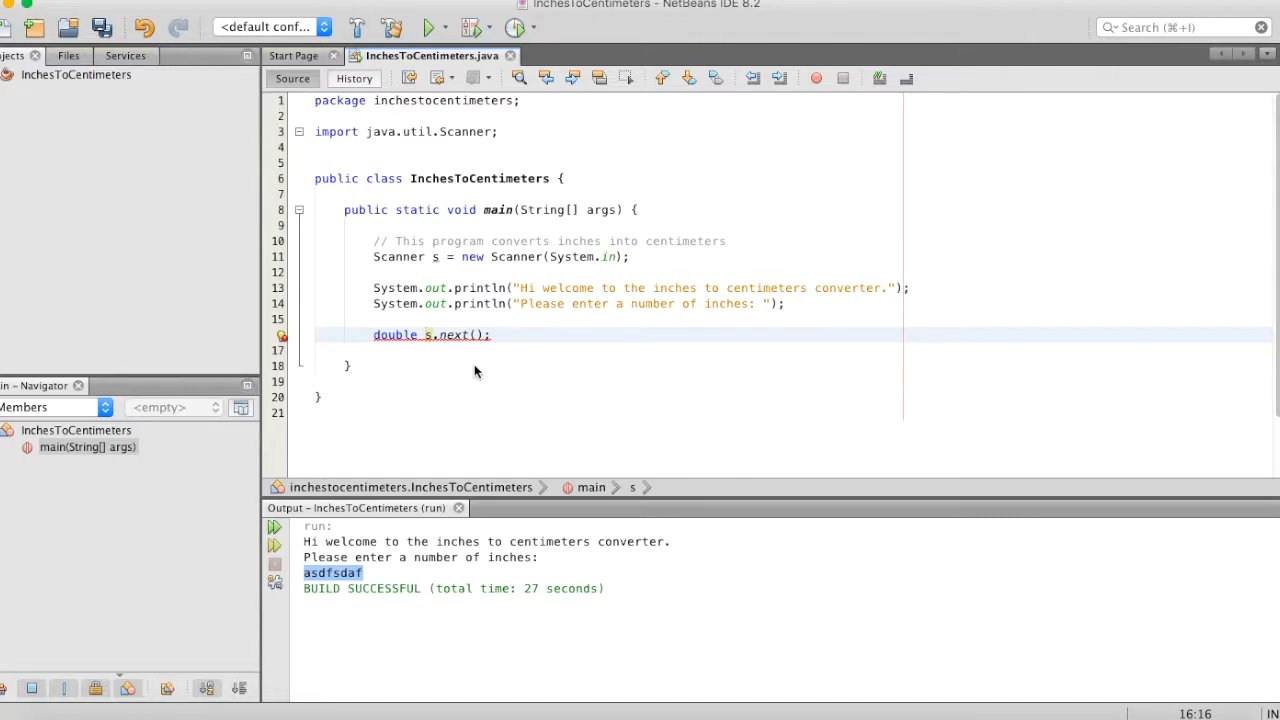
pyautogui.write('inches =')
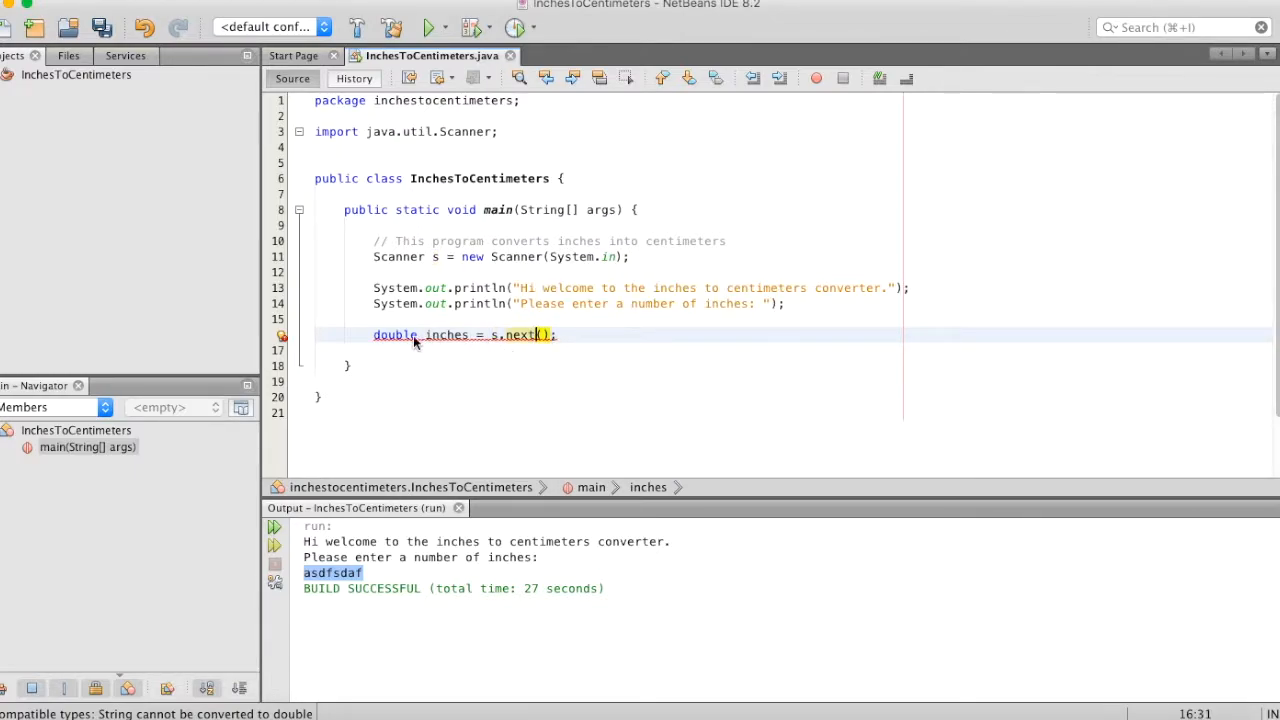
pyautogui.moveTo(520, 335)
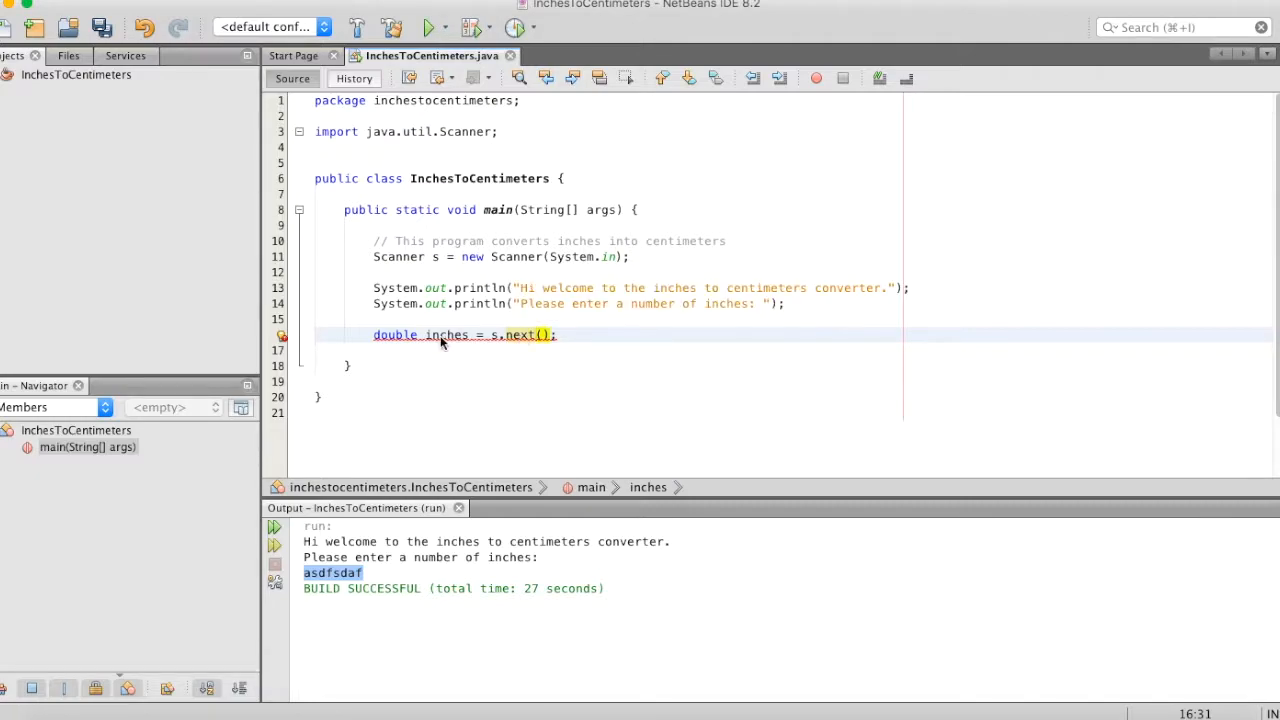
pyautogui.moveTo(406, 355)
pyautogui.write('Double')
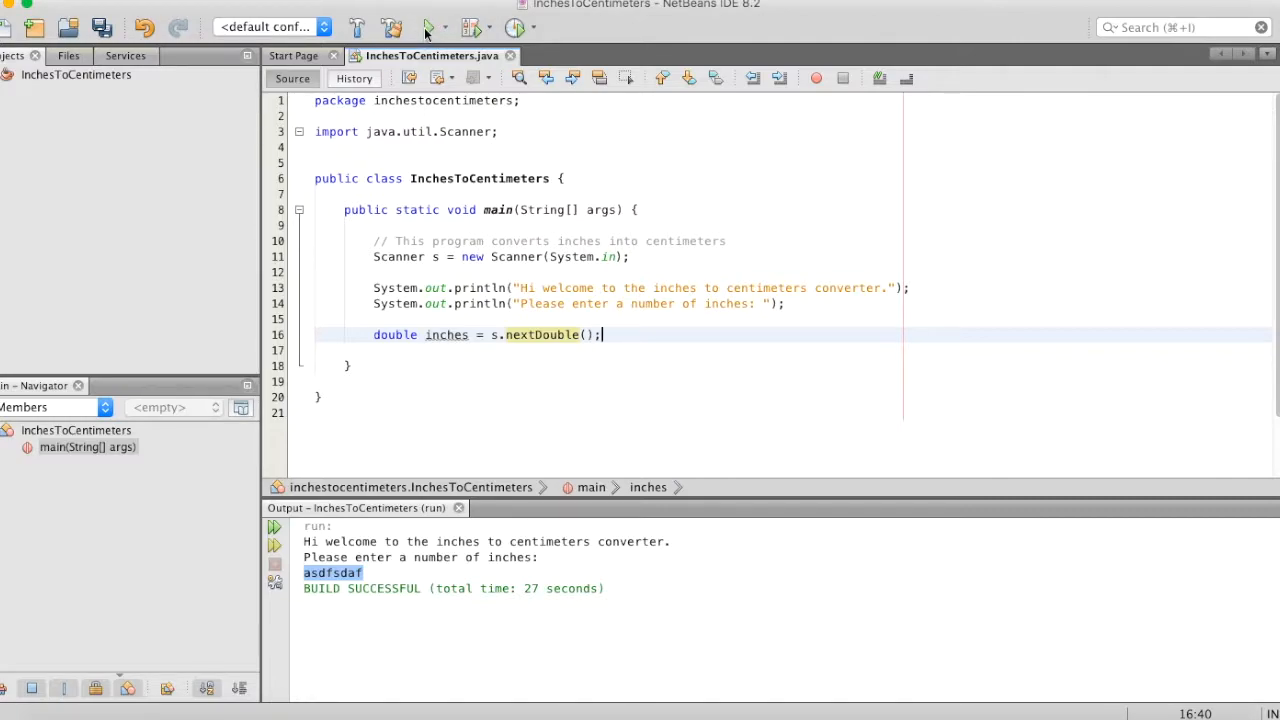
# - Rerun the project and submit 'lkjdsflkaj', causing an InputMismatchException
pyautogui.click(428, 27)
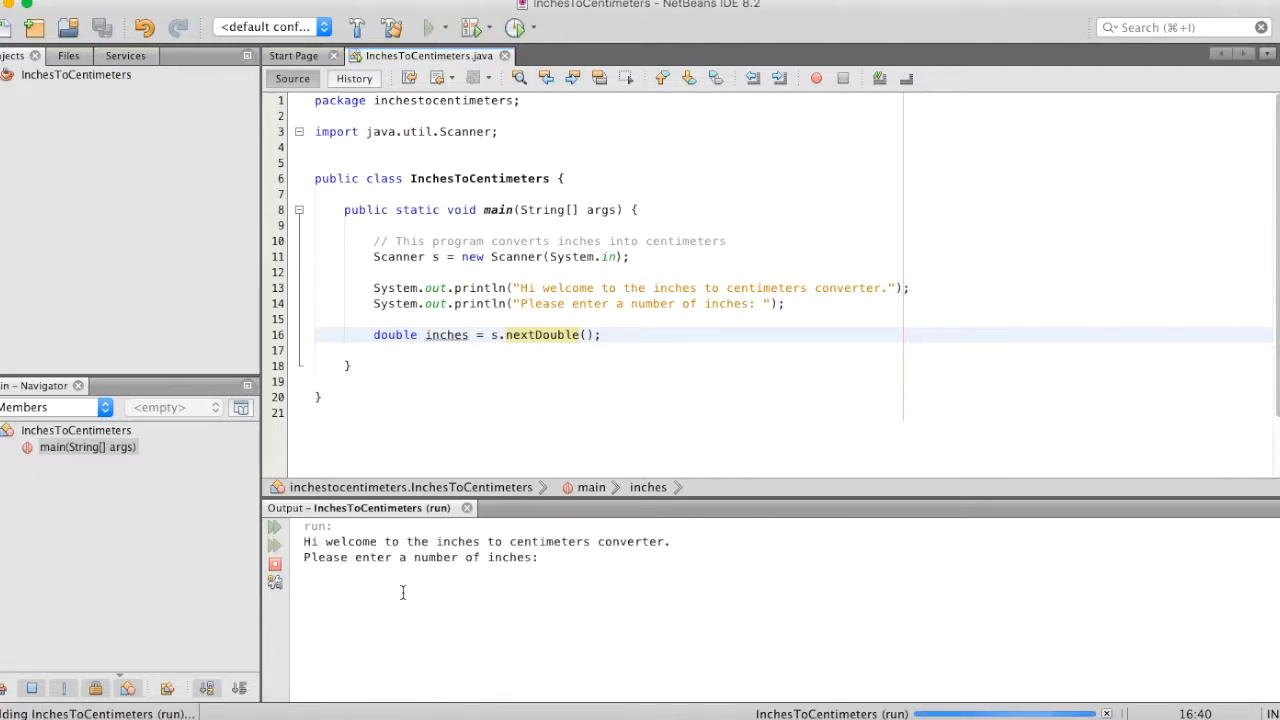
pyautogui.write('lkjdsflkaj')
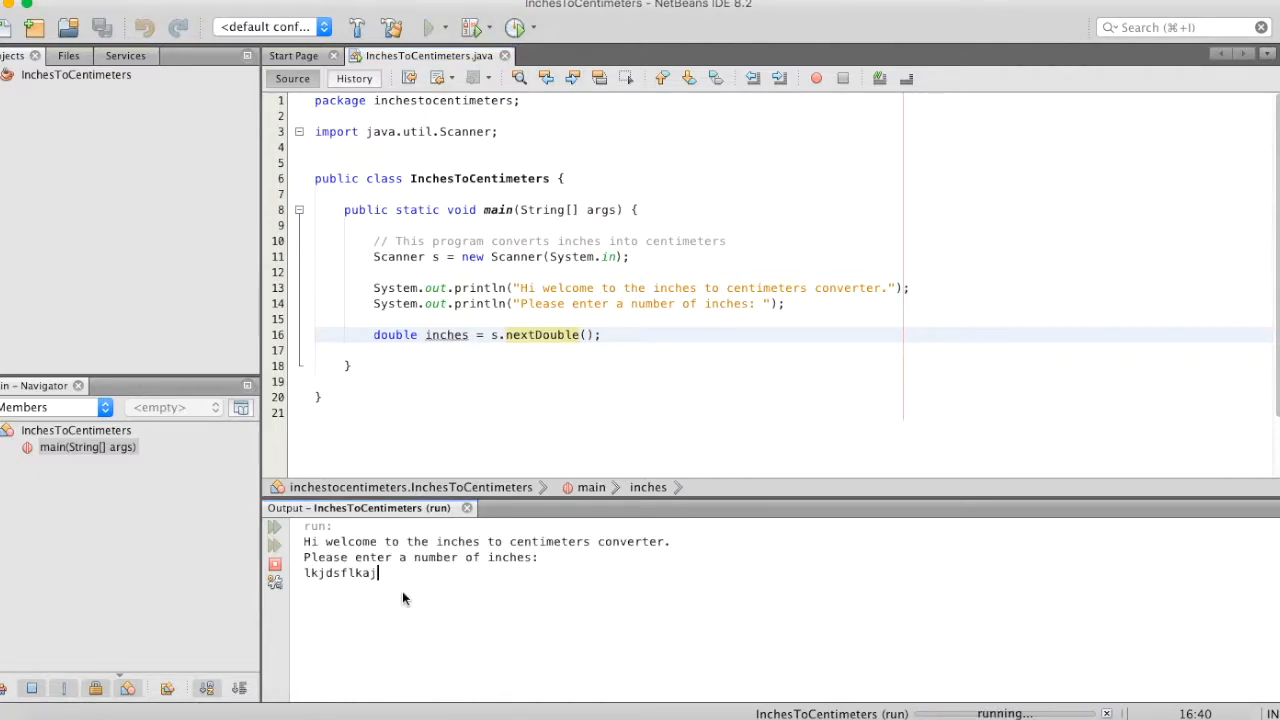
pyautogui.press('enter')
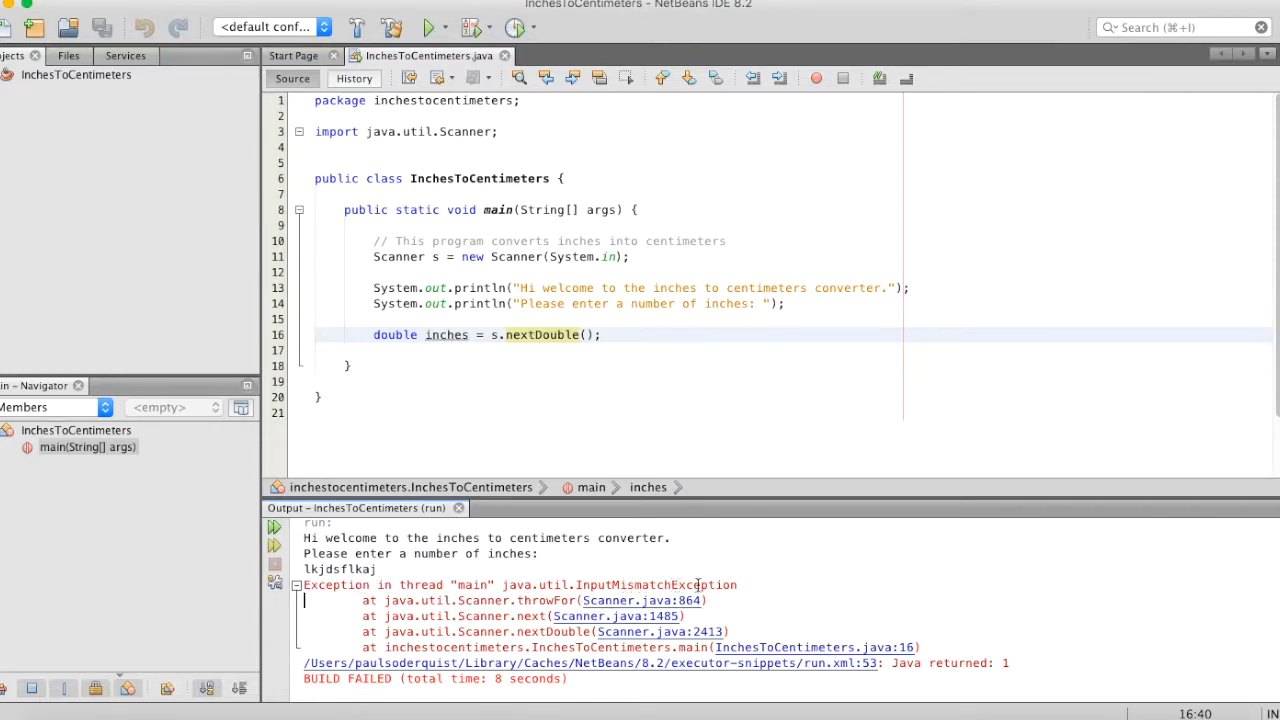
pyautogui.moveTo(463, 392)
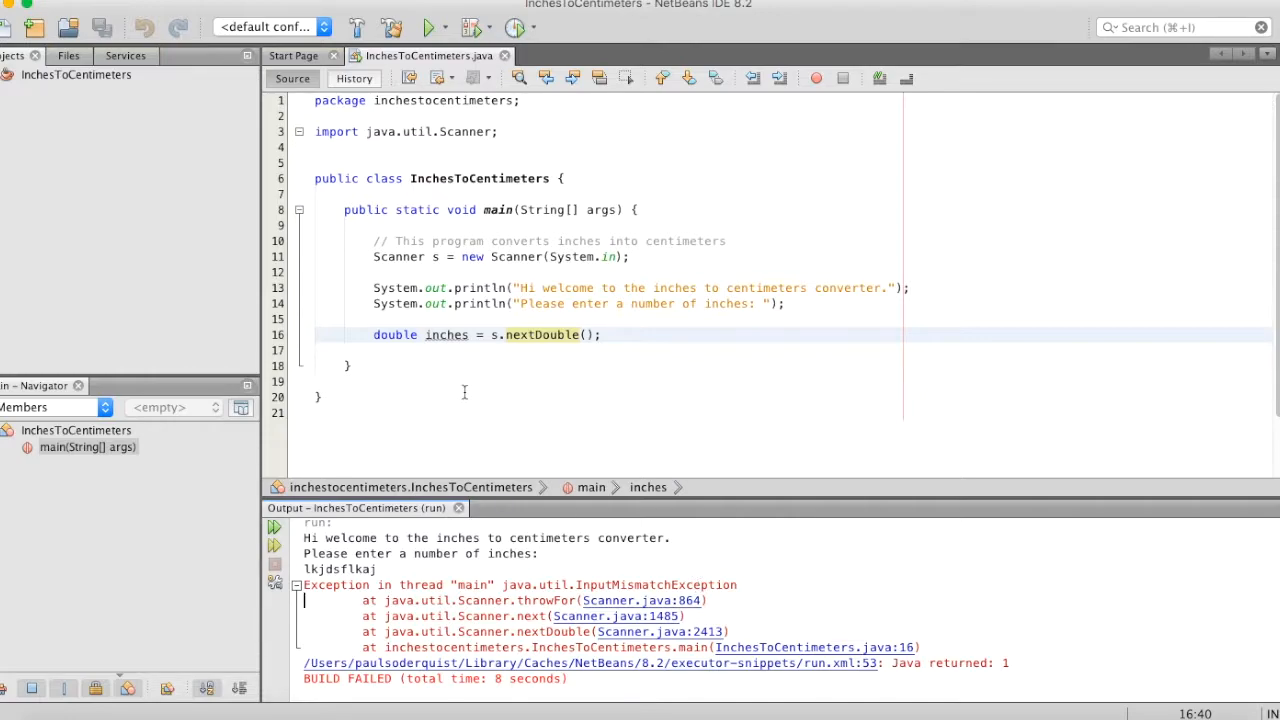
pyautogui.moveTo(453, 350)
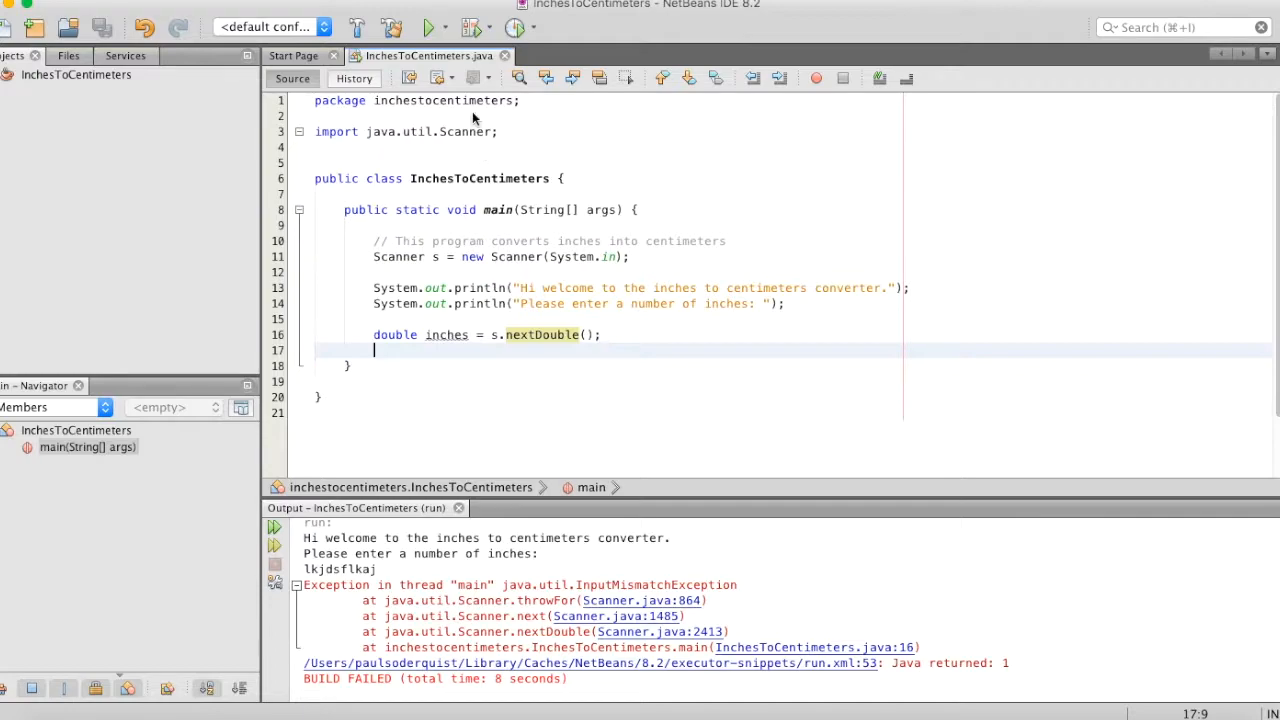
# - Run the program with input 1, then run it again with 3.4
pyautogui.click(428, 27)
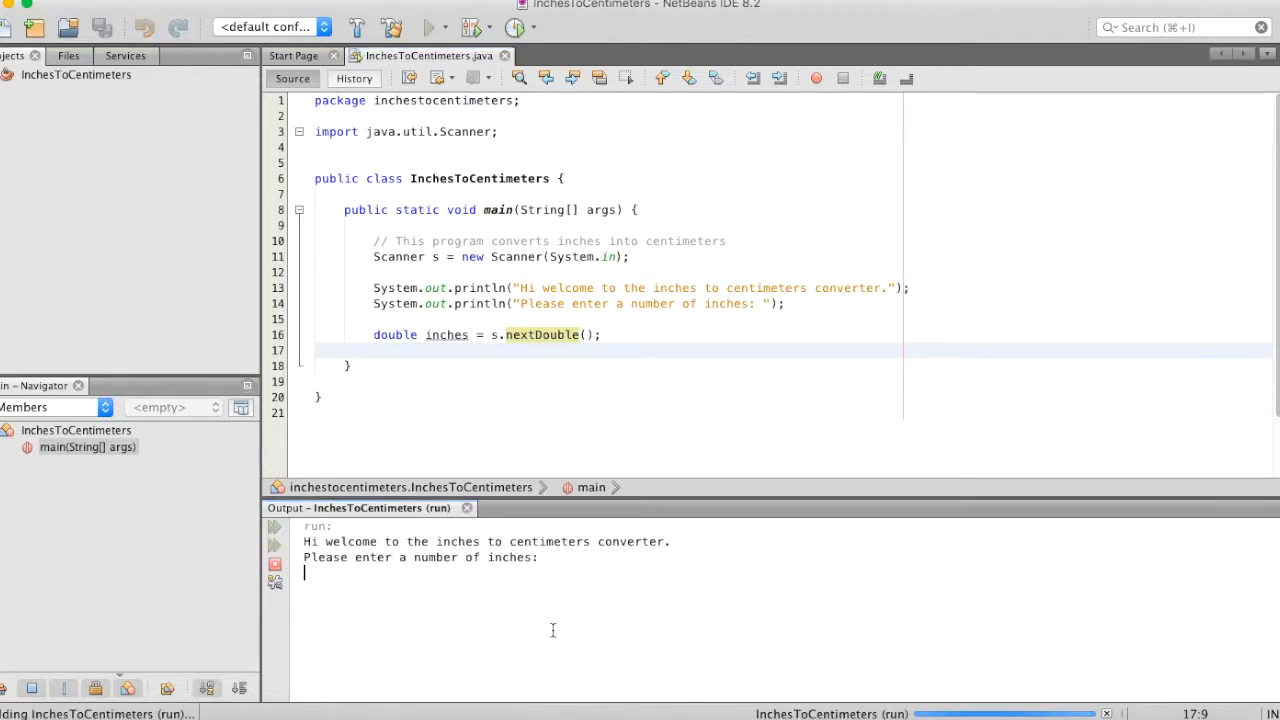
pyautogui.write('1')
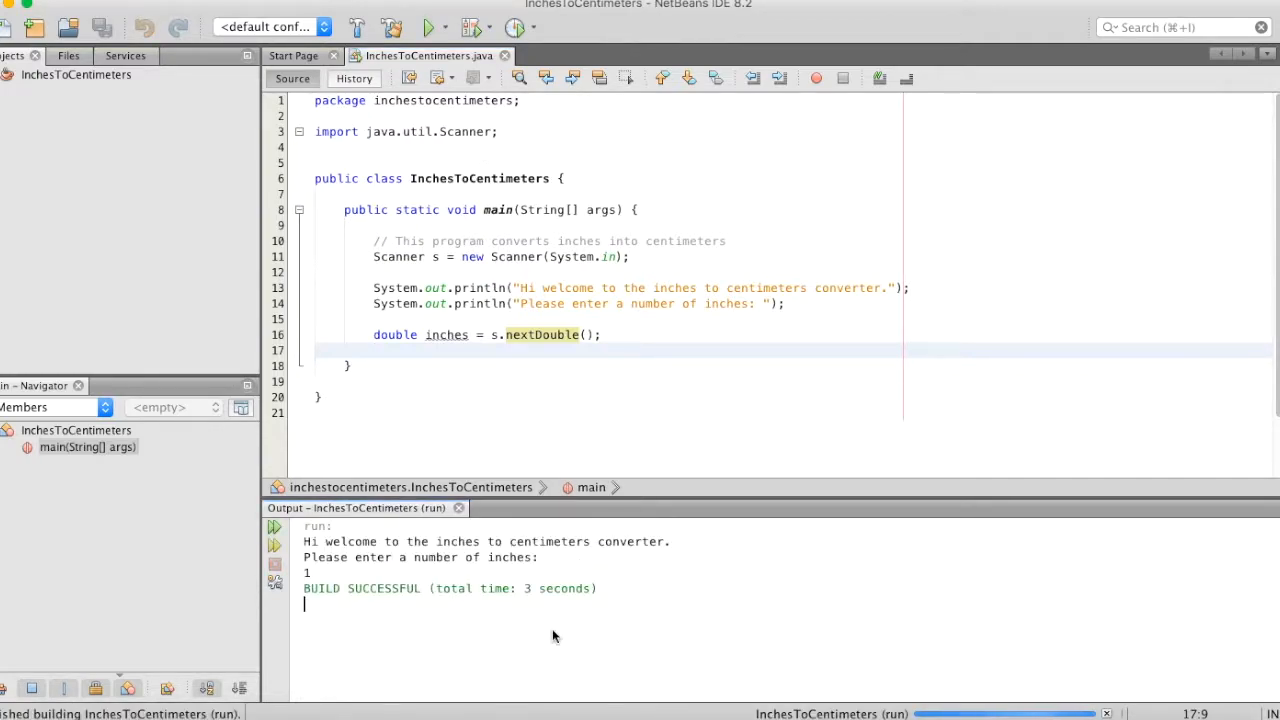
pyautogui.click(429, 27)
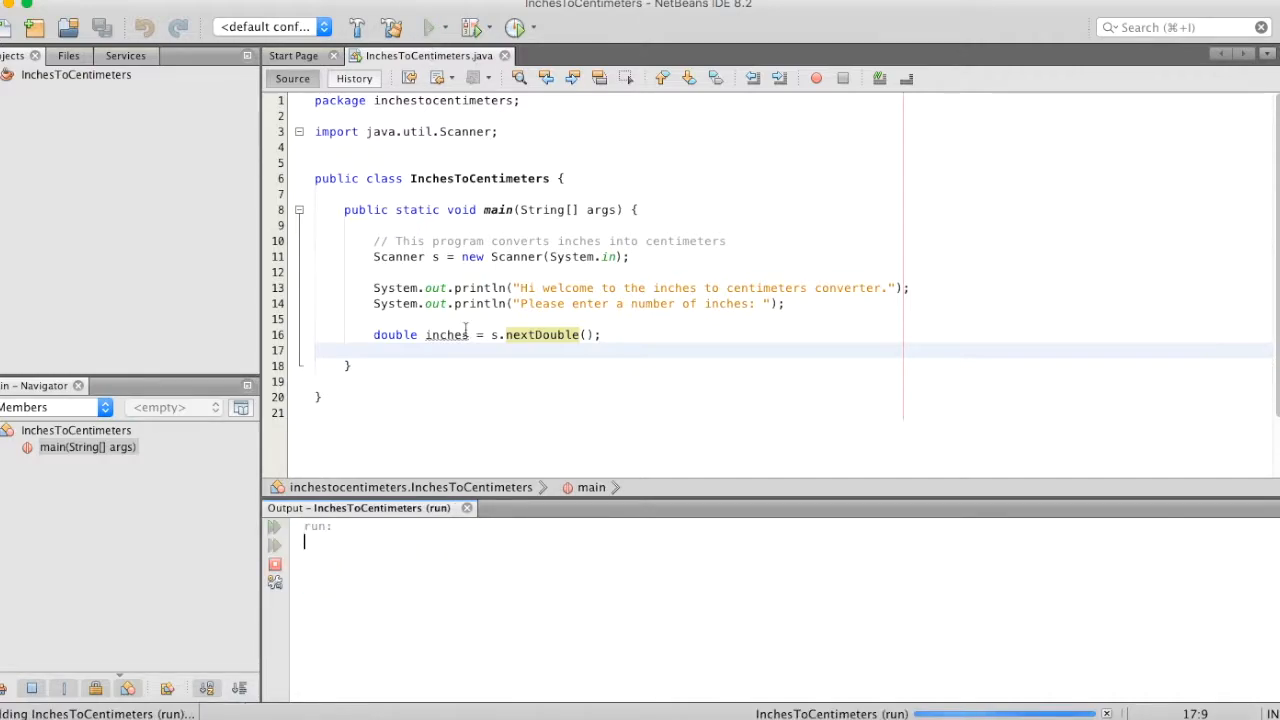
pyautogui.write('3.4')
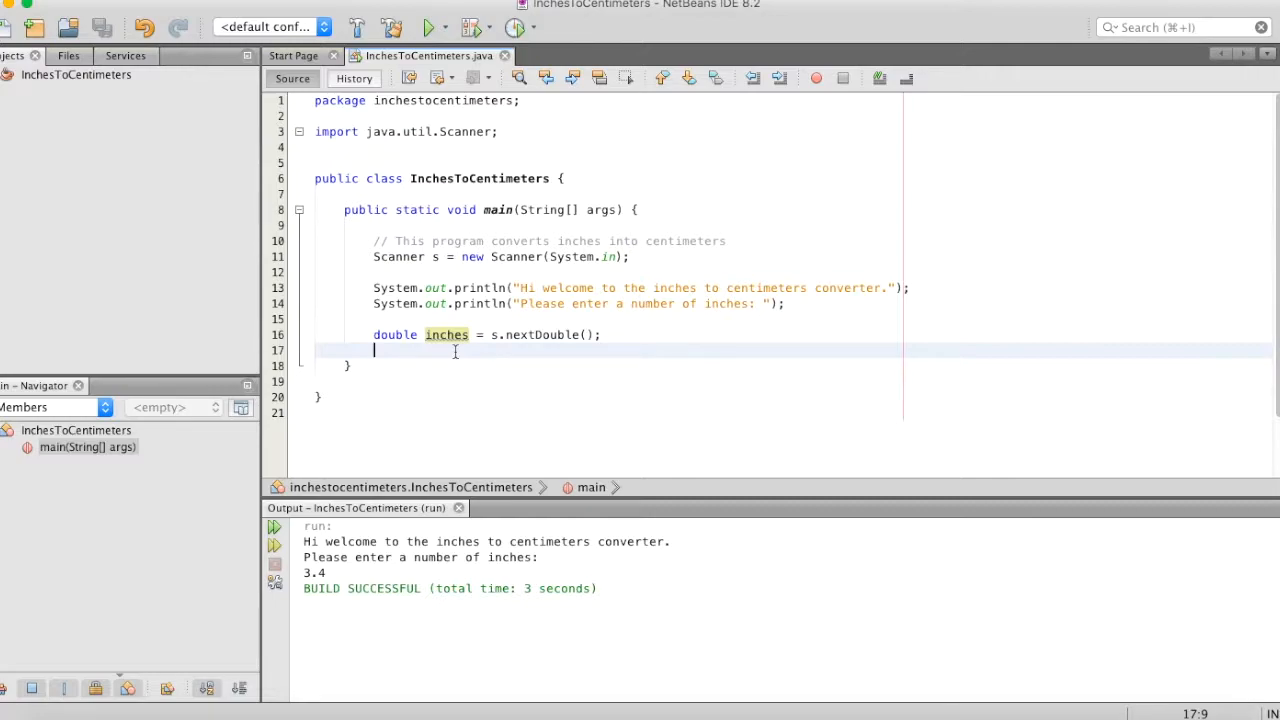
# - Write 'double centimeters = inches * 2.54;' on line 17, placing the cursor after it
pyautogui.press('enter')
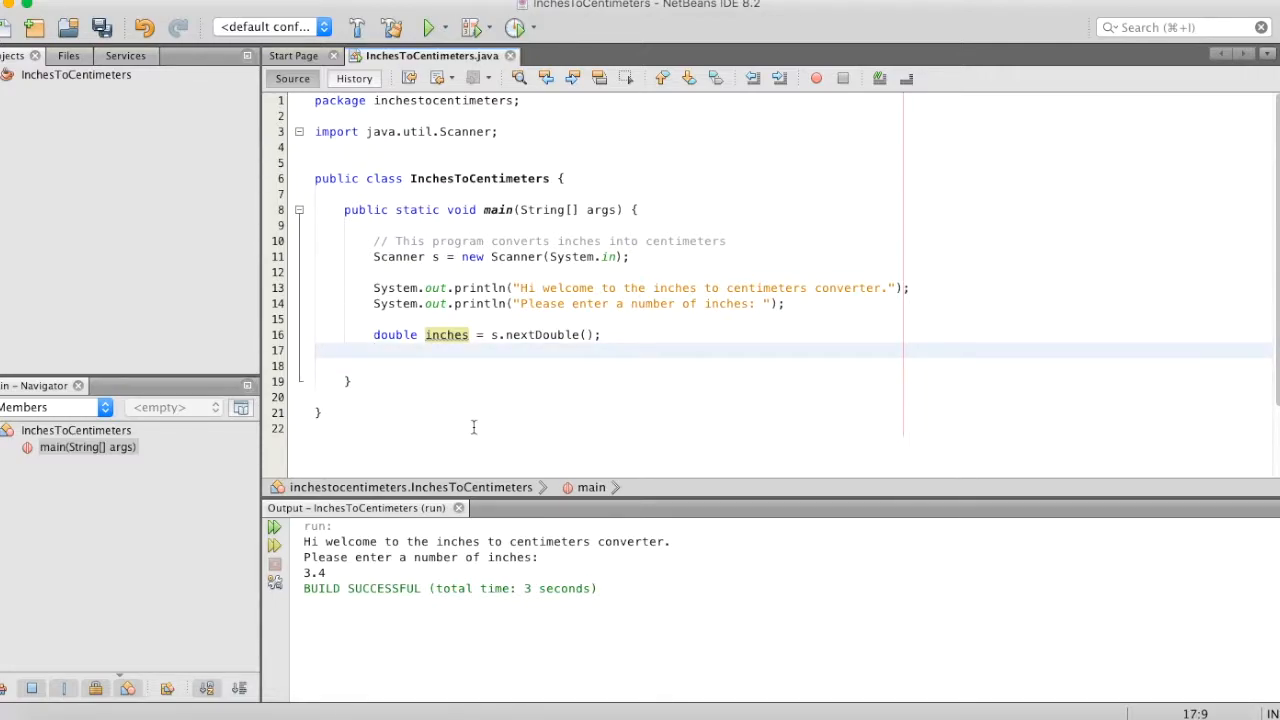
pyautogui.write('double')
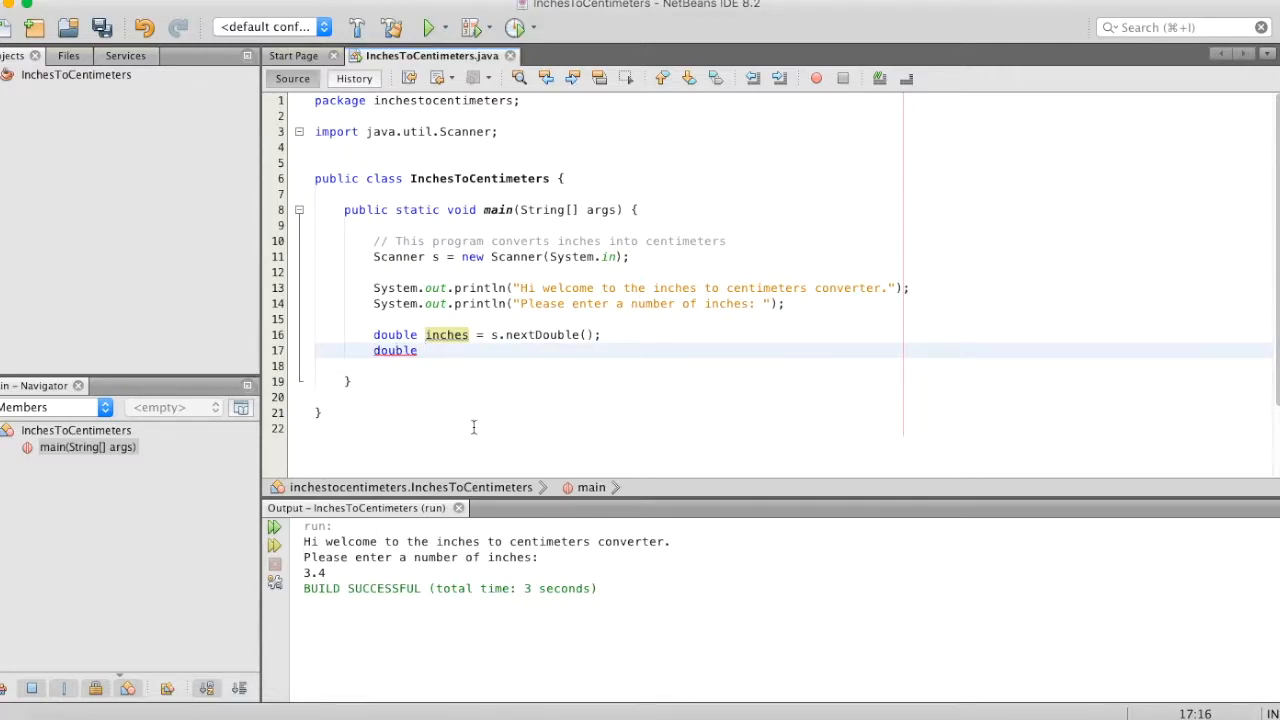
pyautogui.write('centimeters =')
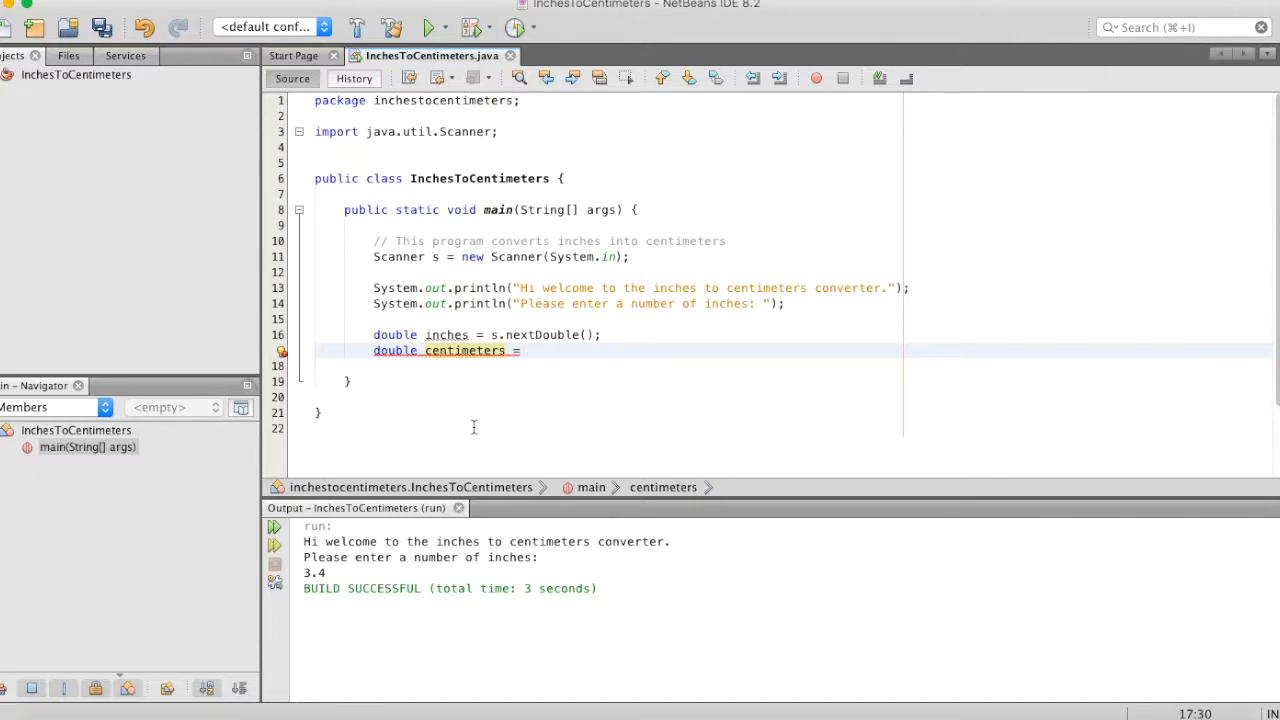
pyautogui.write('inches')
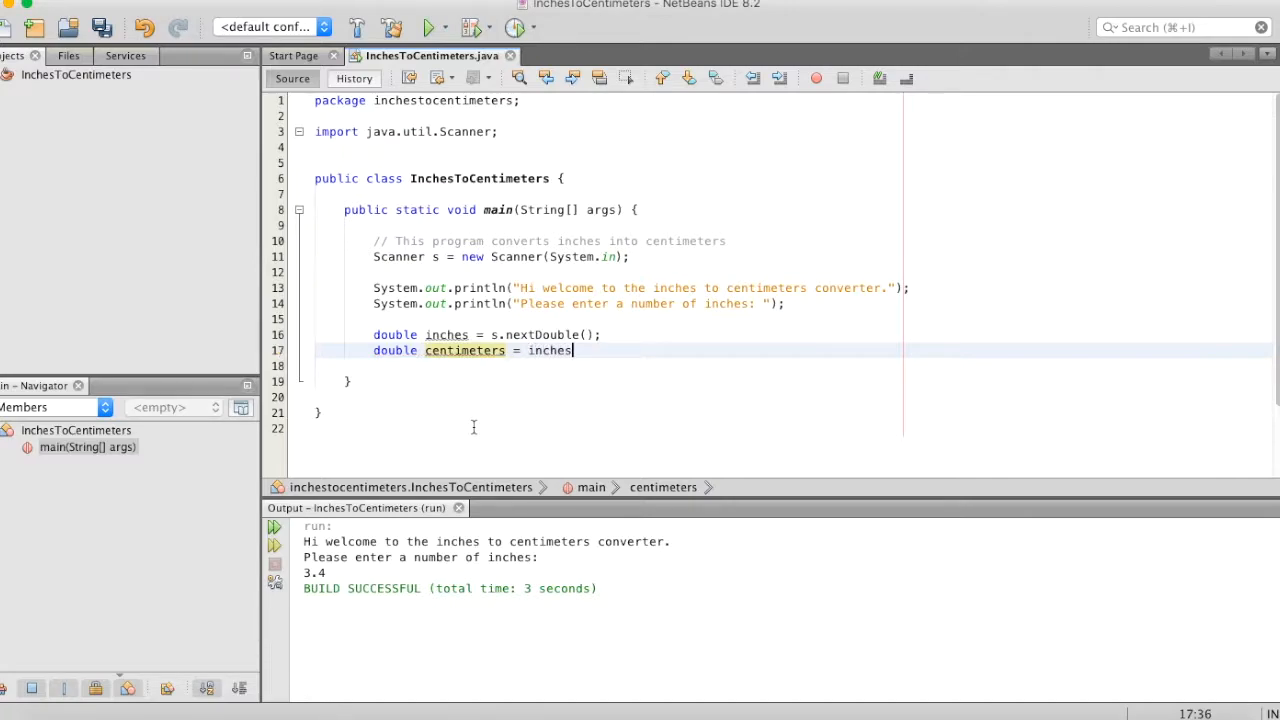
pyautogui.write('* inch')
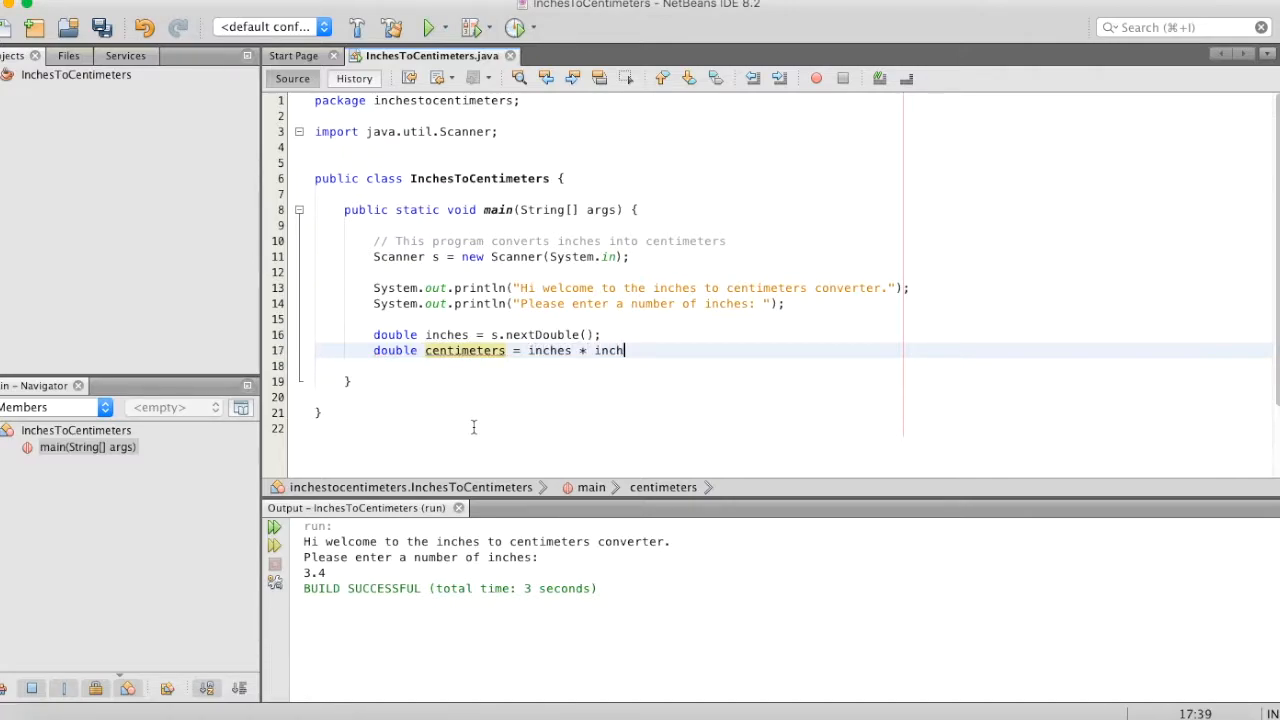
pyautogui.press('backspace')
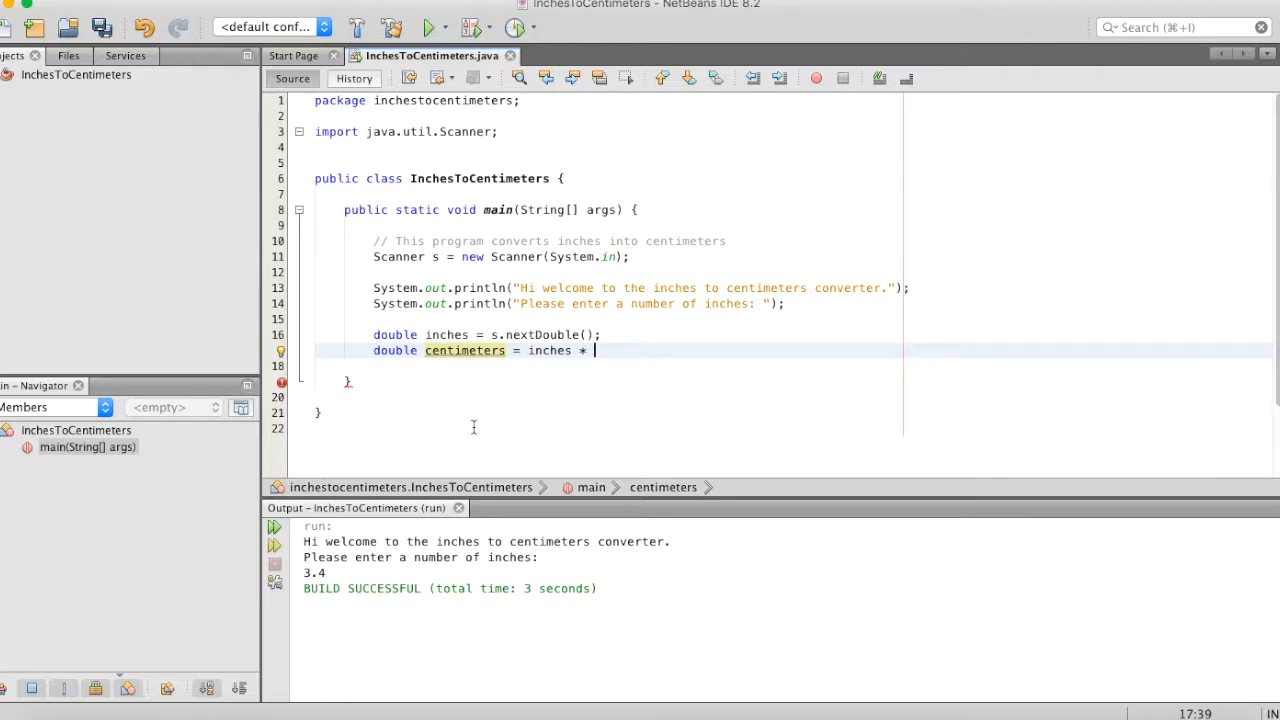
pyautogui.write('2.54;')
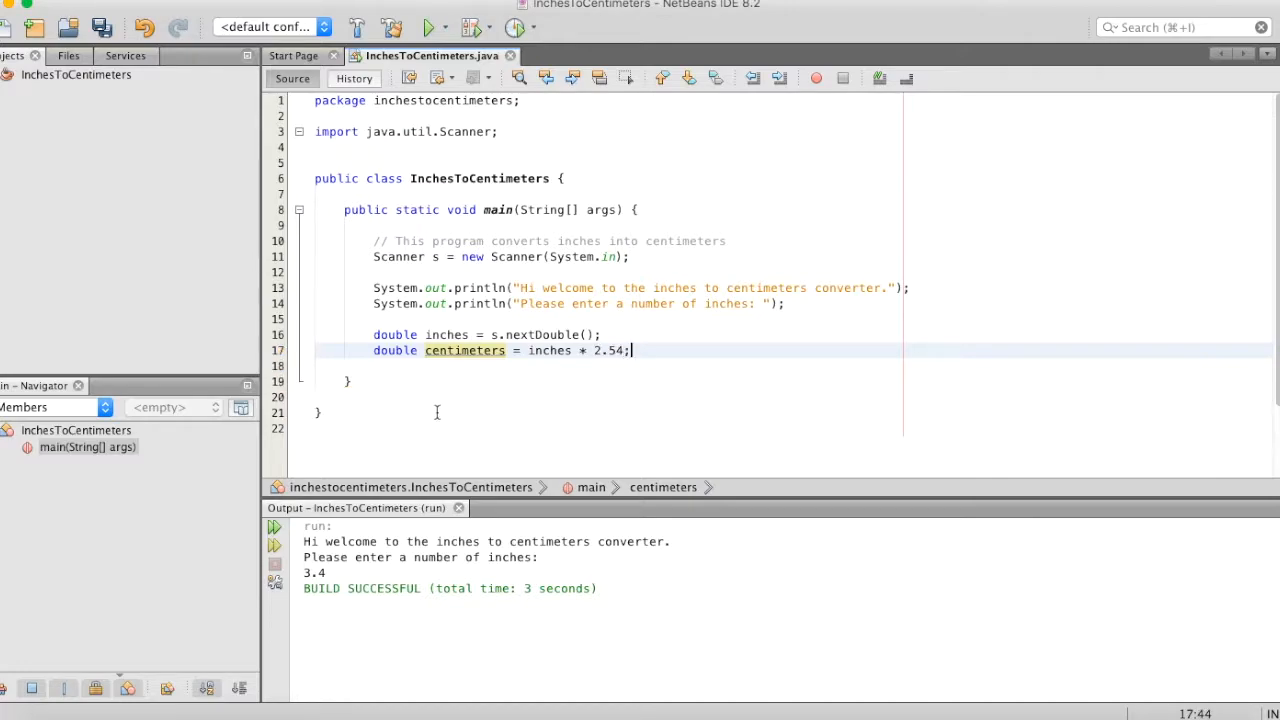
pyautogui.doubleClick(464, 350)
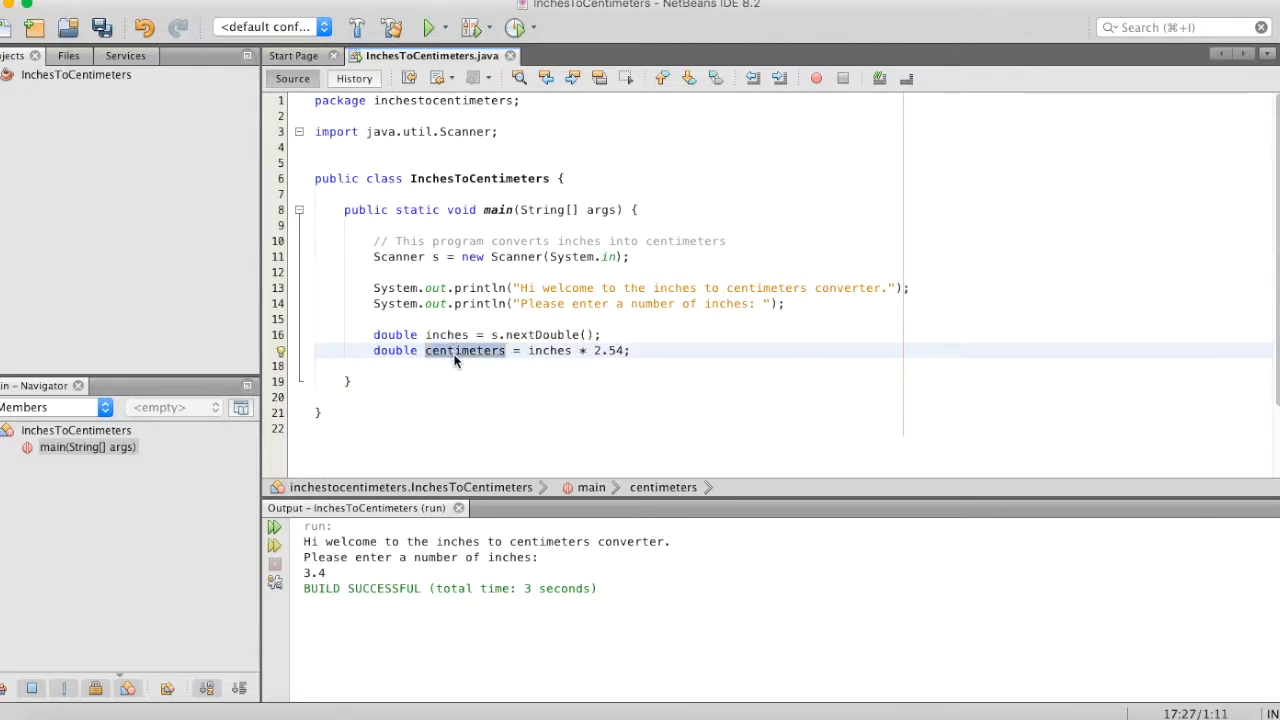
pyautogui.click(630, 350)
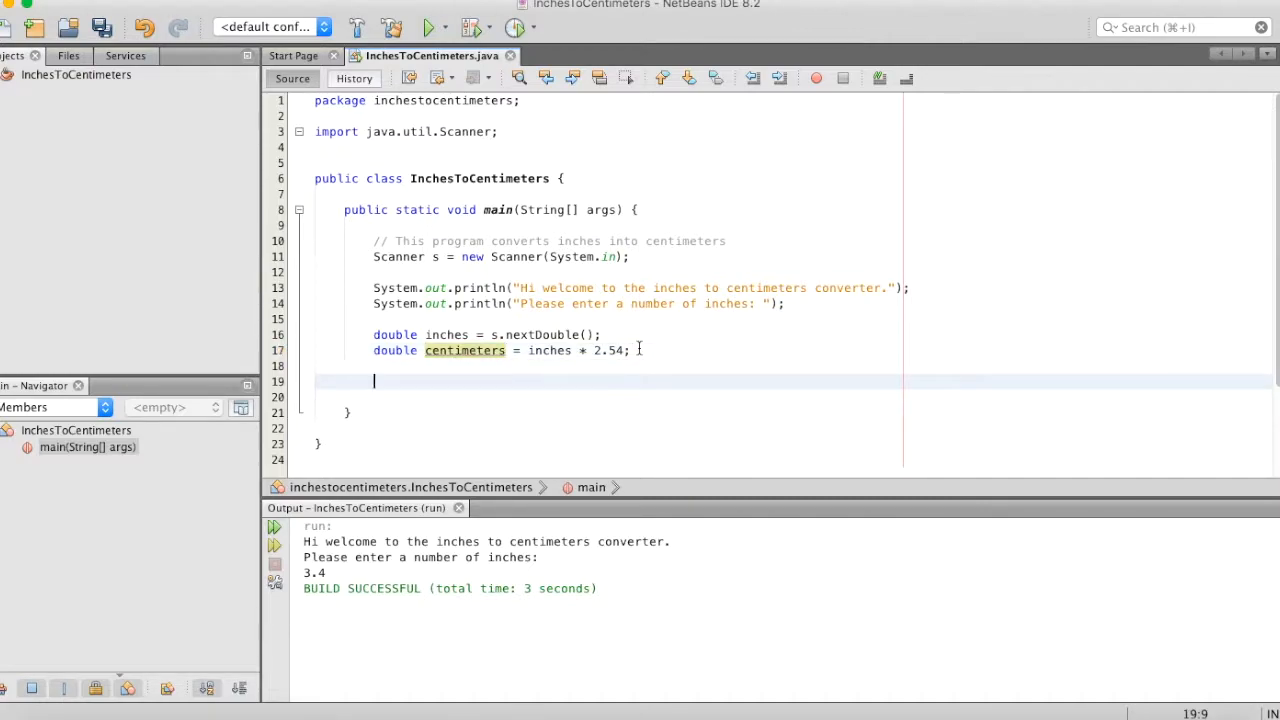
# - Add 'System.out.println(centimeters + "cm");' on line 19
pyautogui.write('System.outp')
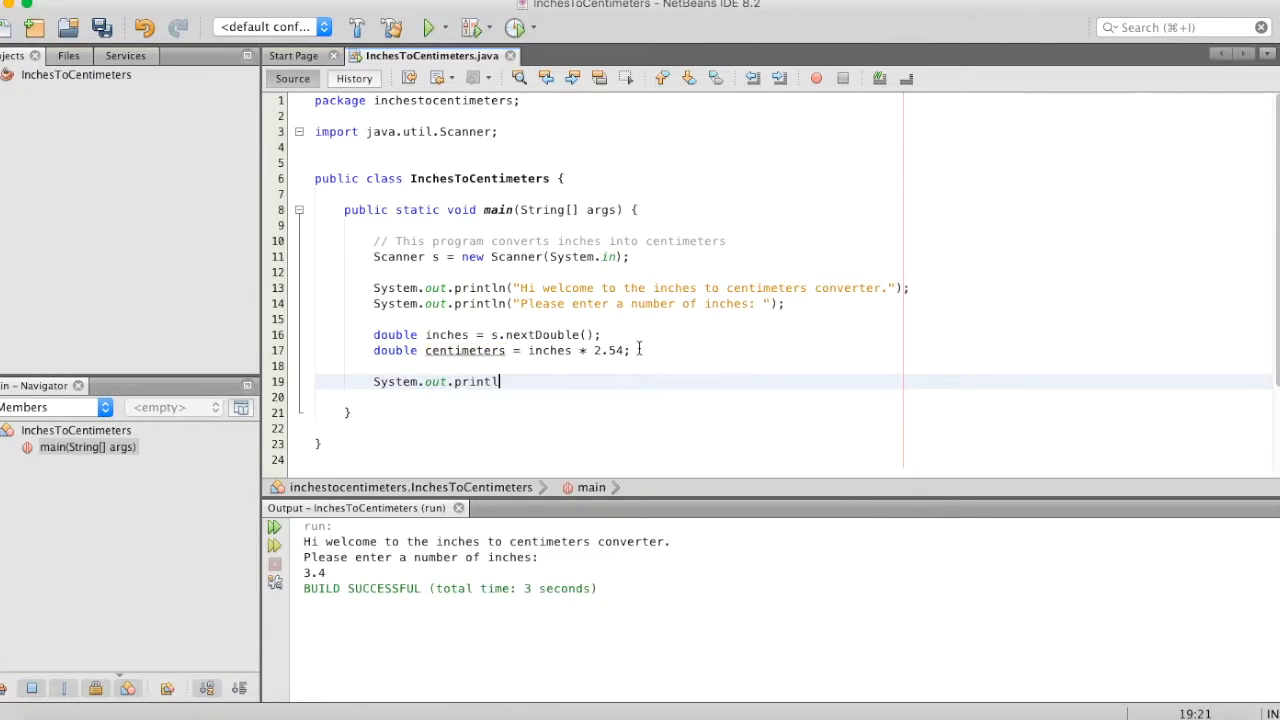
pyautogui.write('(cente);')
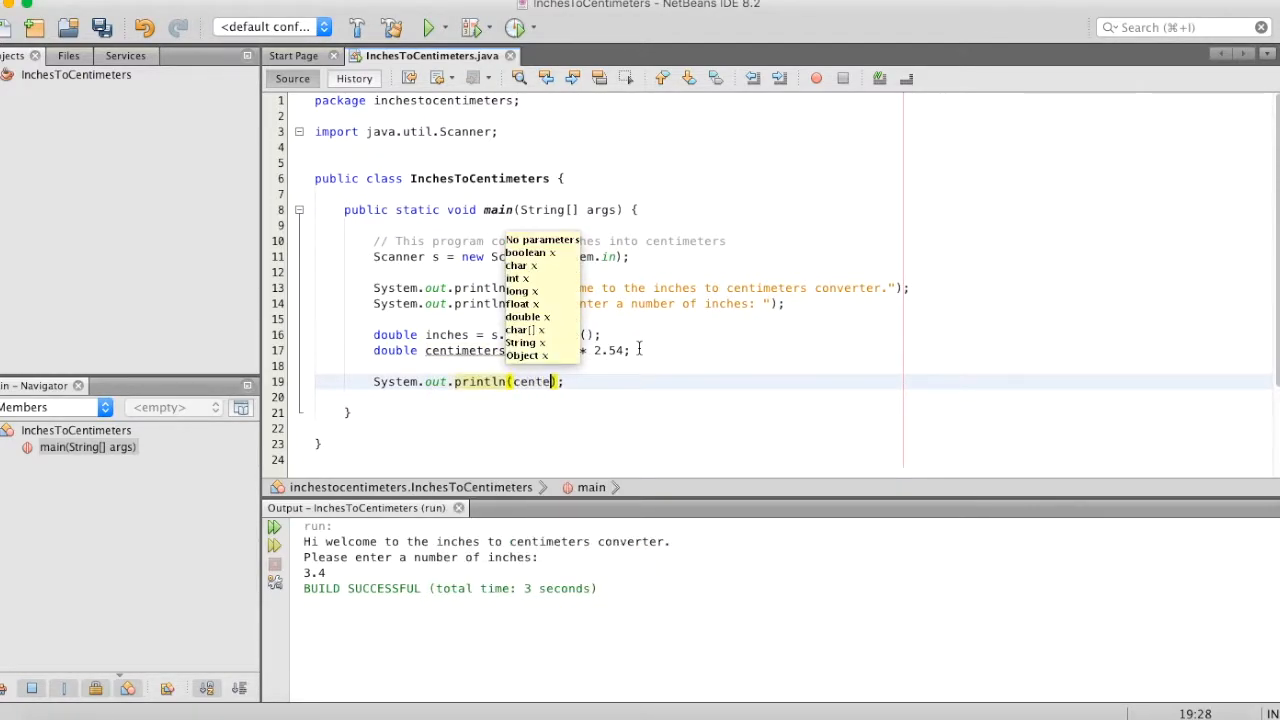
pyautogui.write('centimeters')
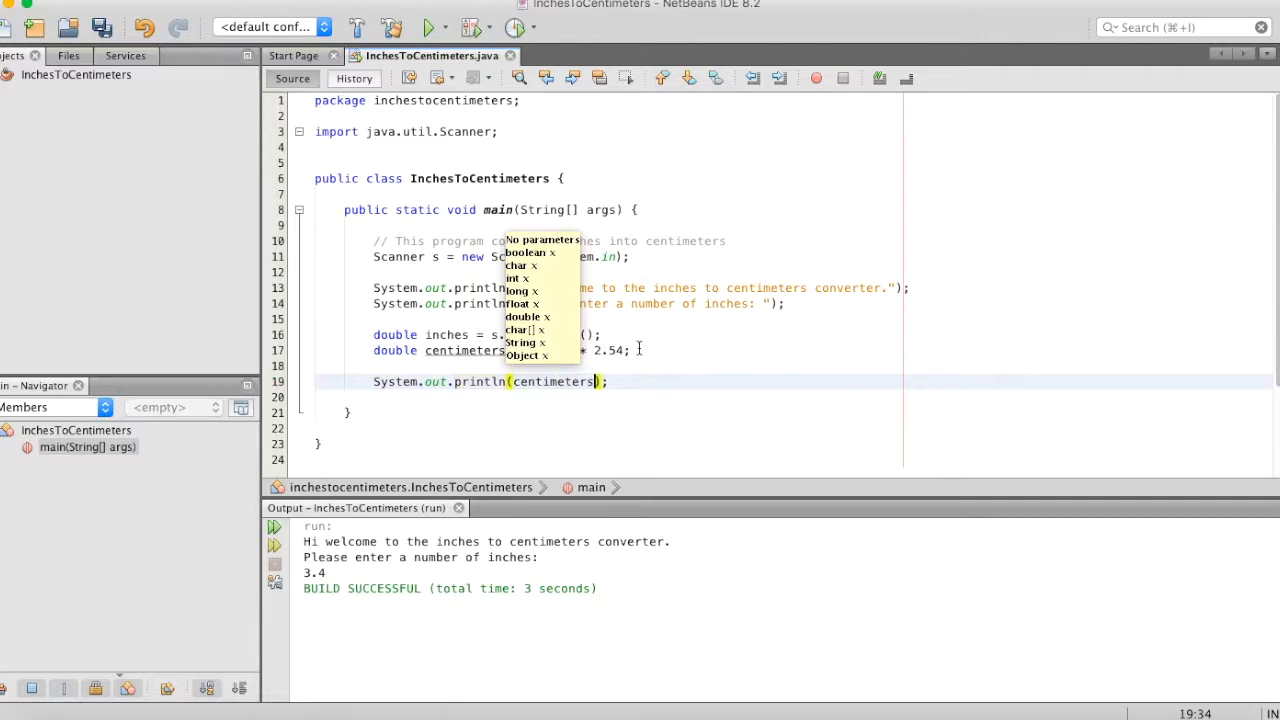
pyautogui.write('+ "a')
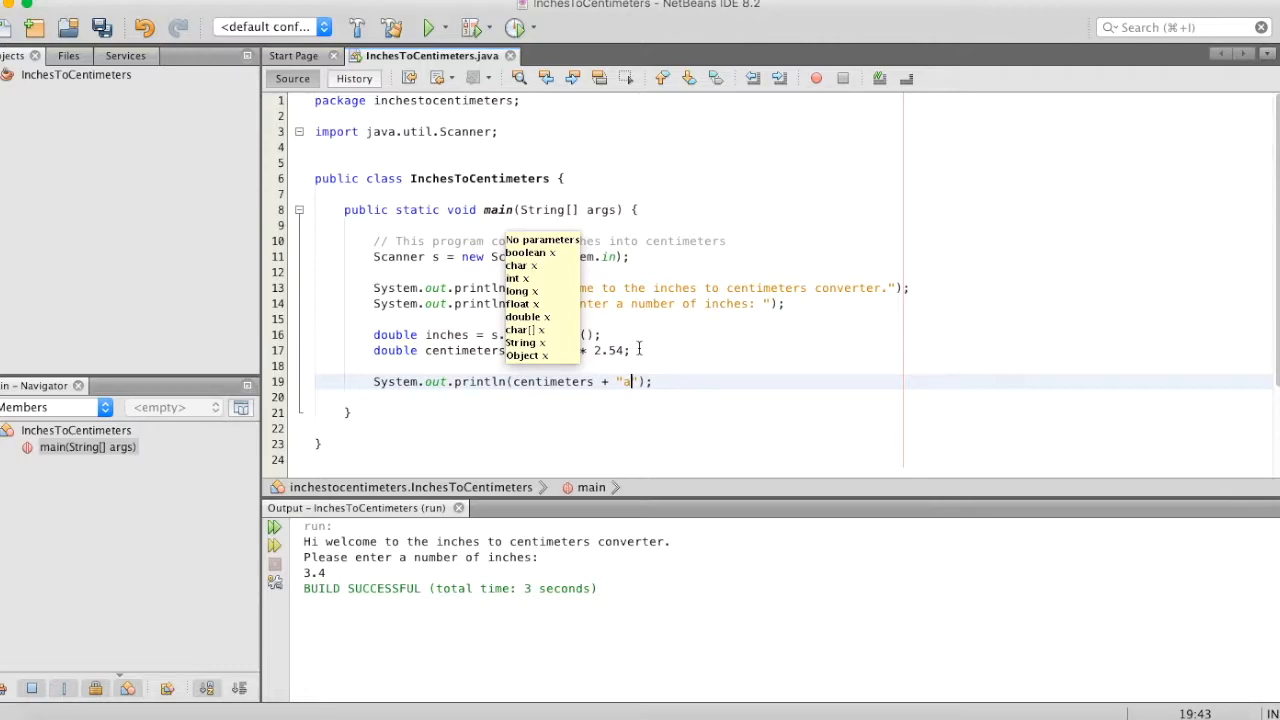
pyautogui.write('cm')
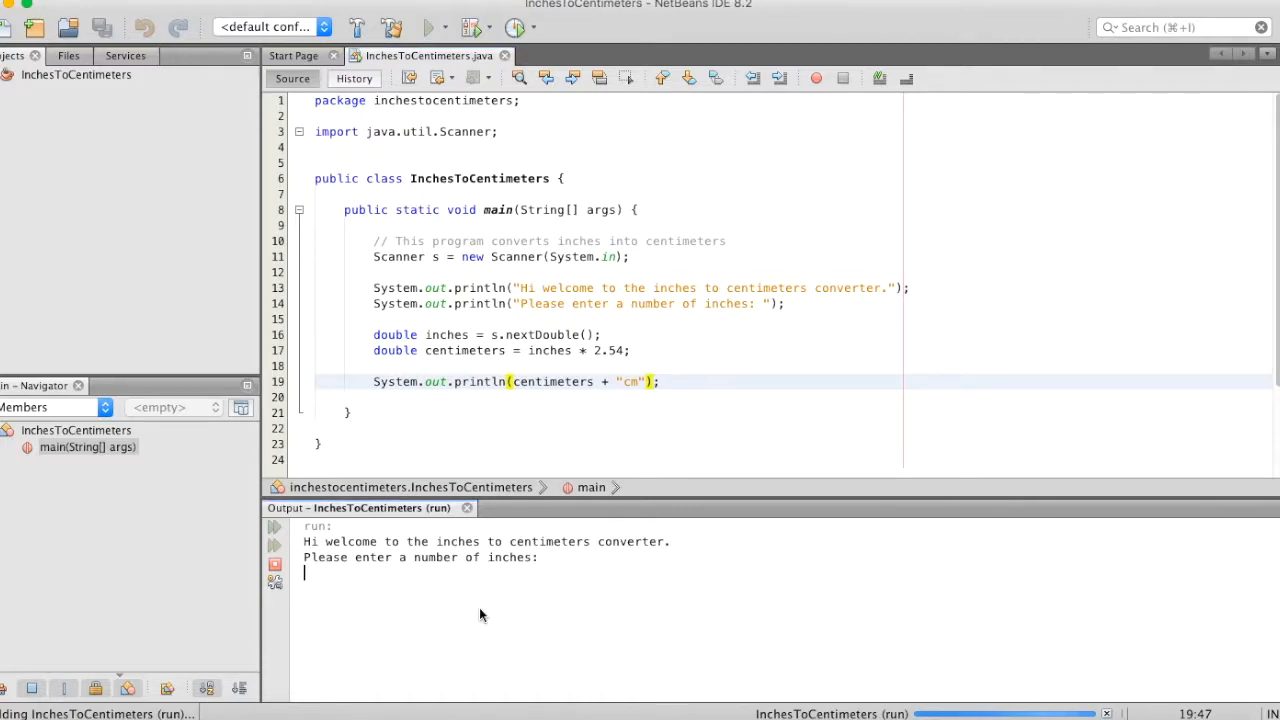
# - Convert 10 inches to 25.4cm, then rerun and convert 74 inches to 187.96cm
pyautogui.write('10')
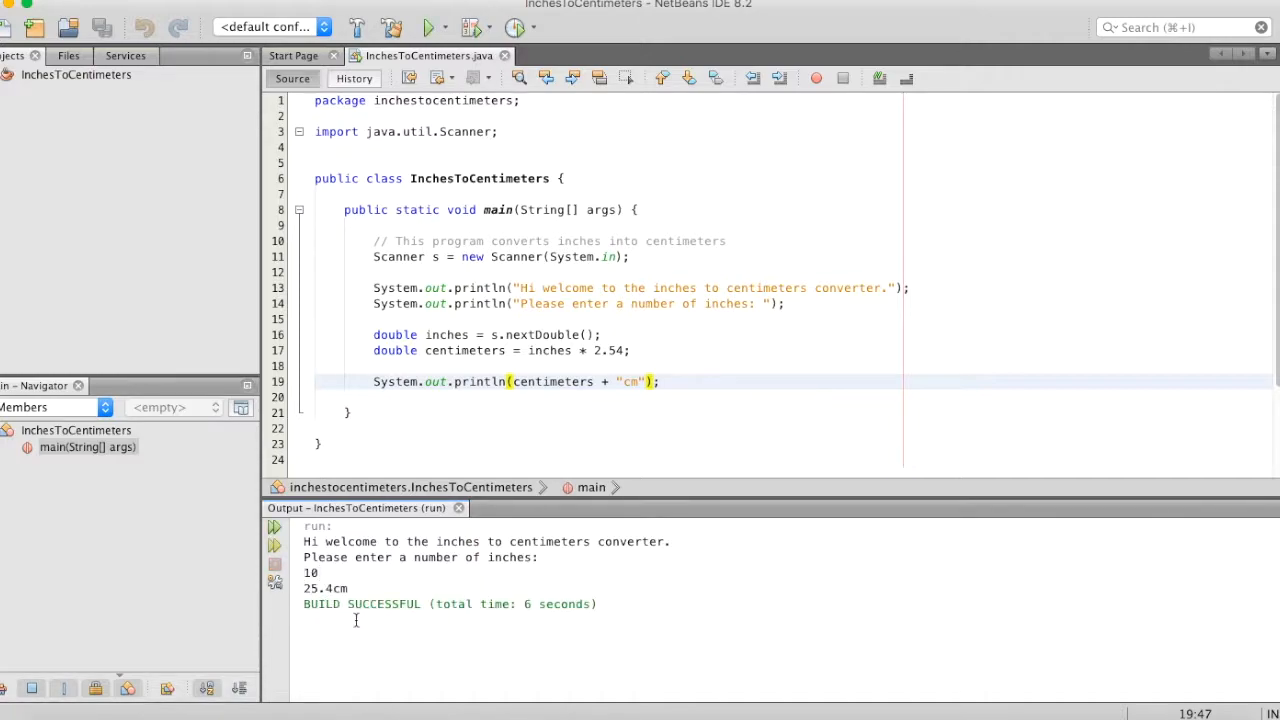
pyautogui.moveTo(364, 626)
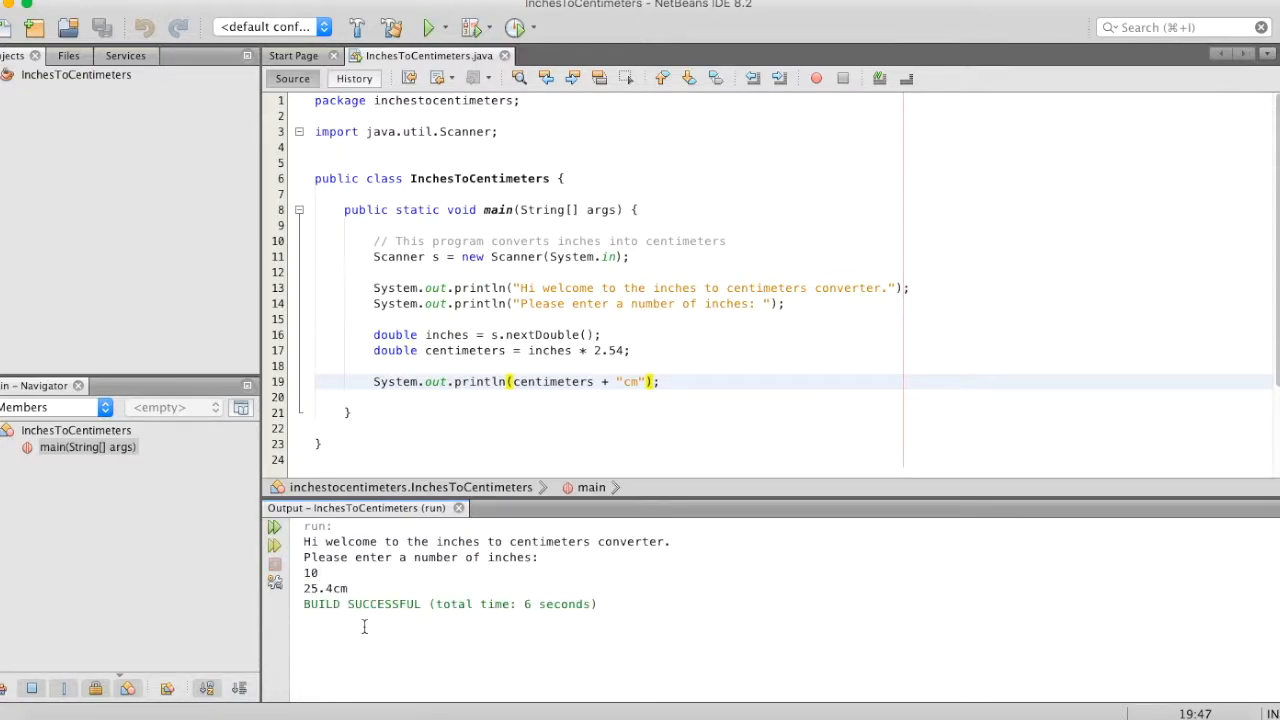
pyautogui.click(428, 27)
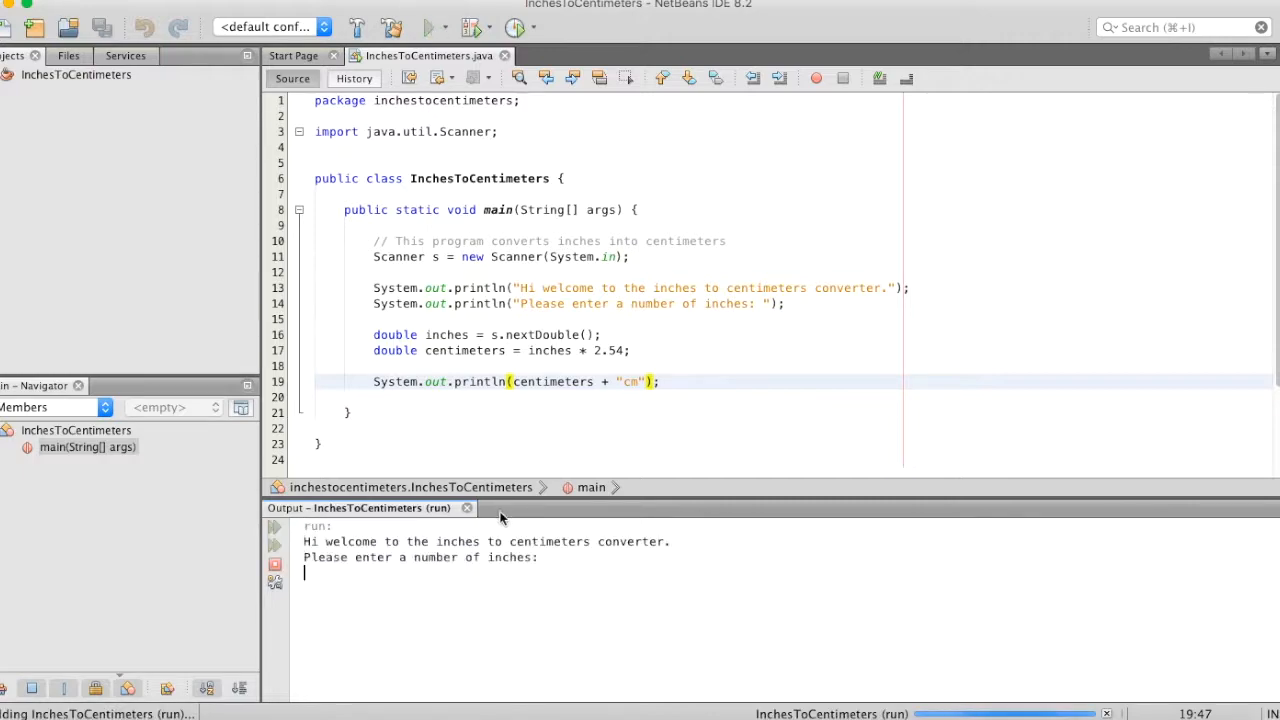
pyautogui.write('7')
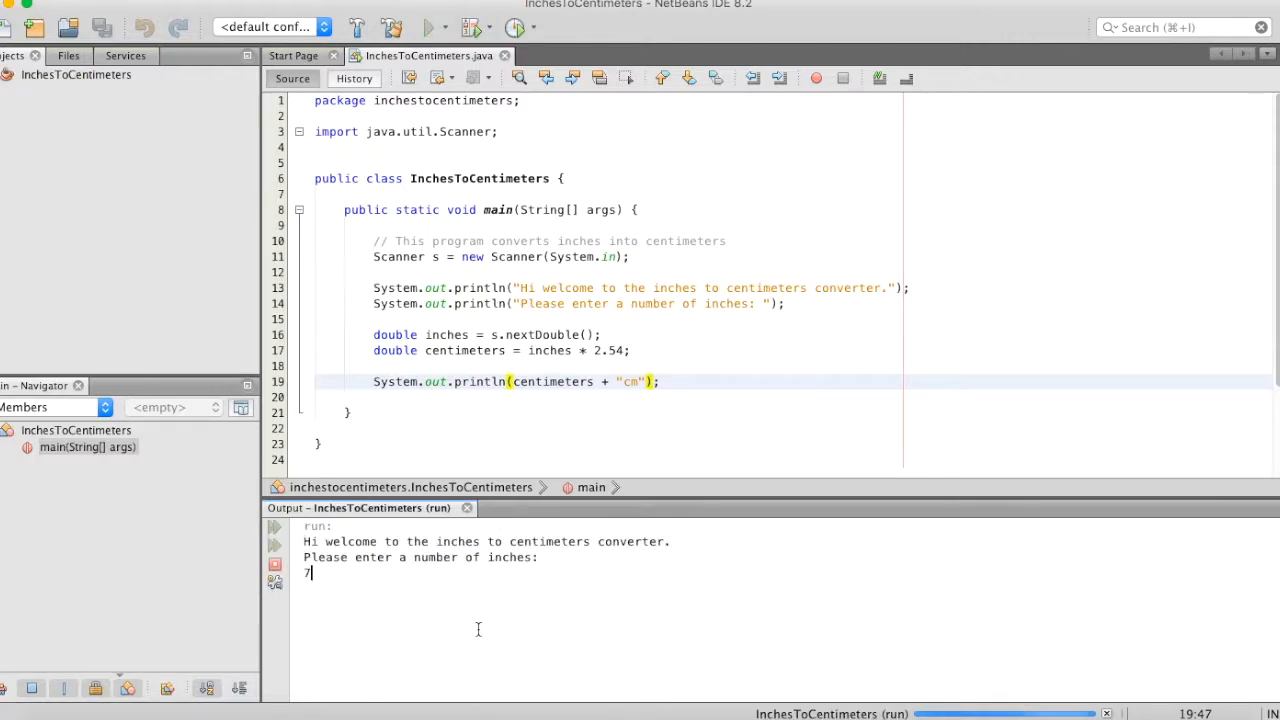
pyautogui.write('4')
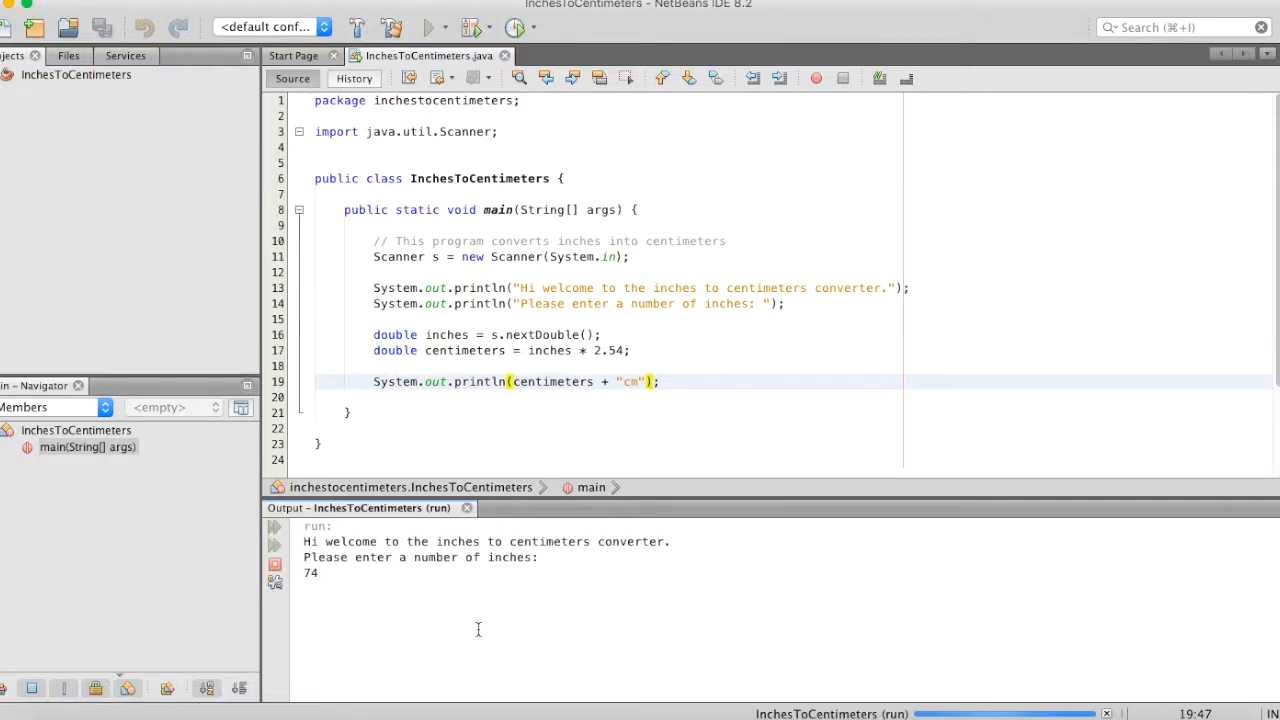
pyautogui.press('enter')
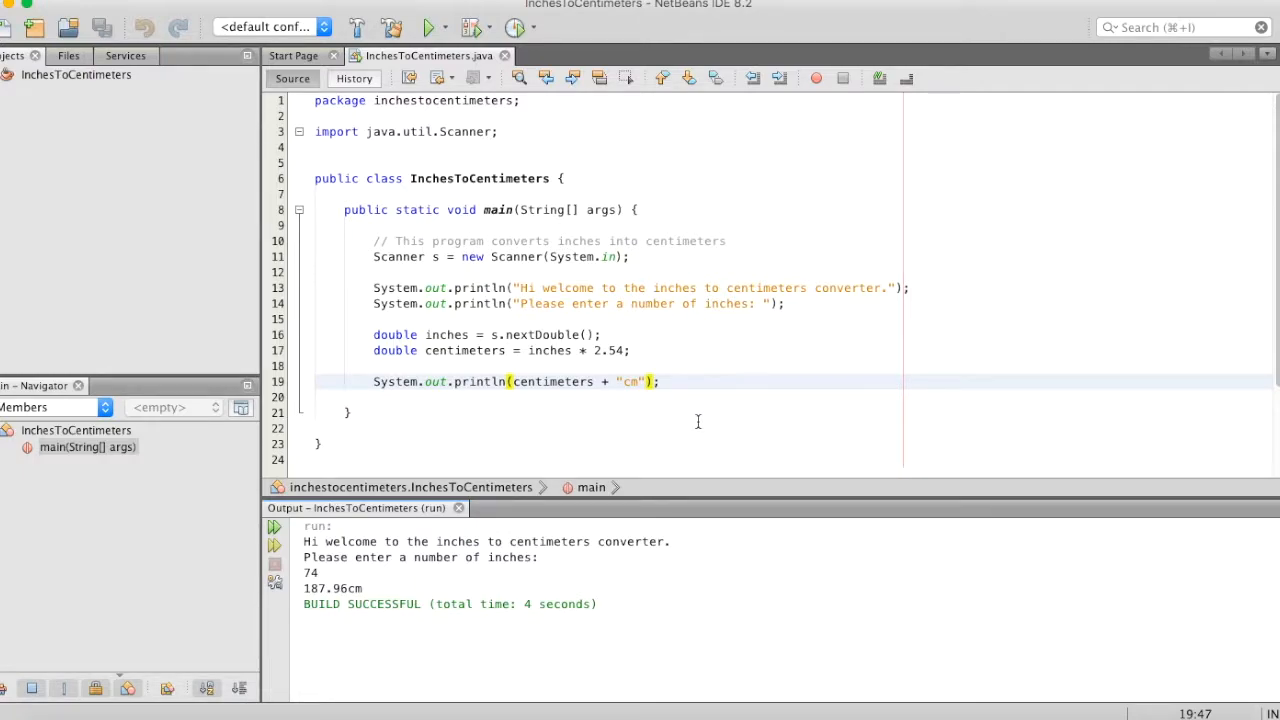
pyautogui.moveTo(180, 690)
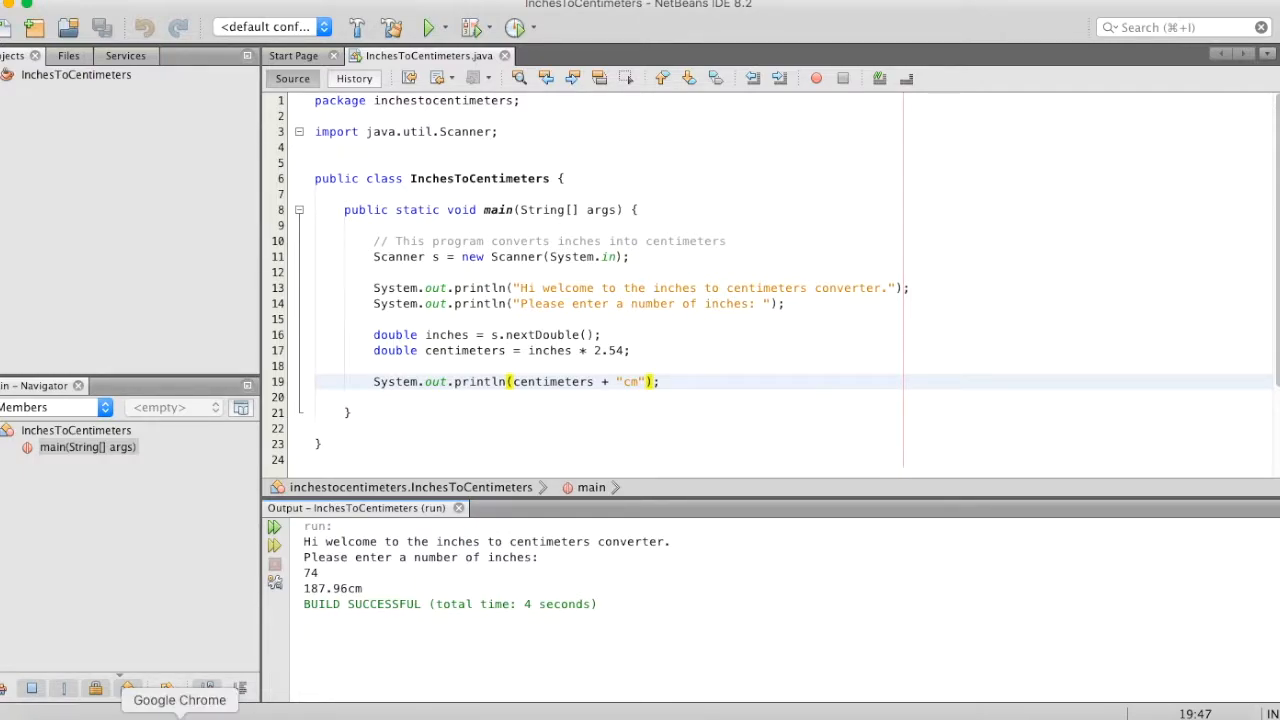
# - Search 'inches to cm' in Chrome and enter 74 in the inch converter
pyautogui.click(179, 688)
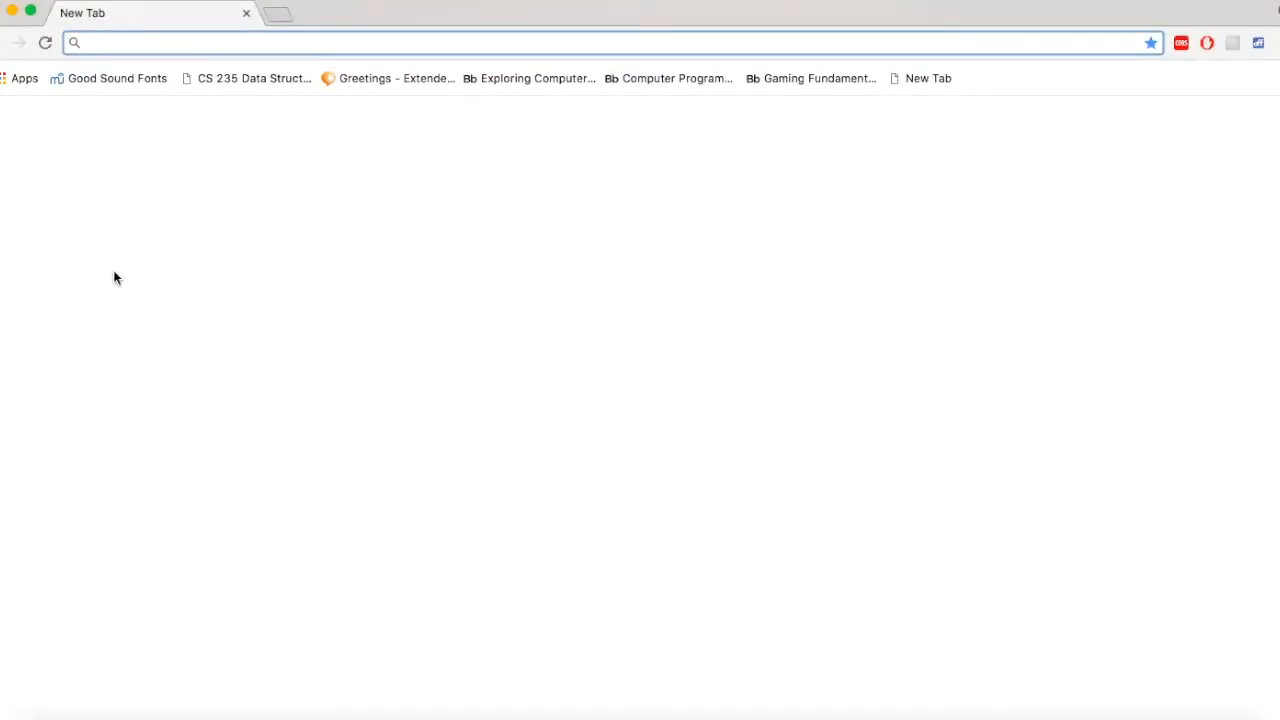
pyautogui.write('i')
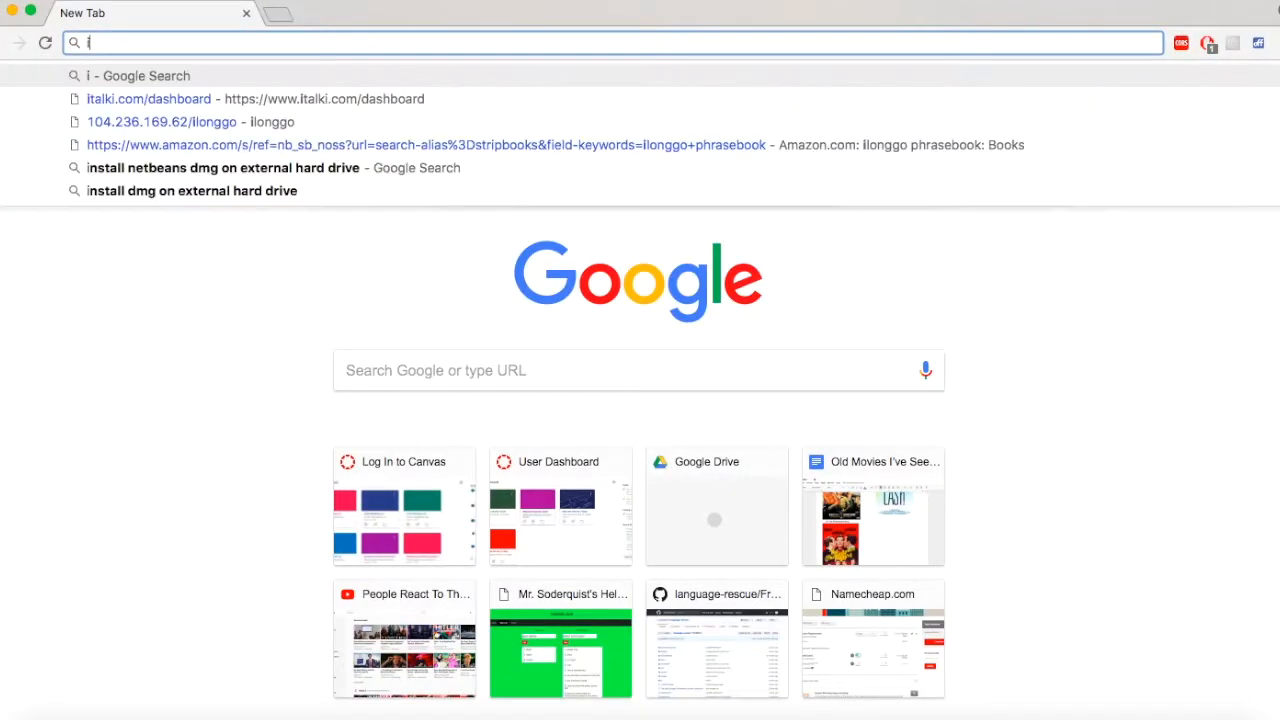
pyautogui.write('nches to cm')
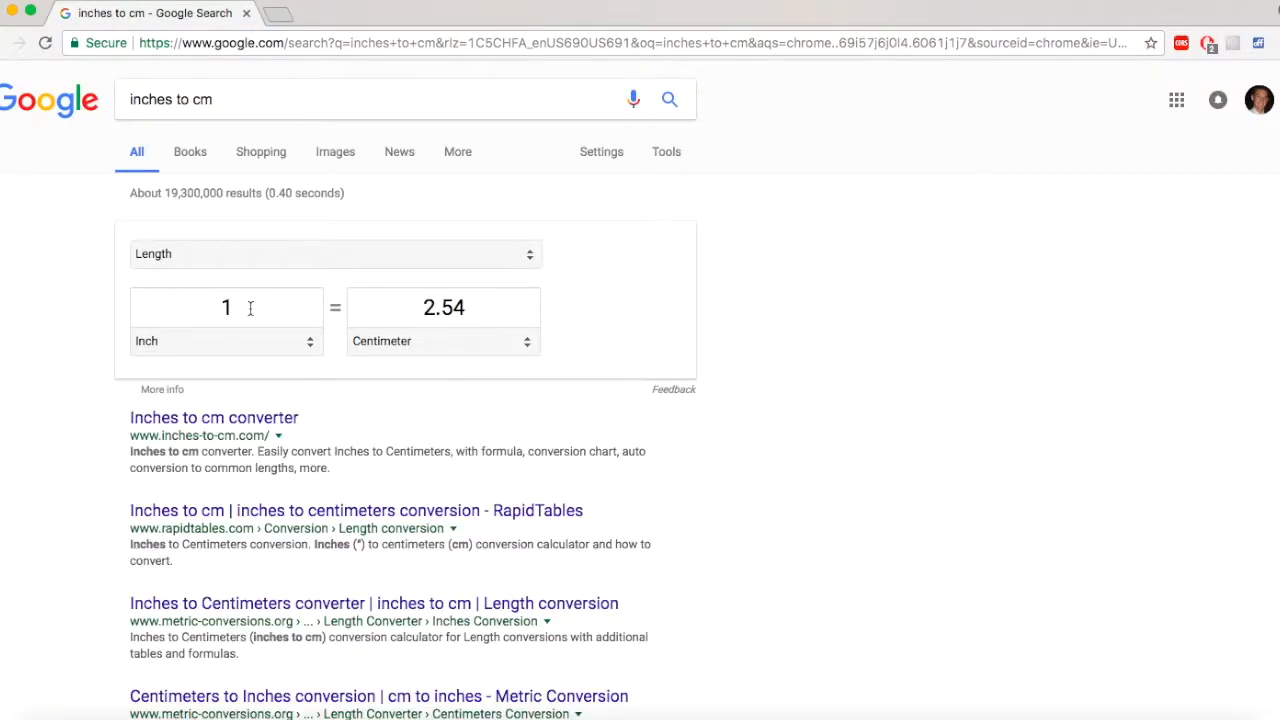
pyautogui.write('74')
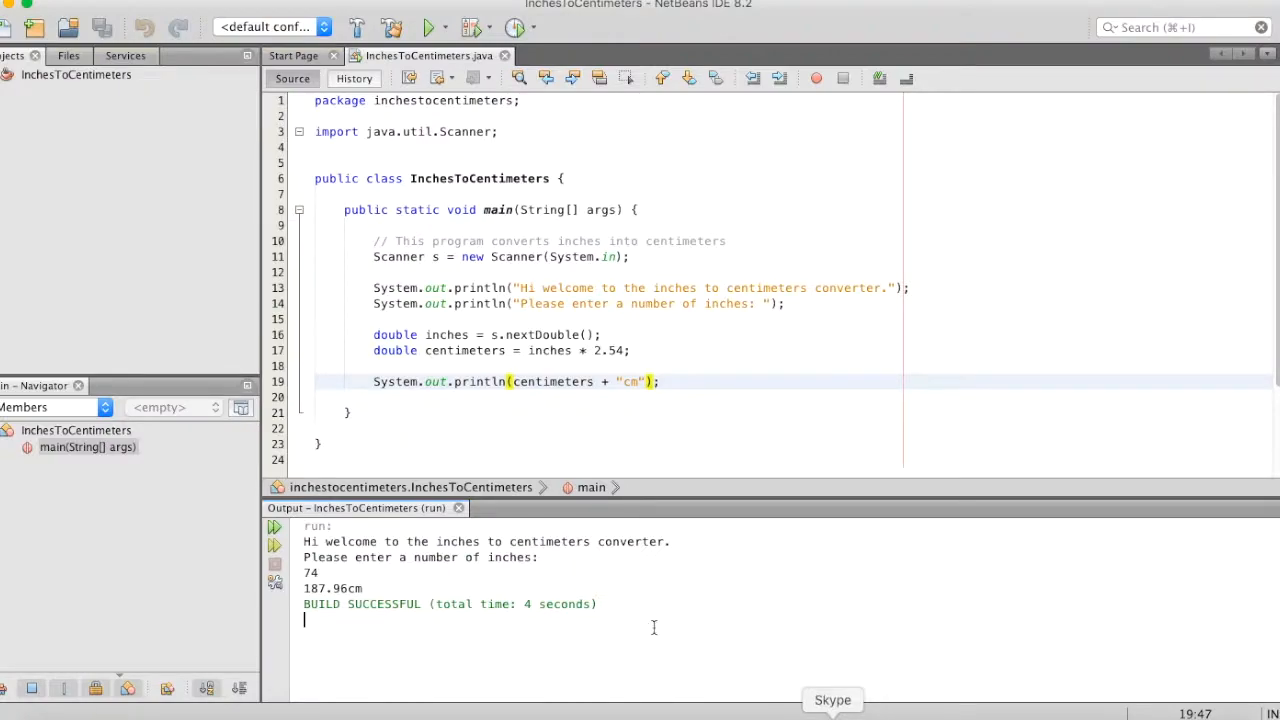
pyautogui.moveTo(409, 588)
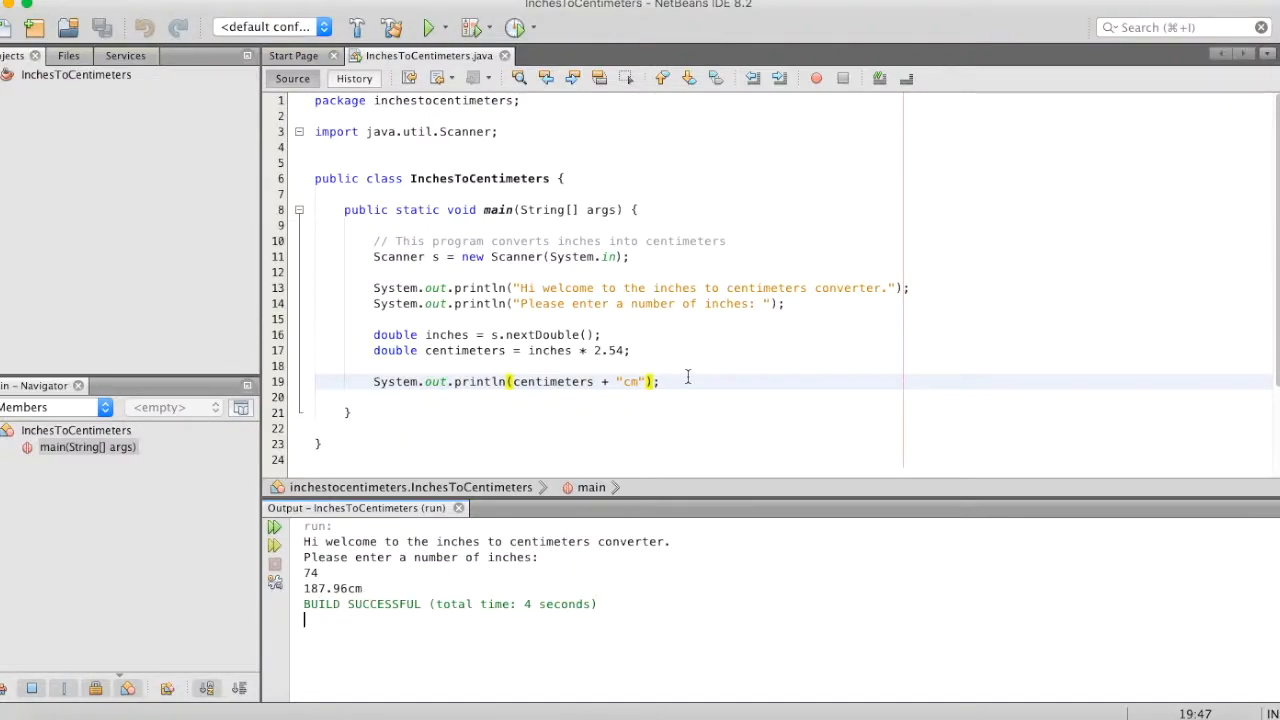
pyautogui.click(660, 381)
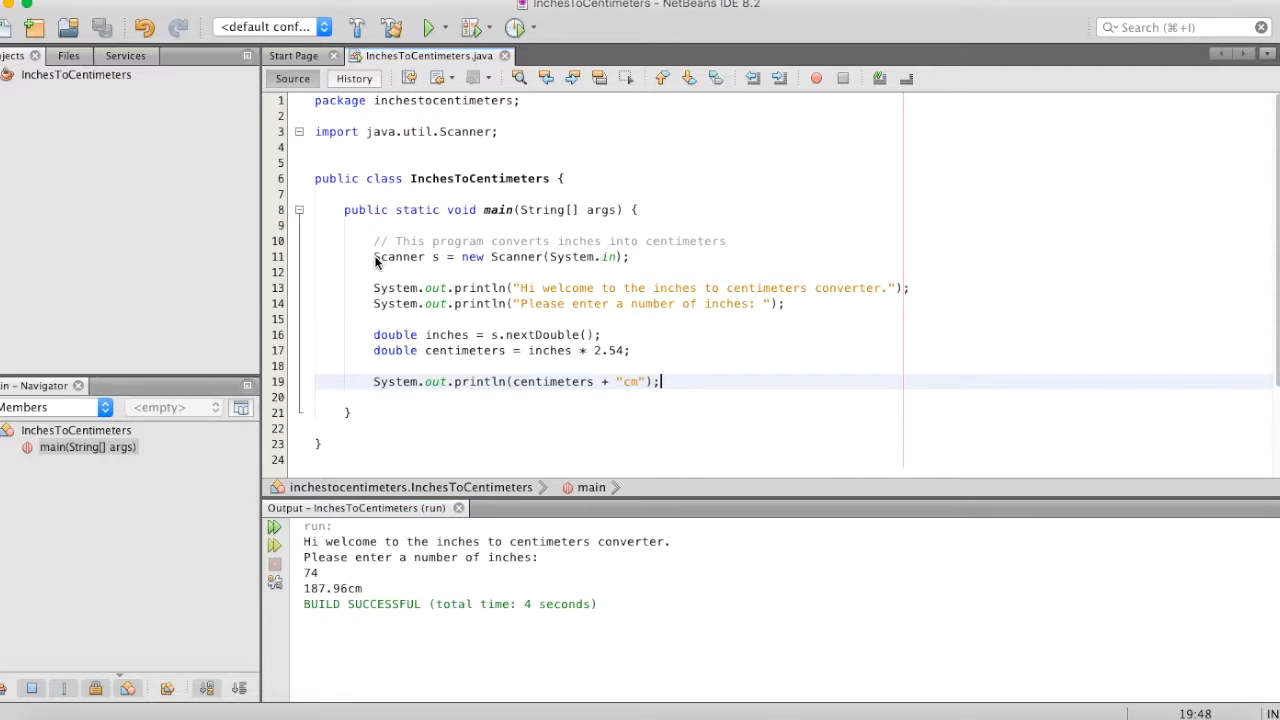
pyautogui.moveTo(555, 358)
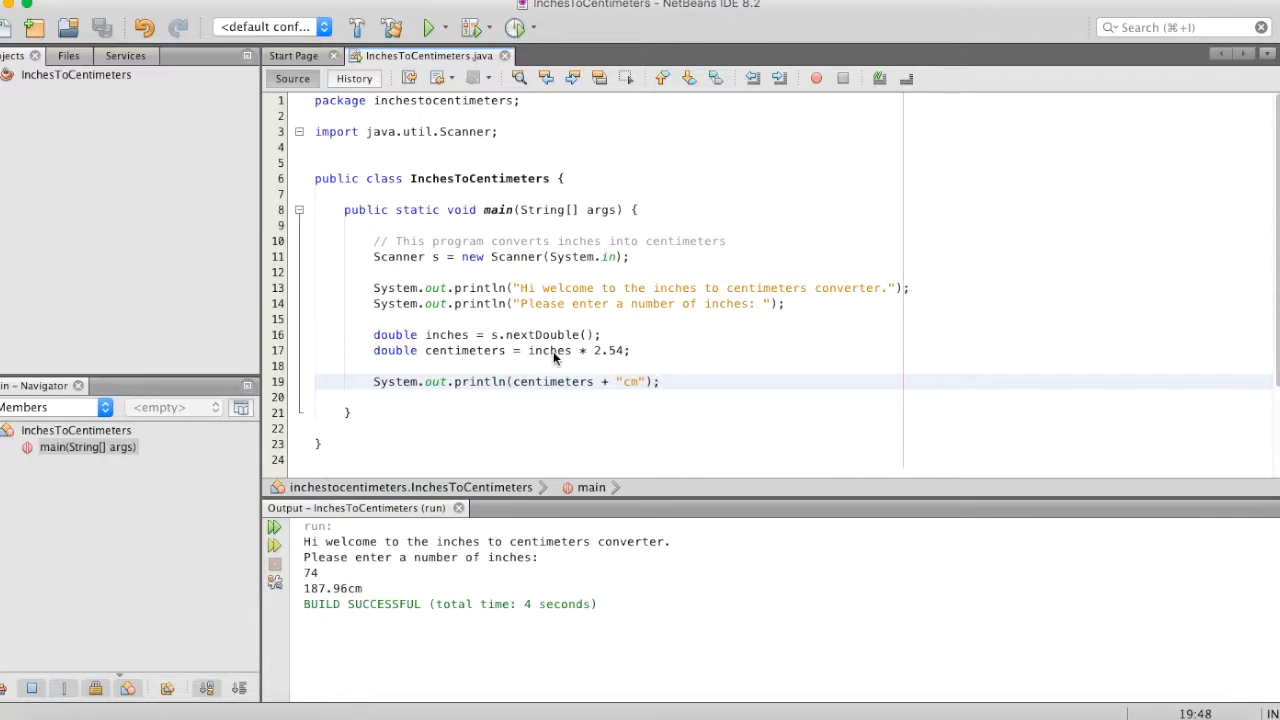
pyautogui.moveTo(545, 350)
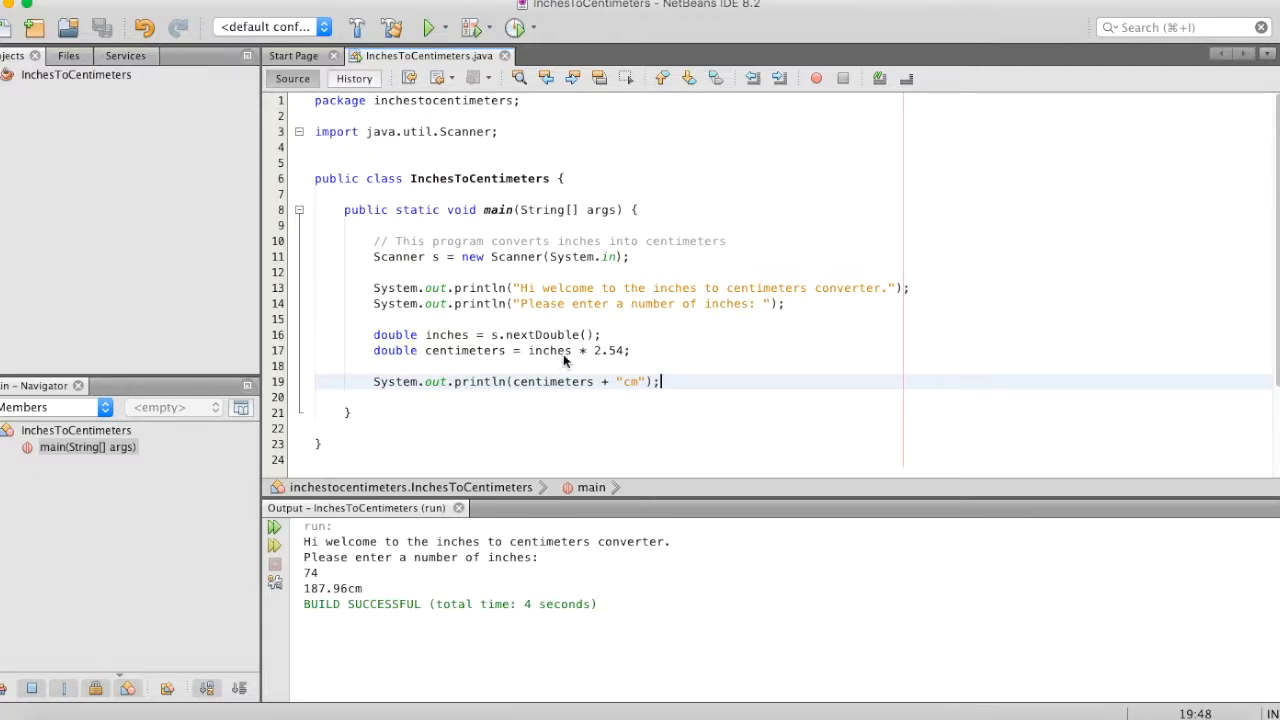
pyautogui.moveTo(595, 355)
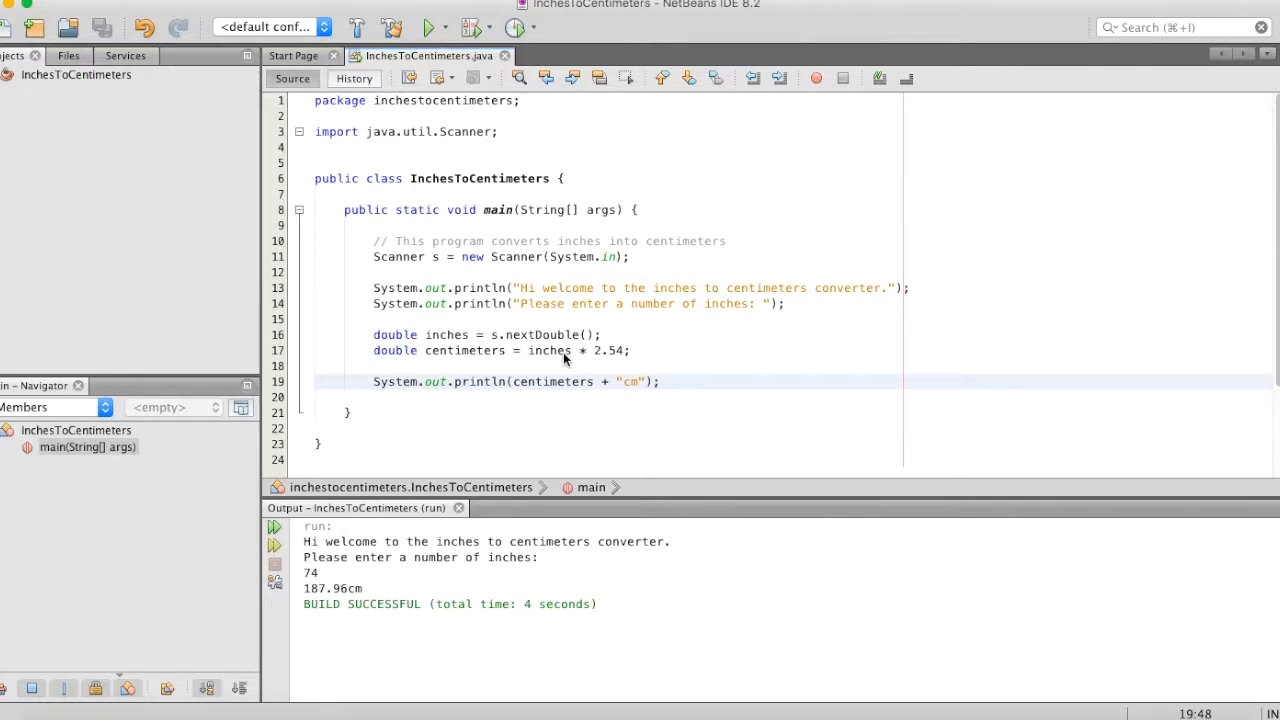
pyautogui.click(658, 381)
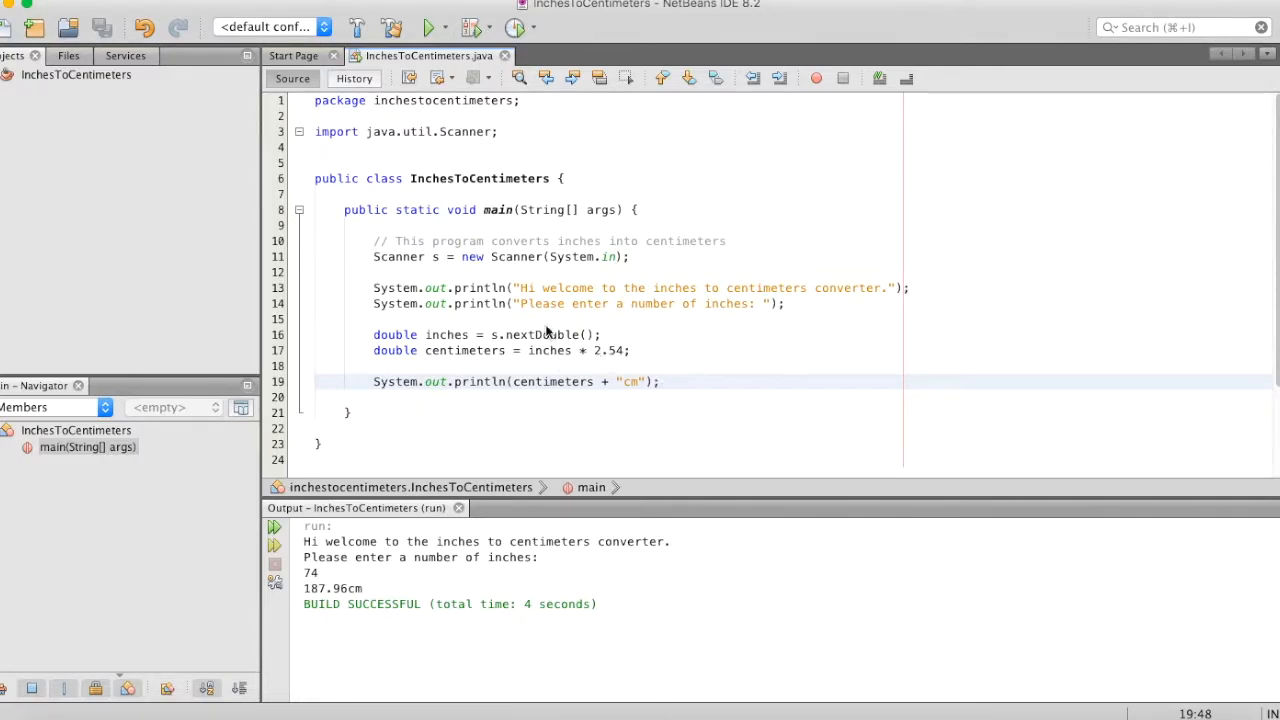
pyautogui.moveTo(580, 293)
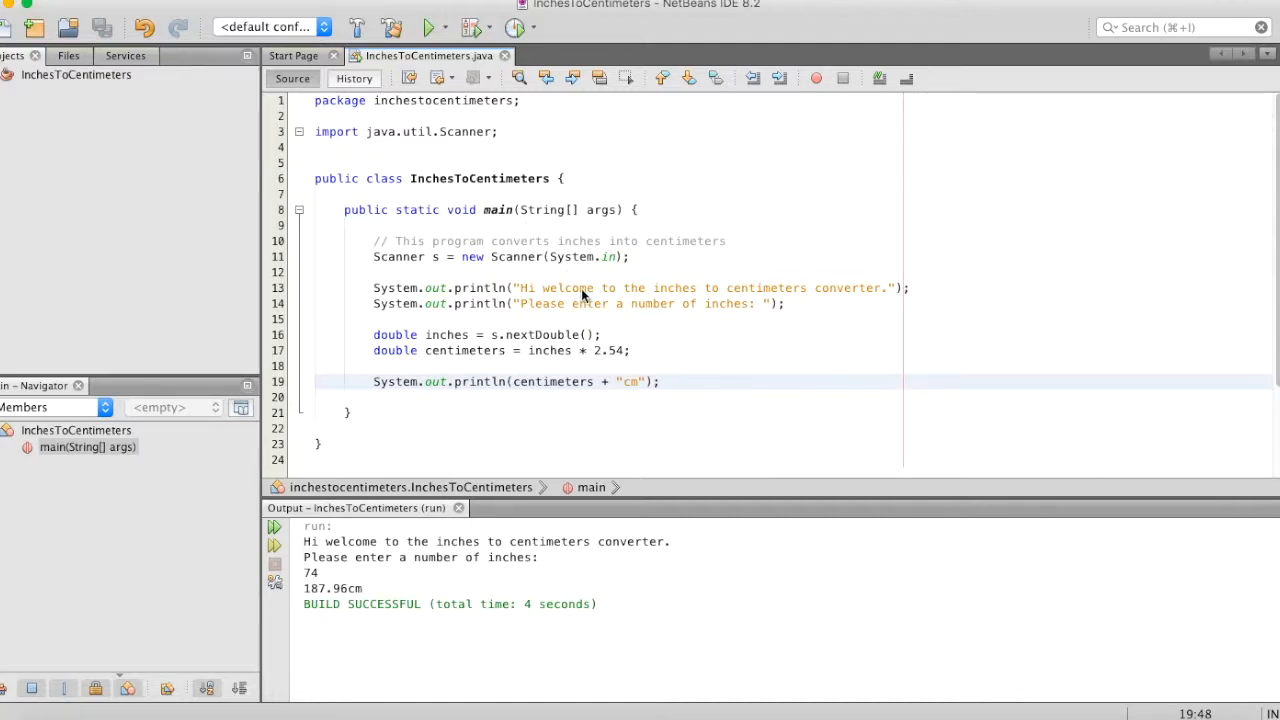